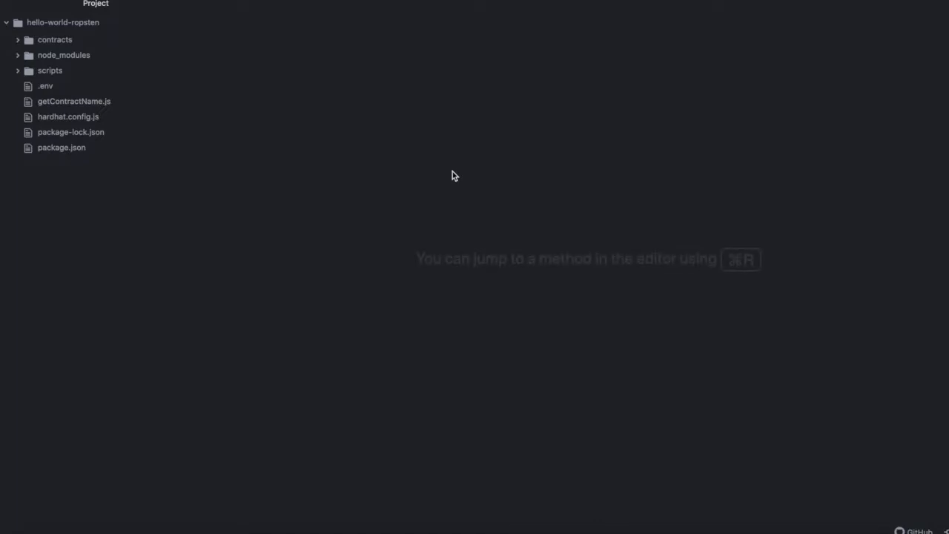
mouse_move(412, 98)
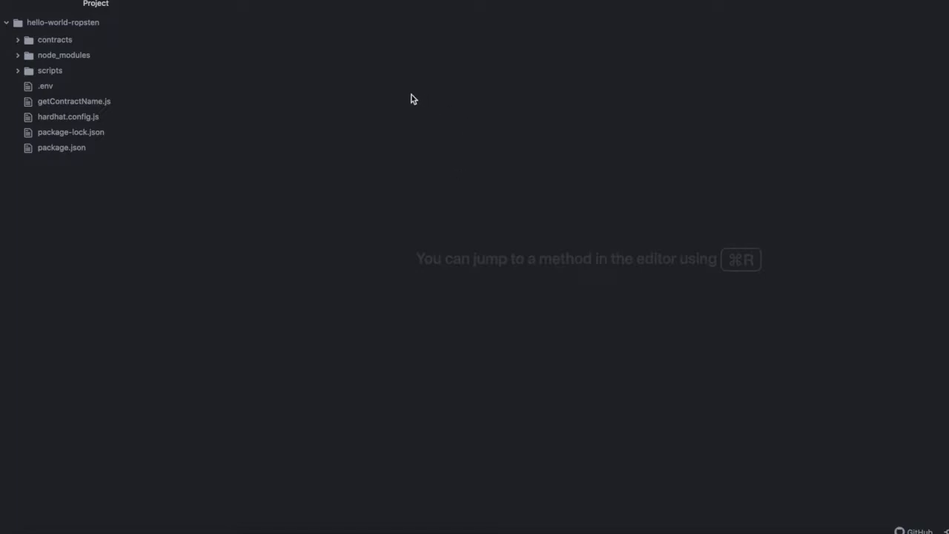
mouse_move(144, 59)
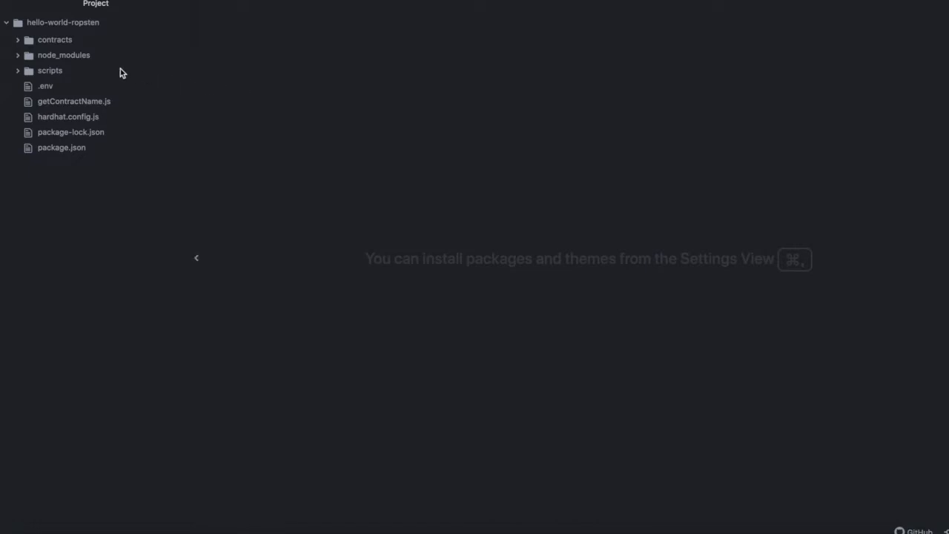
mouse_move(231, 106)
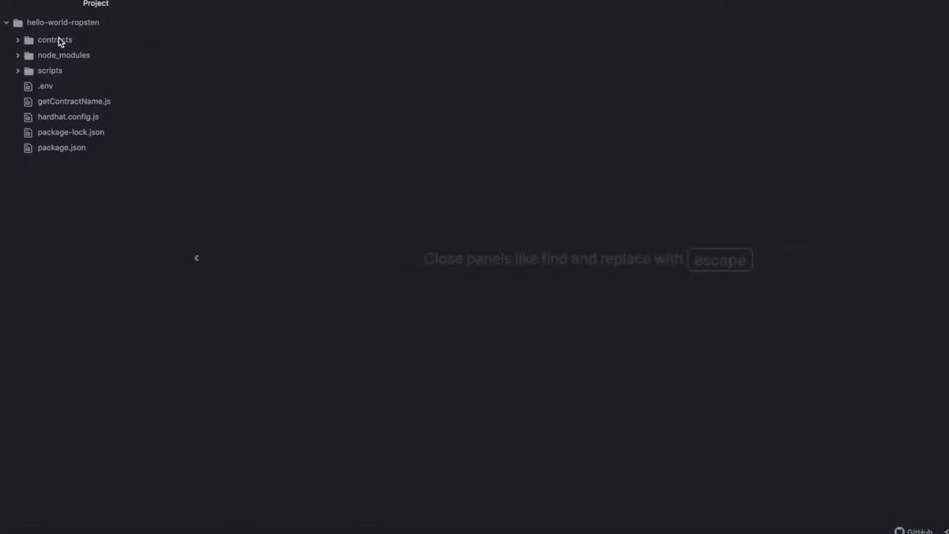
- Create HelloWorld.sol in the contracts folder and declare pragma solidity ^0.8.9
left_click(55, 38)
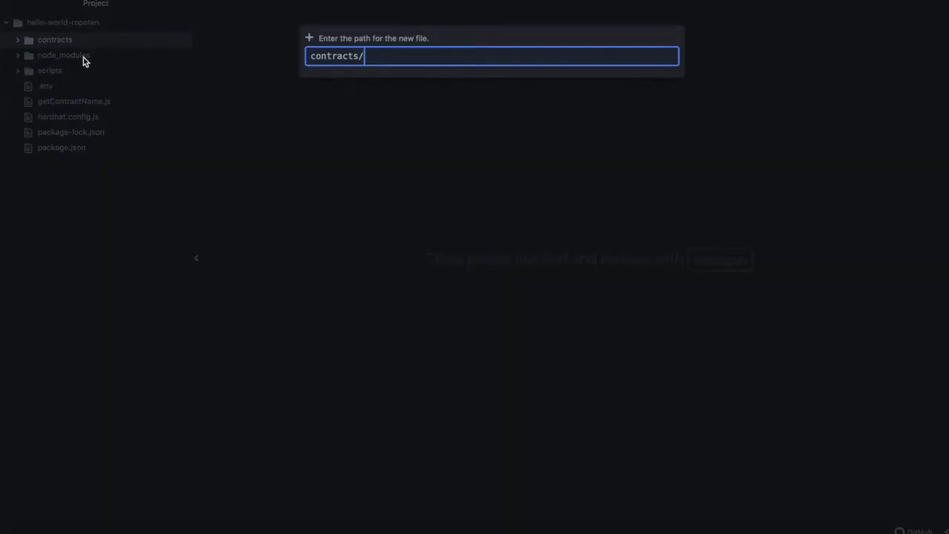
type("HelloWorld")
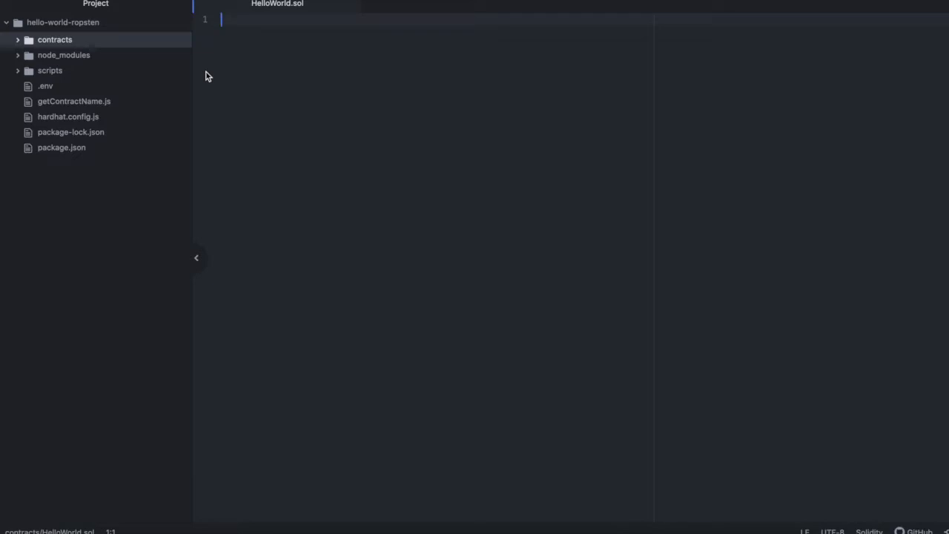
type("pragma")
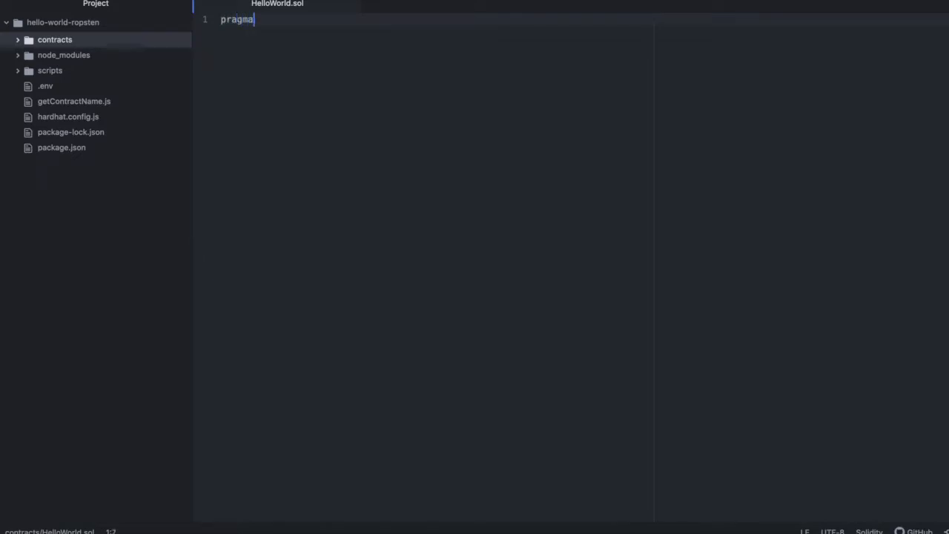
type("solidity")
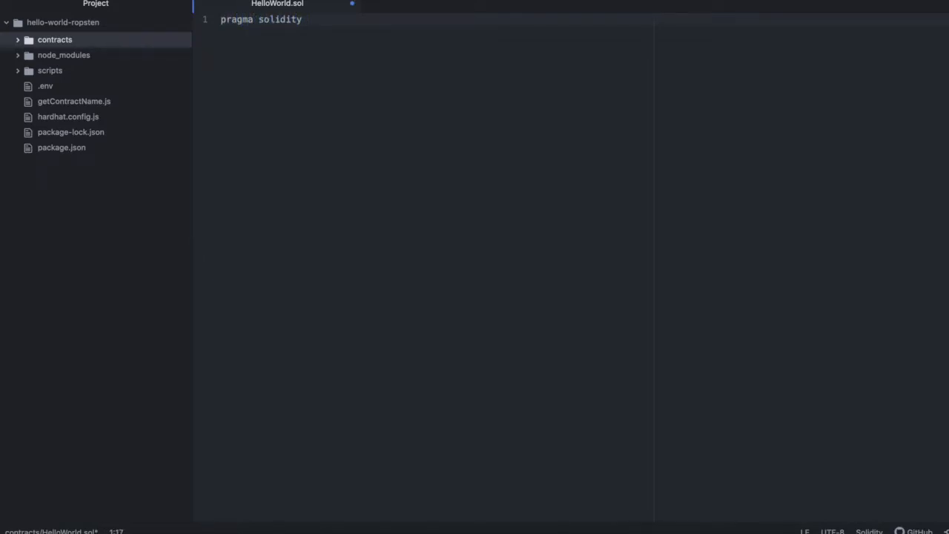
type("^0")
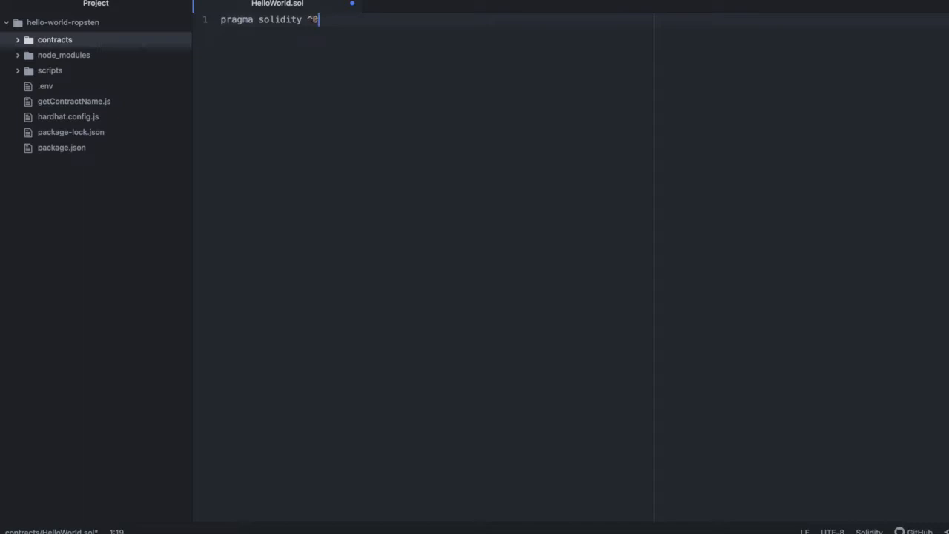
type(".8.9;")
type("contra")
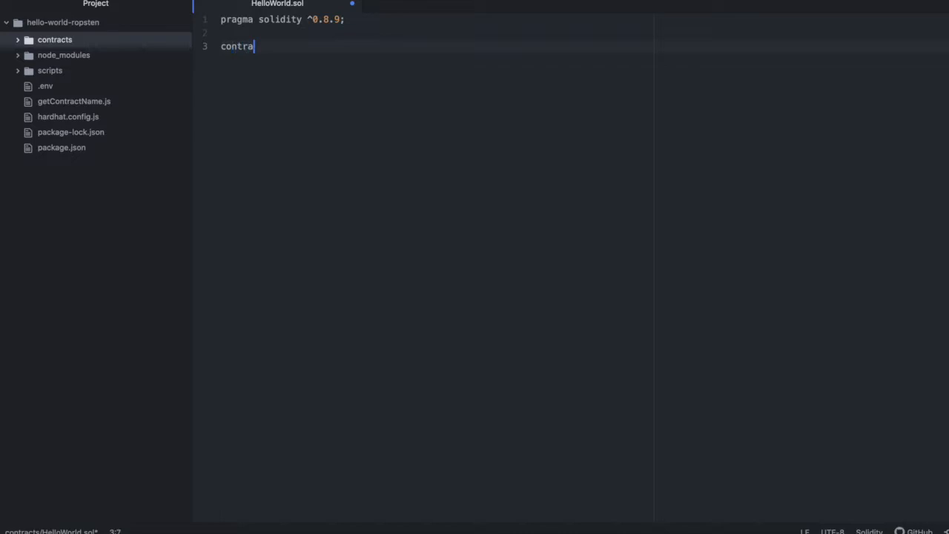
- Write contract HelloWorld with string public name = "Hello World Contract";
type("ct Hello")
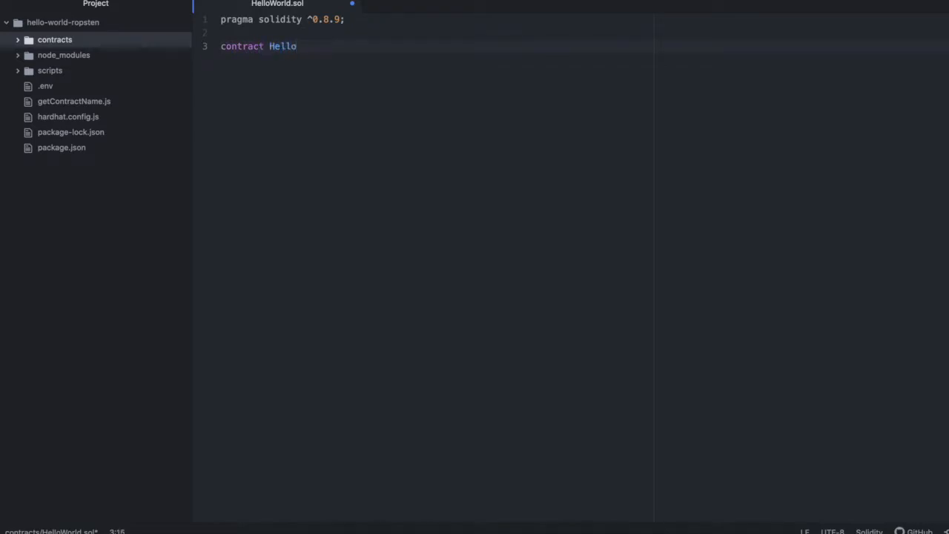
type("World {}")
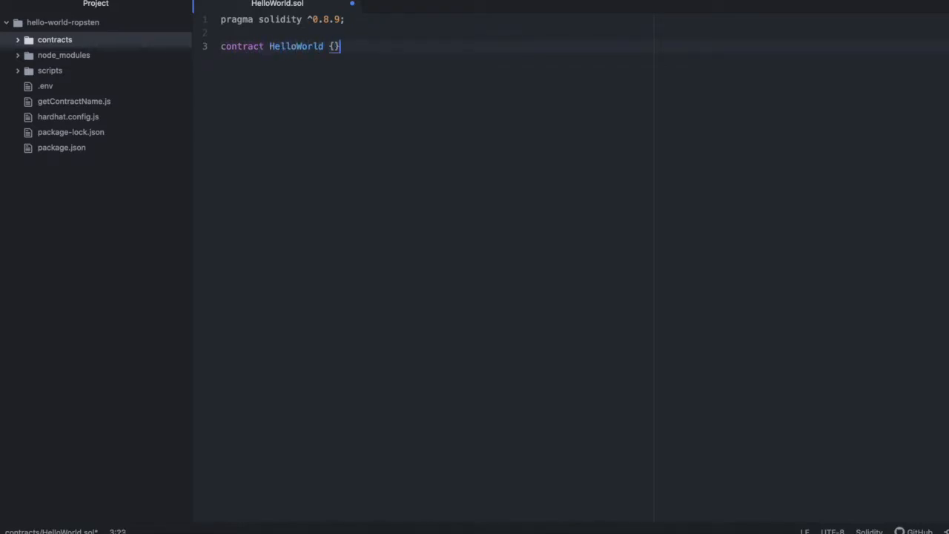
type("string public")
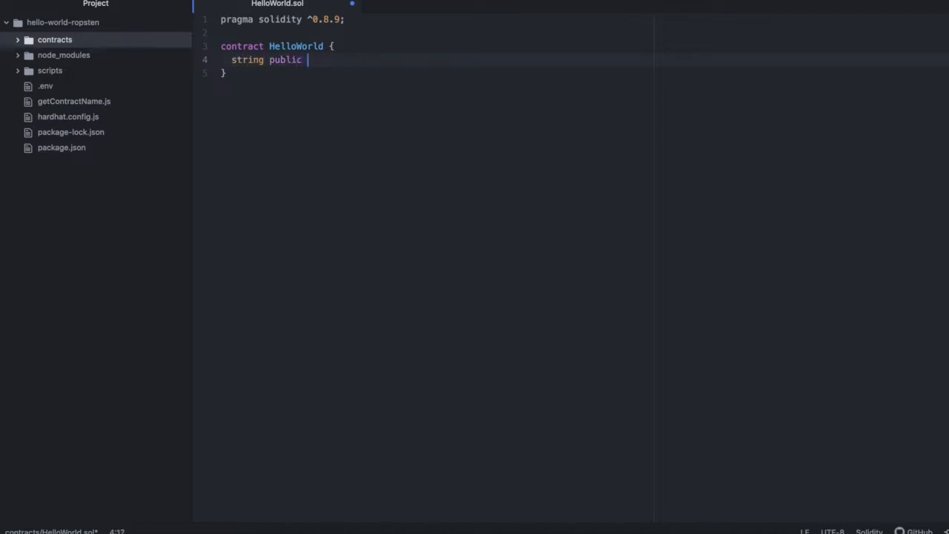
type("name =")
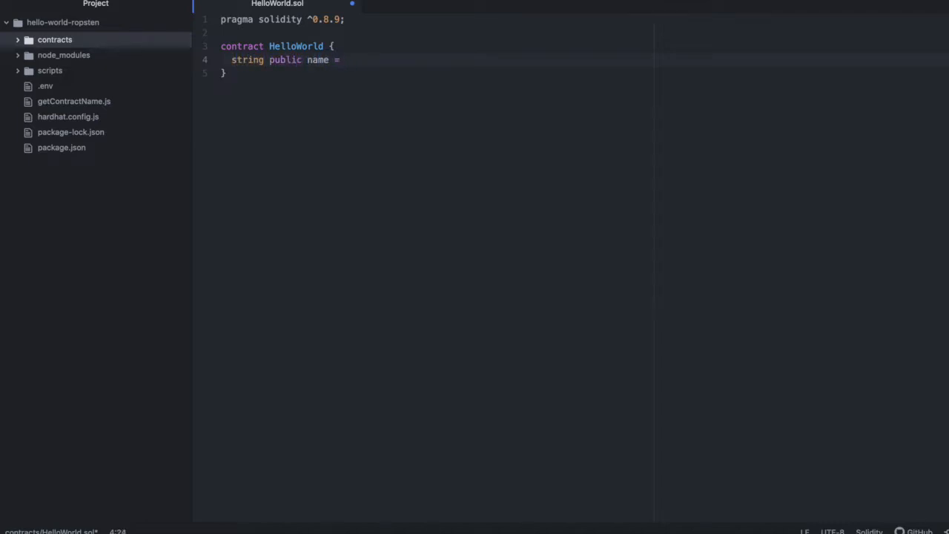
type("\"Hello World\"")
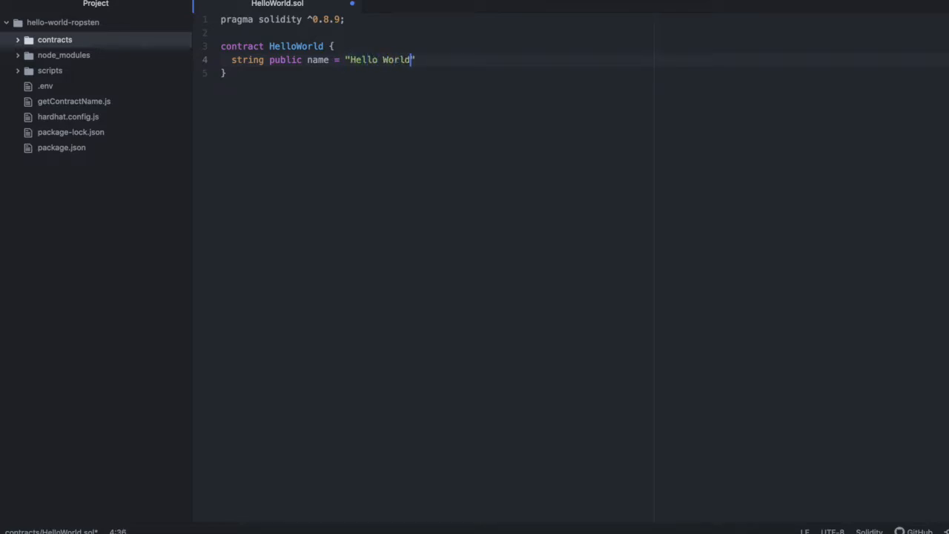
type("Contract")
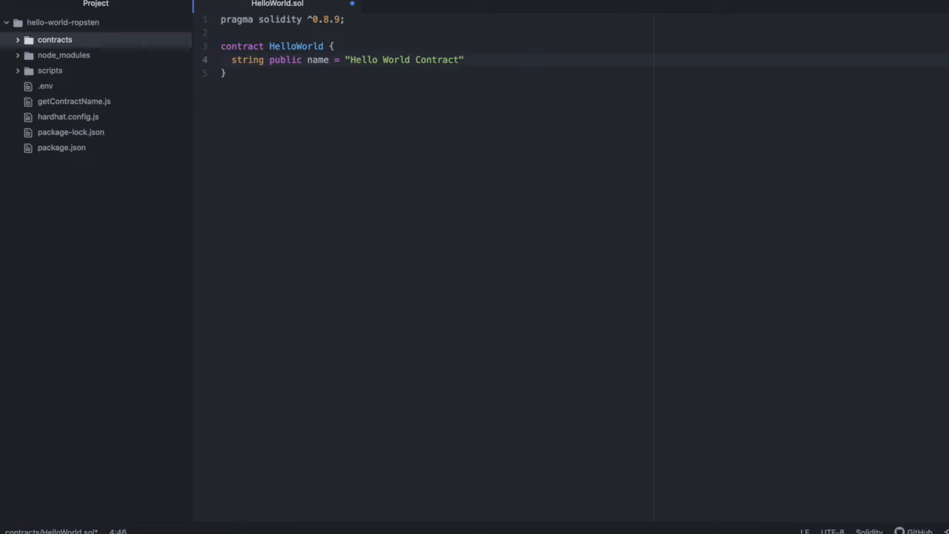
type(";")
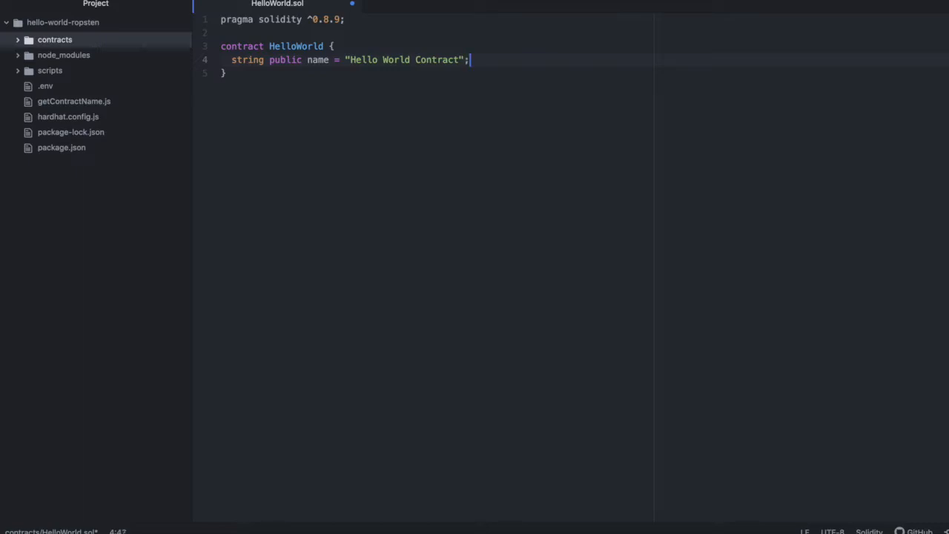
- Declare address public owner and a constructor assigning owner = msg.sender, then begin a function
type("address")
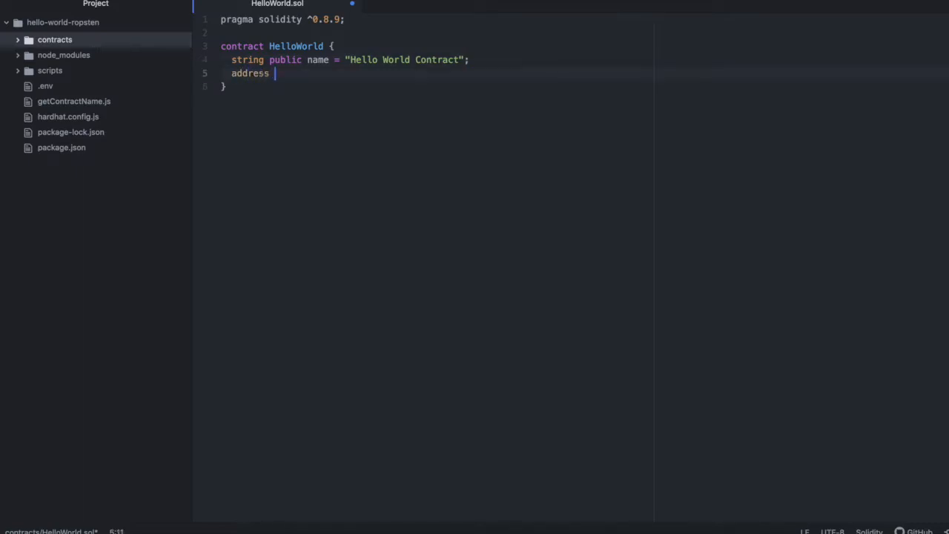
type("public o")
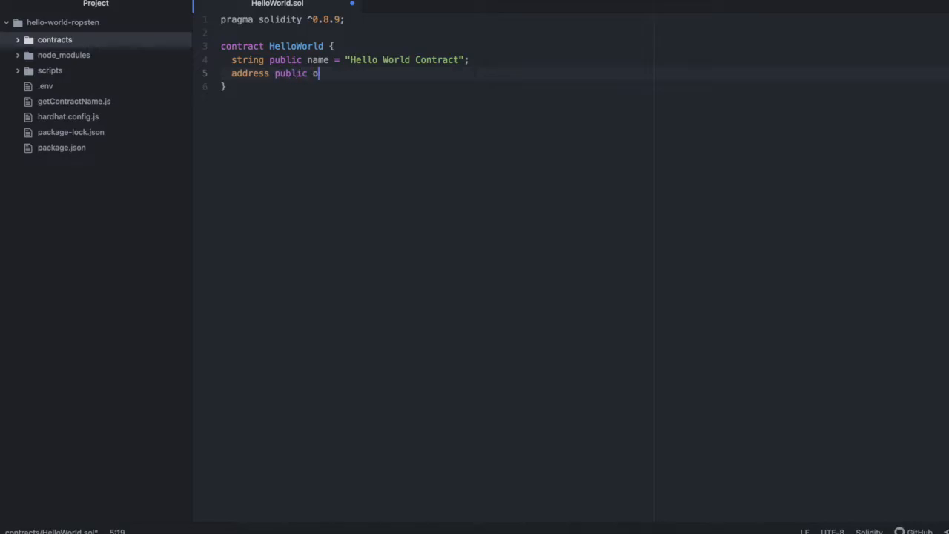
type("wner;")
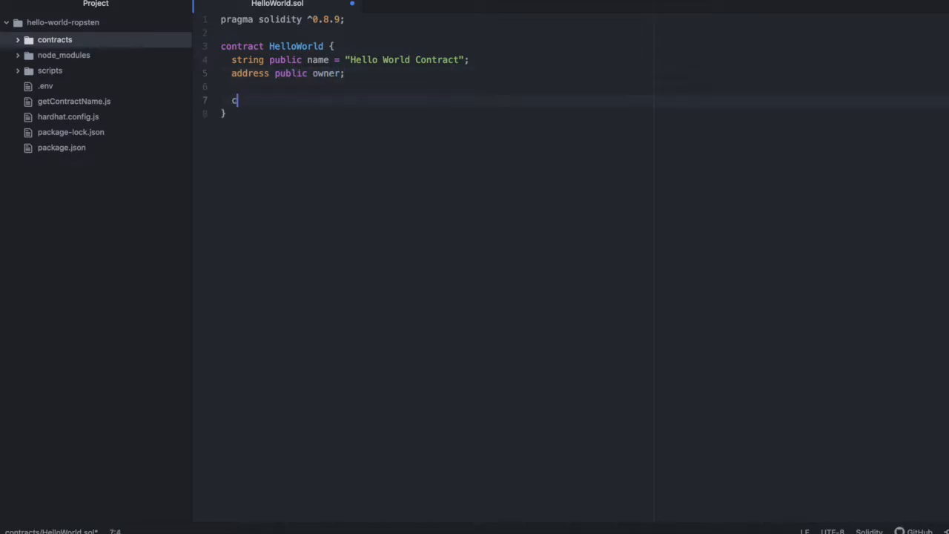
type("onstructor")
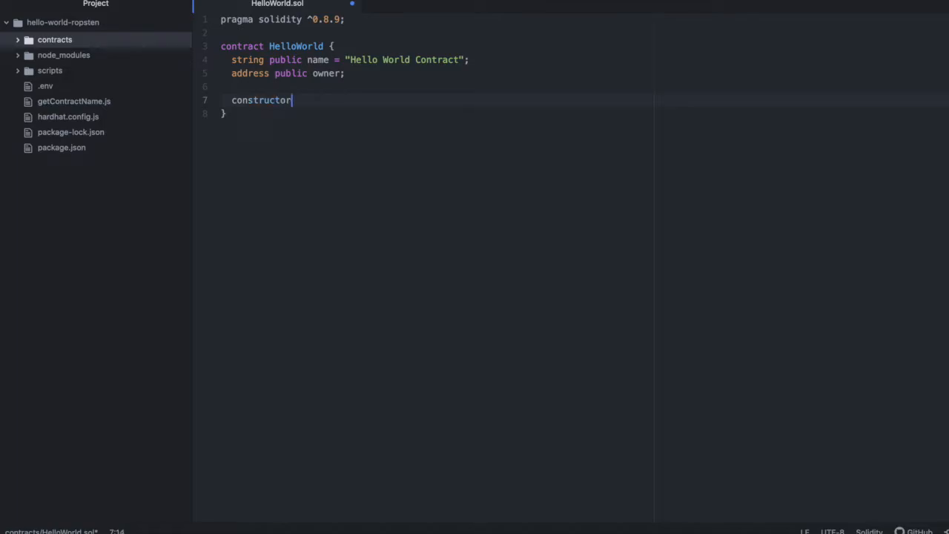
type("() {")
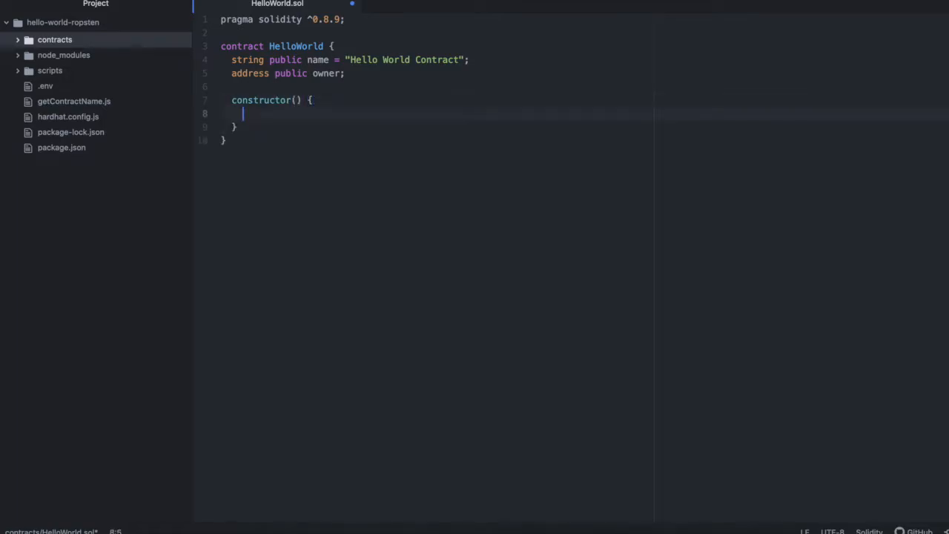
type("owner = m")
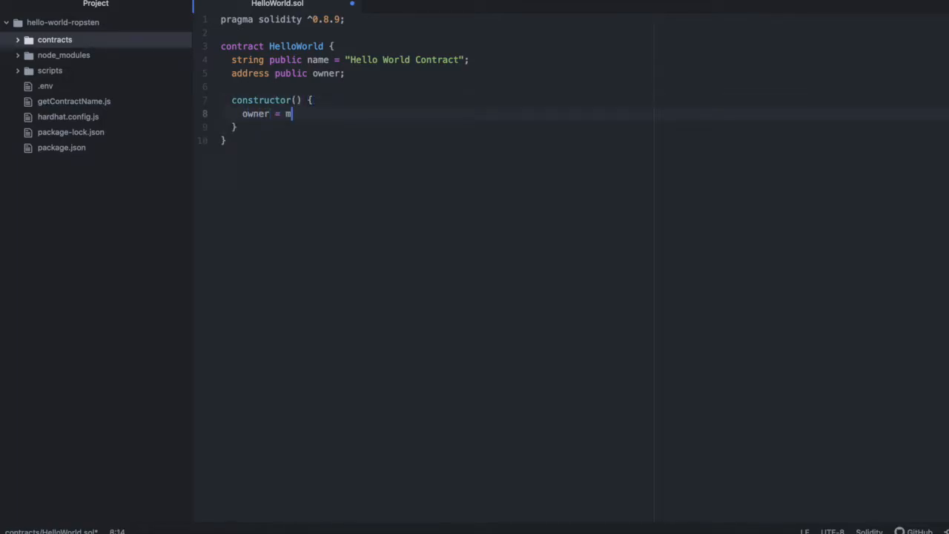
type("sg.")
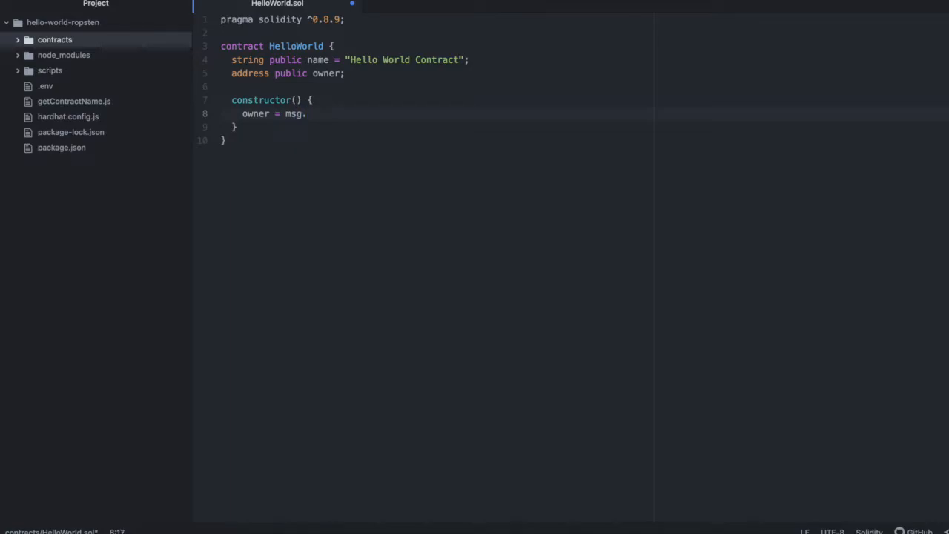
type("sender;")
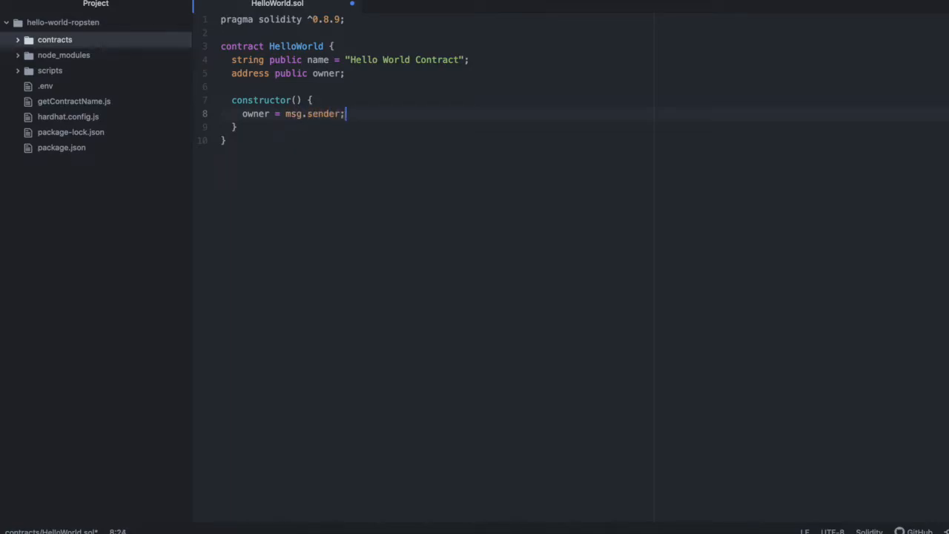
type("function getN")
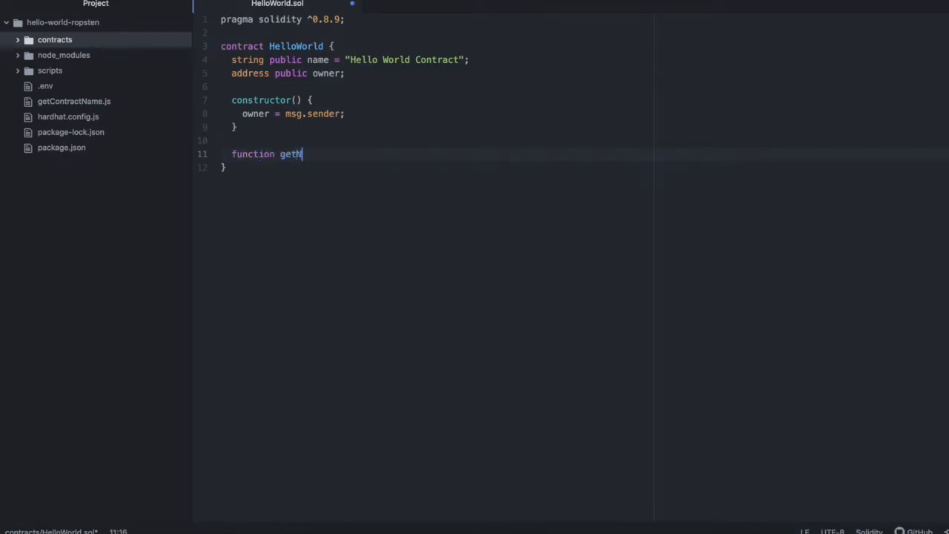
- Write getName() external view returns (string memory) { return name; }
type("ame() ext")
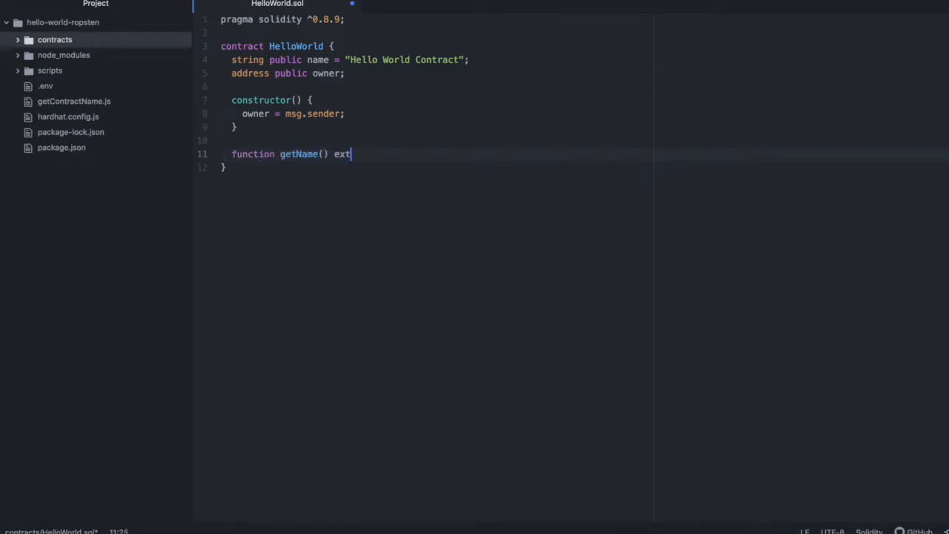
type("ernal view")
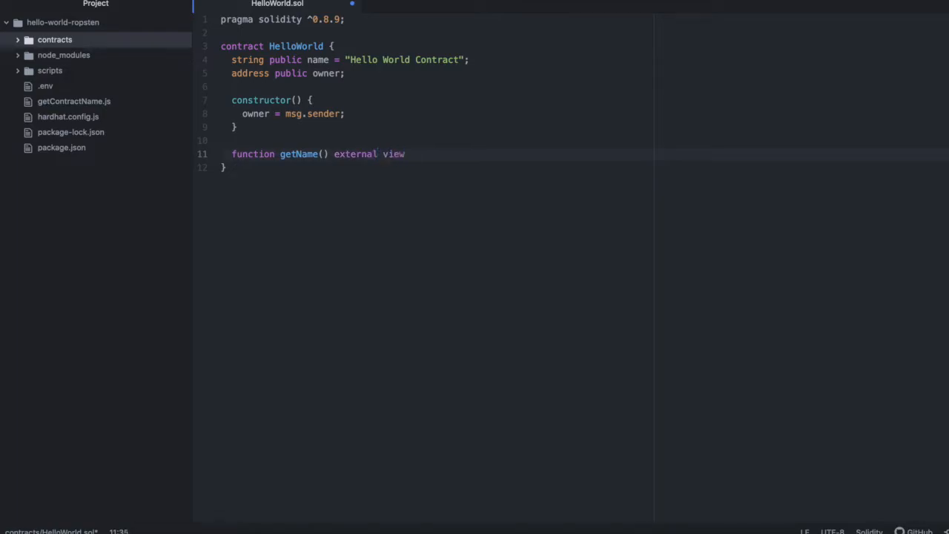
type("returns")
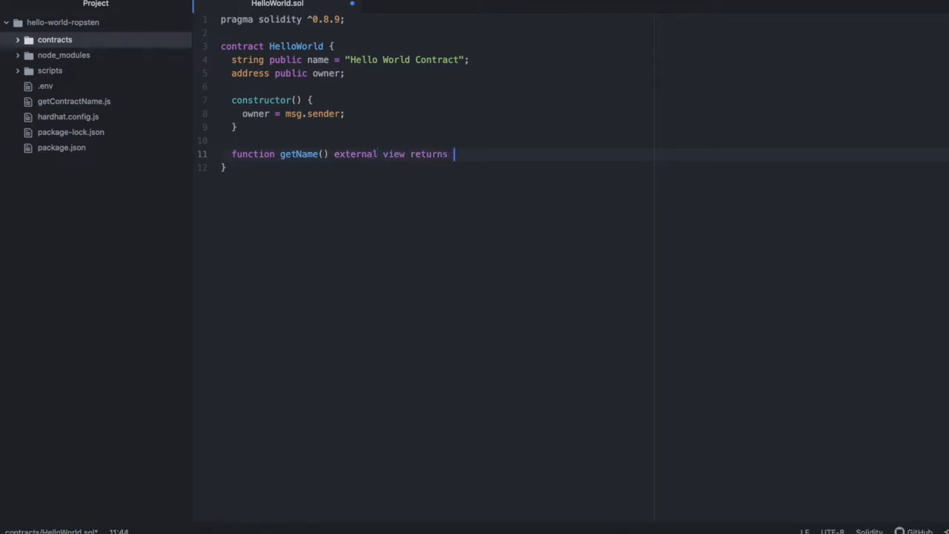
type("(string)")
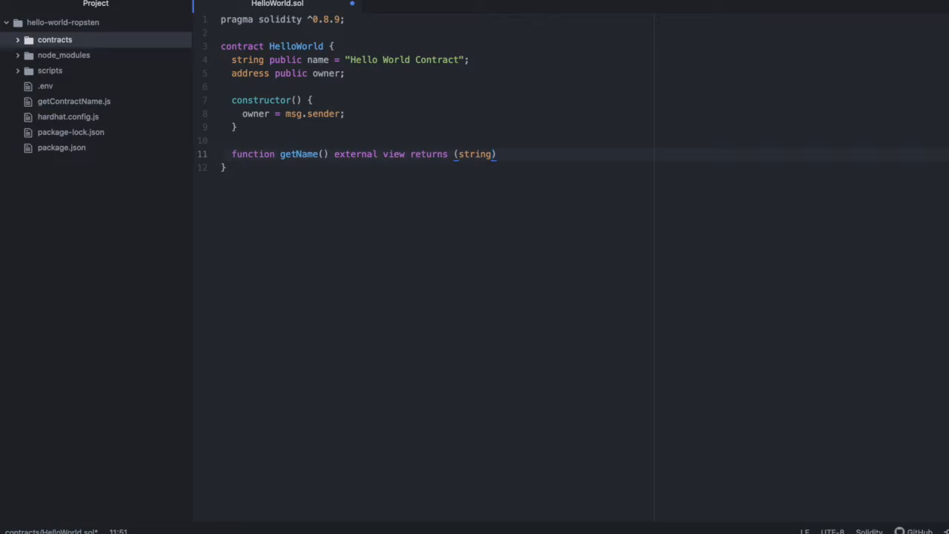
type("memory")
type("retu")
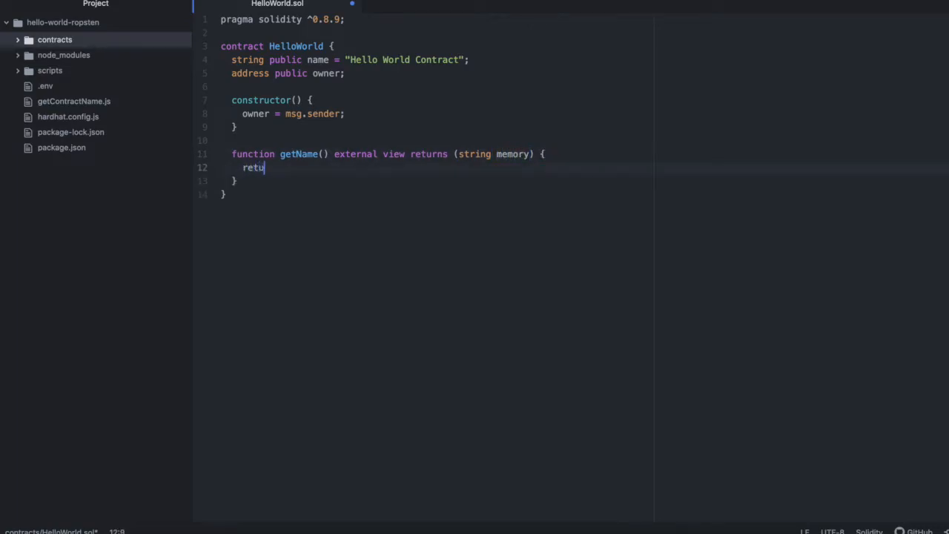
type("rn name")
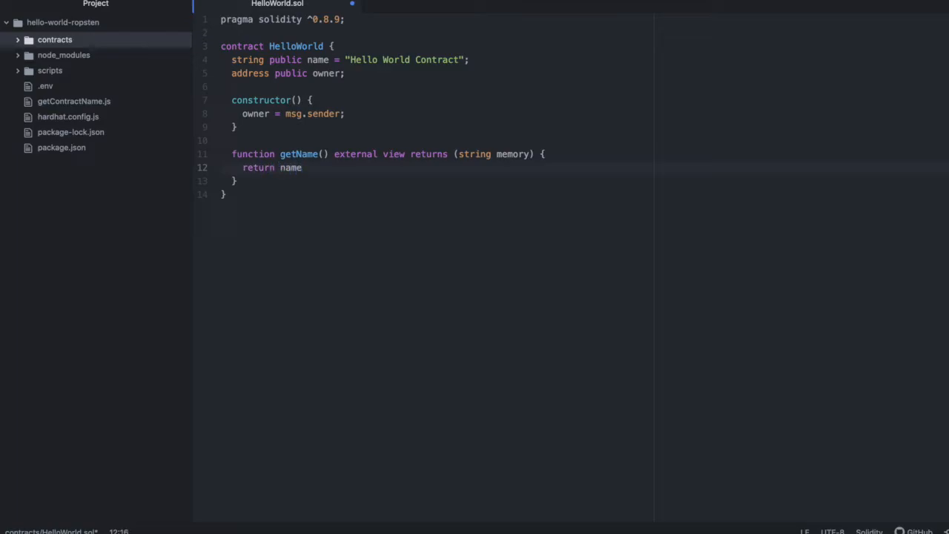
type(";")
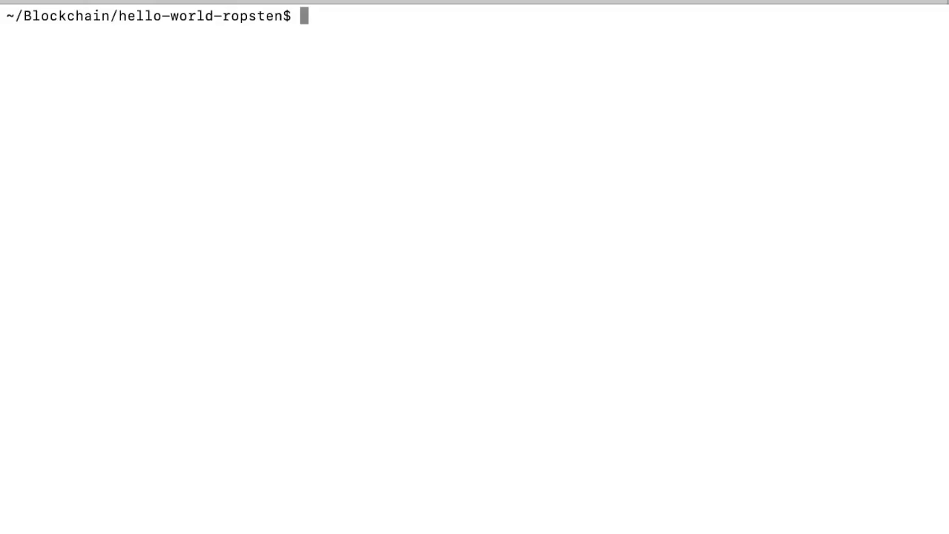
- Run npx hardhat compile in the hello-world-ropsten terminal
type("npx hardhat")
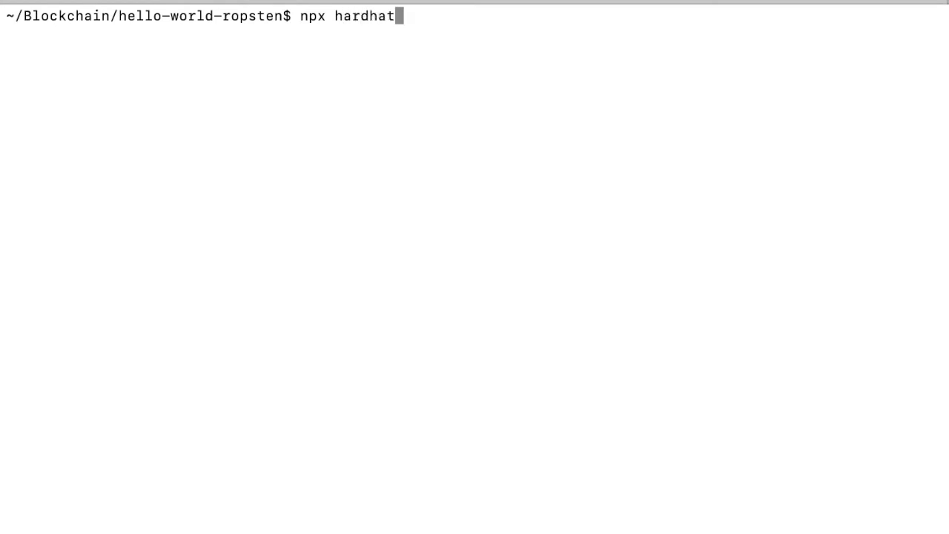
type("compile")
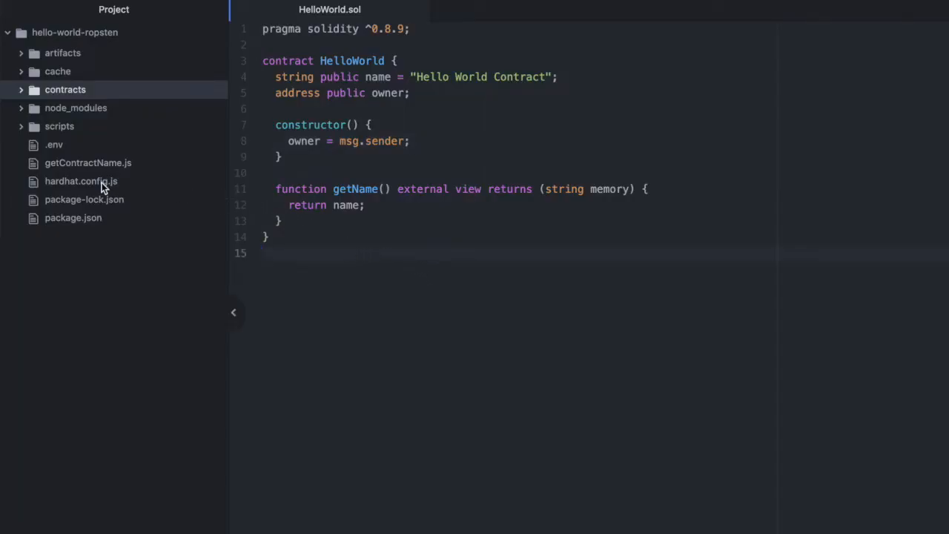
left_click(81, 181)
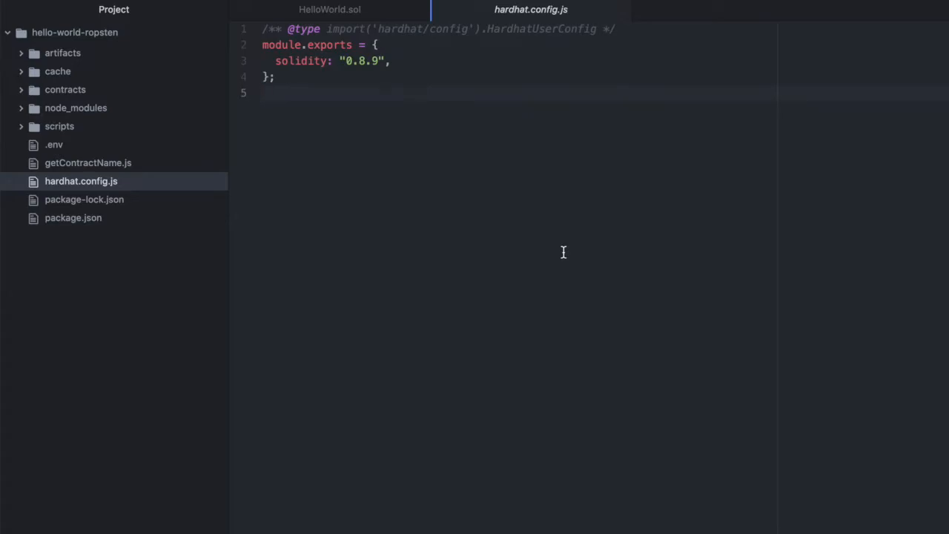
mouse_move(374, 84)
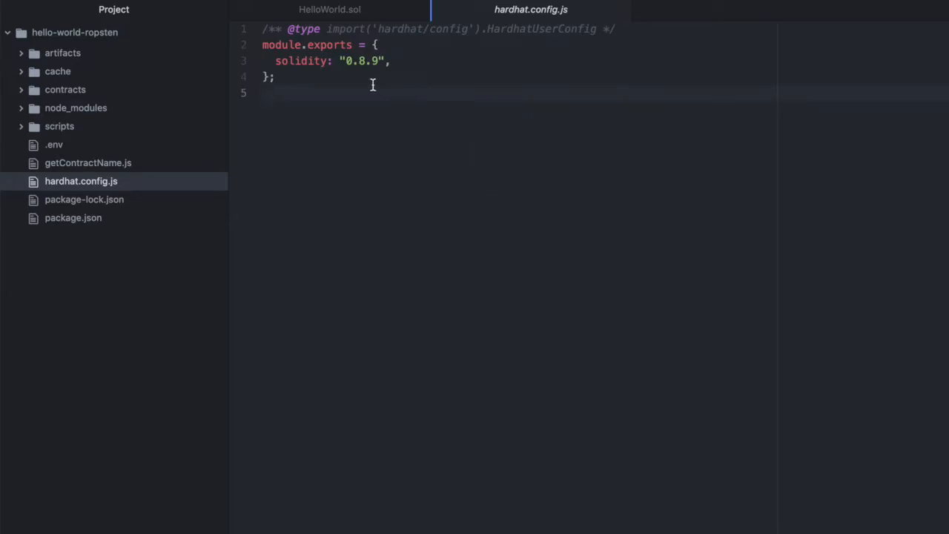
key("Enter")
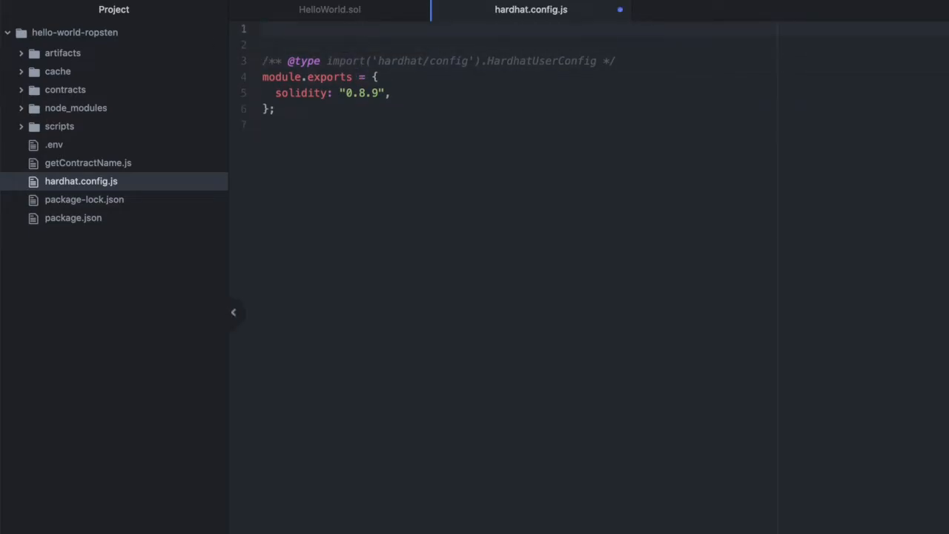
type("require(\"@nomicfoundation/hardhat-toolbox\");")
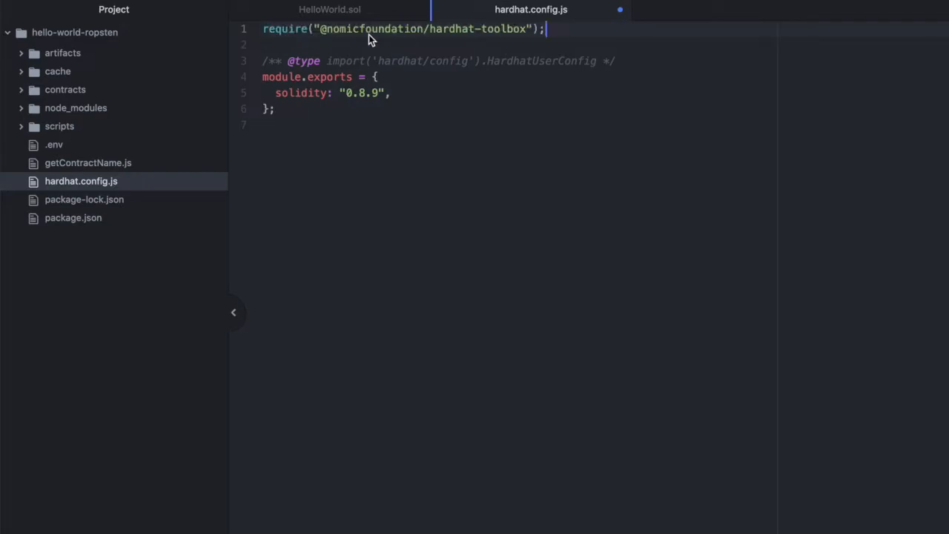
key("Enter")
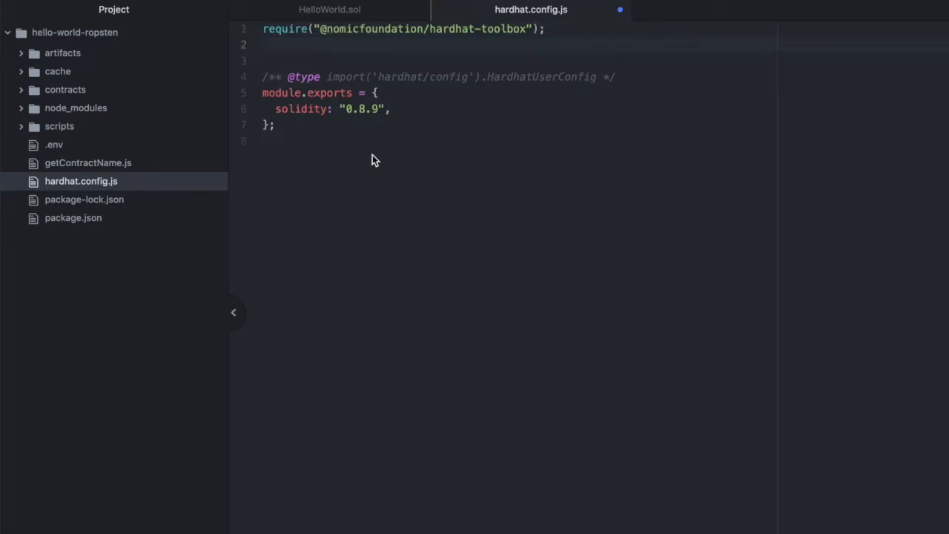
- Require dotenv config and declare a networks block with hardhat and ropsten entries
type("require('dotenv').config()")
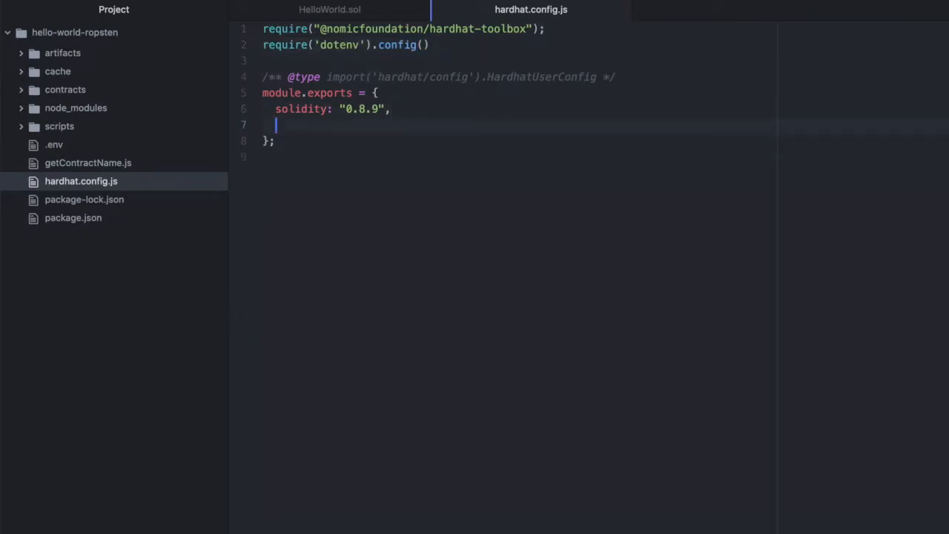
type("network")
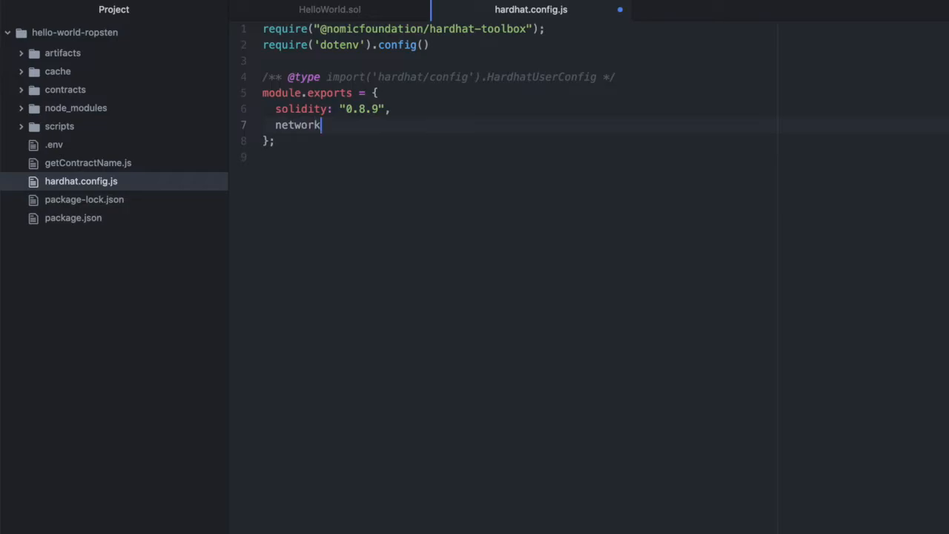
type("s: {}")
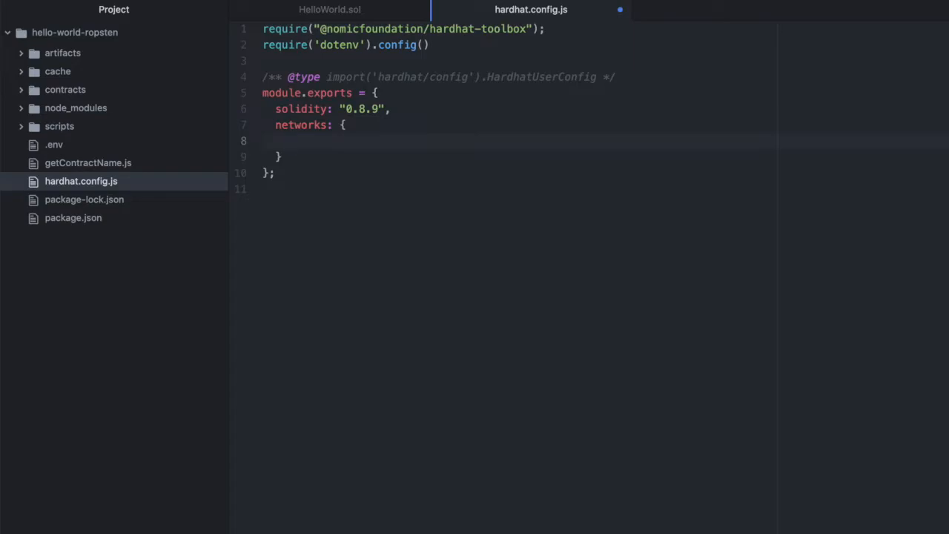
type("hardhat")
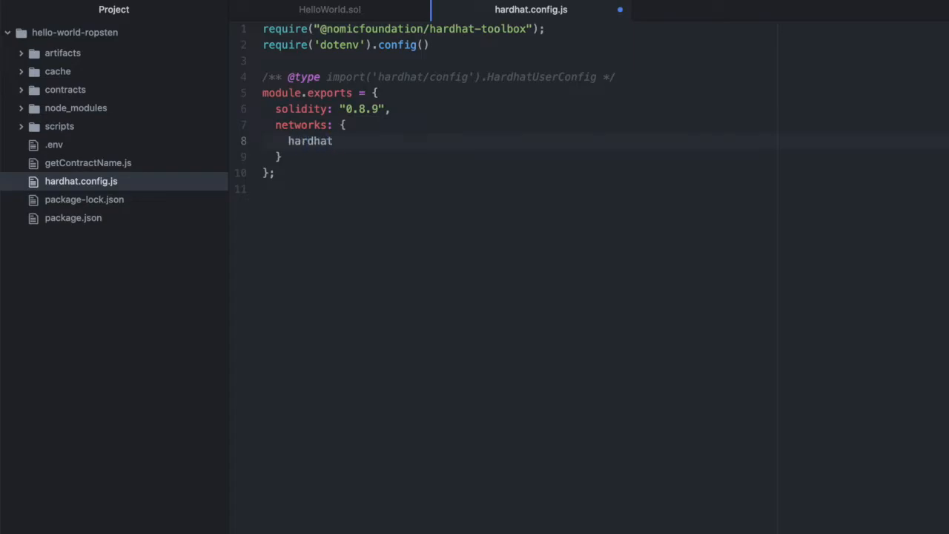
type(": {}")
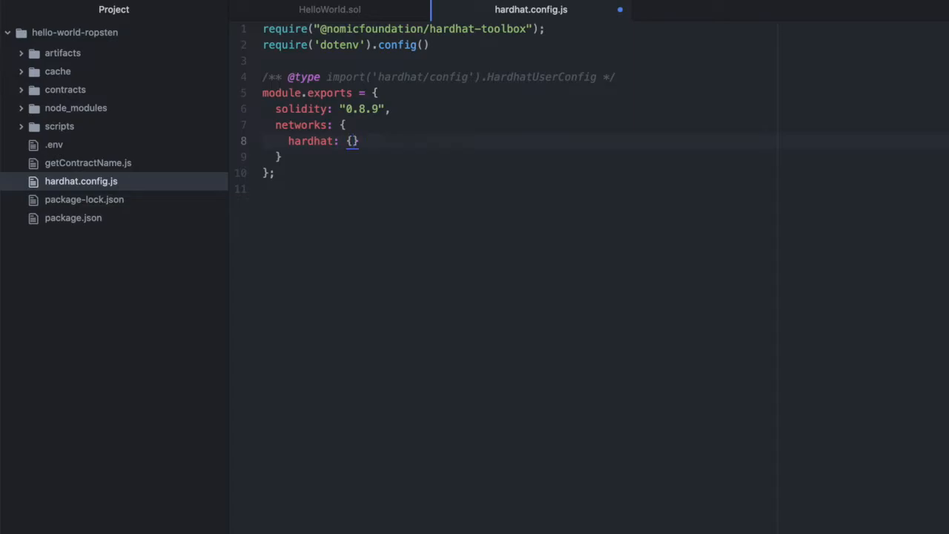
type("rop")
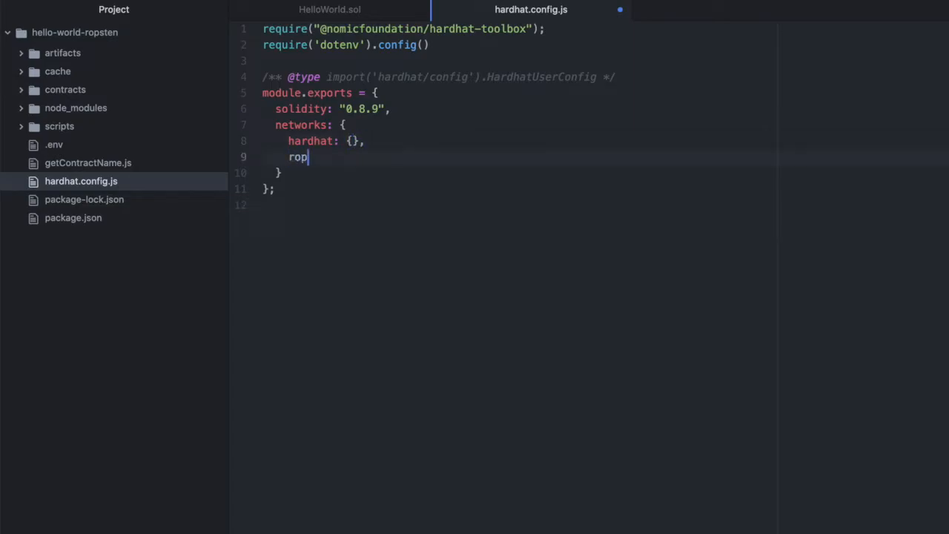
type("sten")
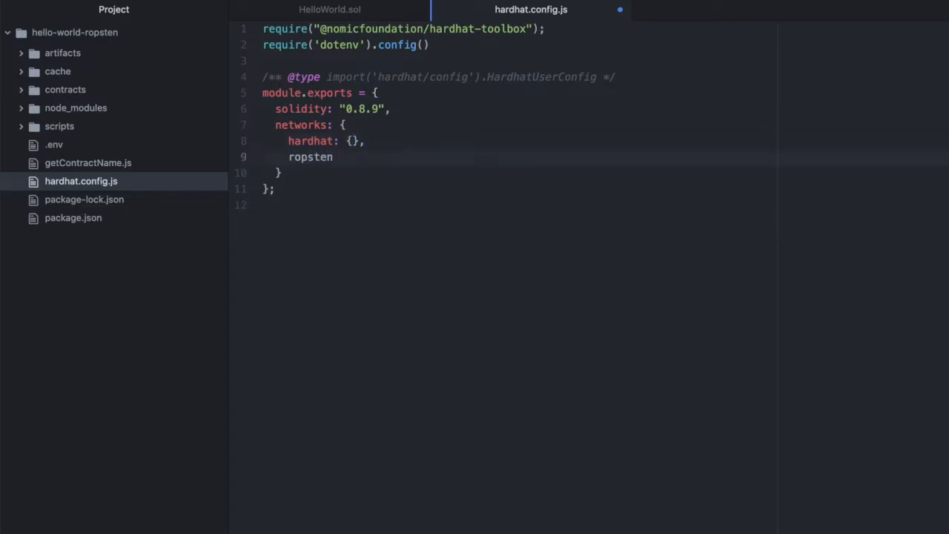
type(": {}")
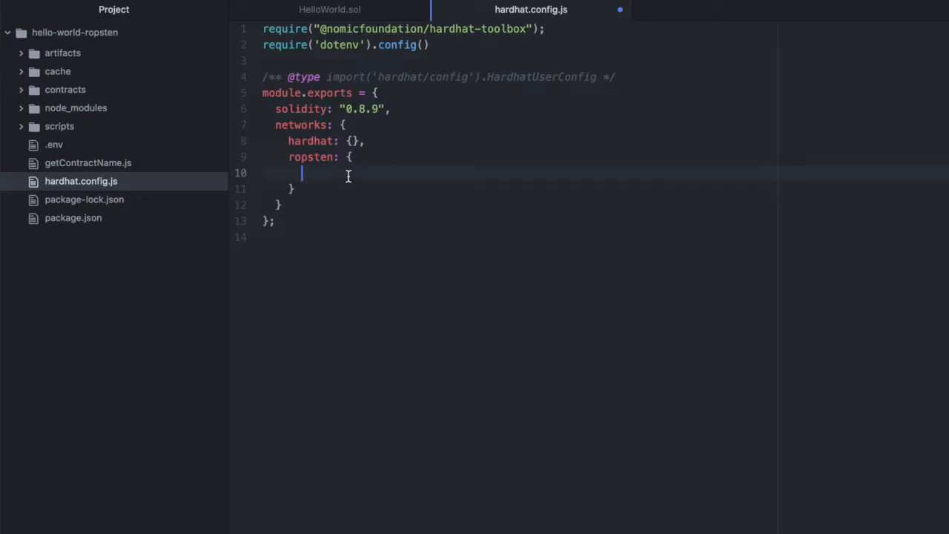
- Set the ropsten url to process.env.INFURA_URL_ROPSTEN
type("url")
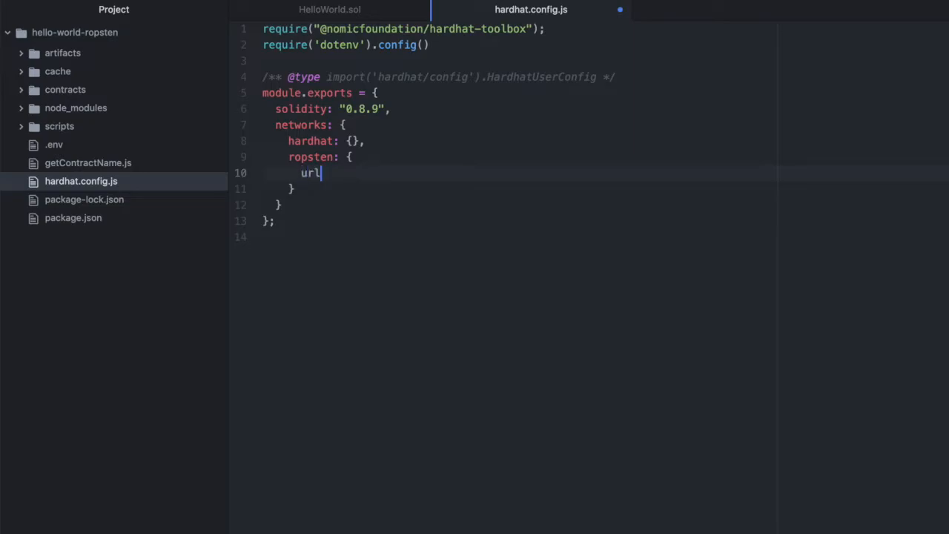
type(": proce")
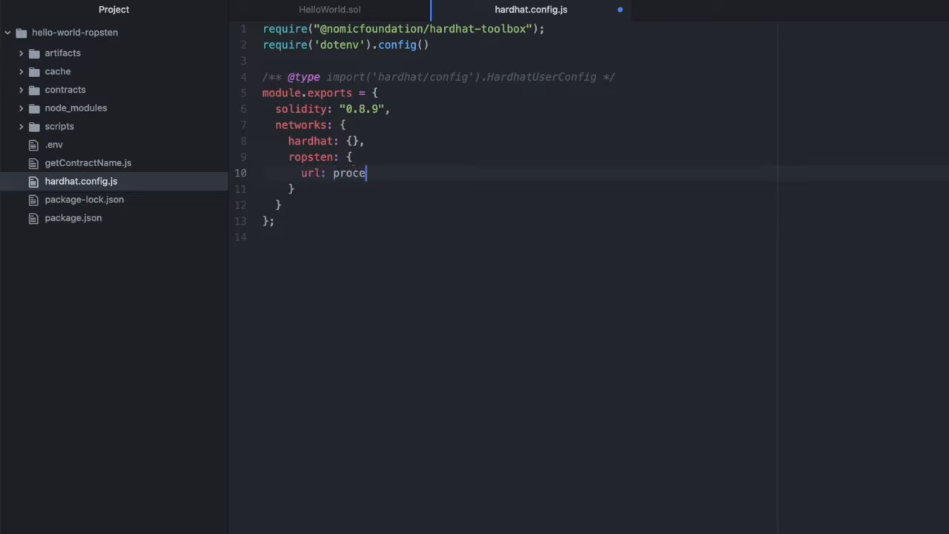
type("ss.env")
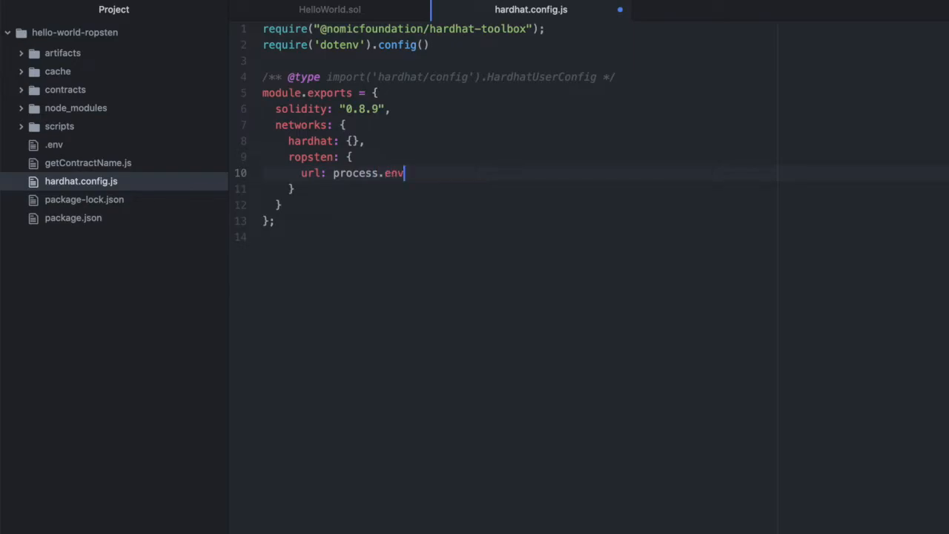
type(".INFURA")
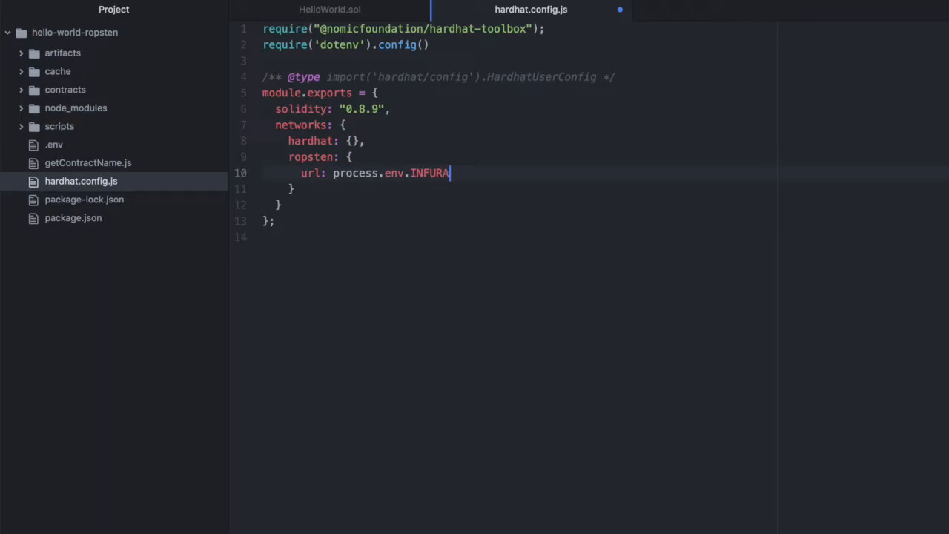
type("_URL")
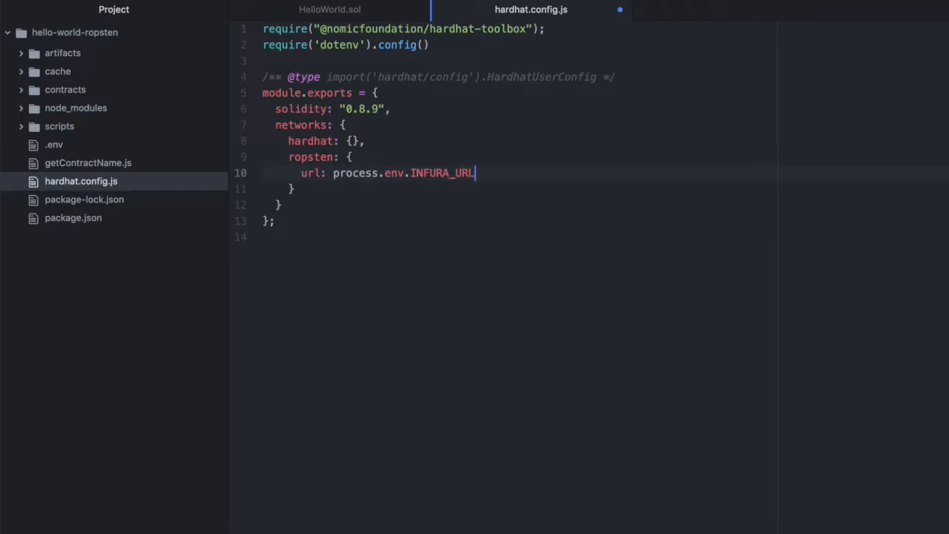
type("_ROPST")
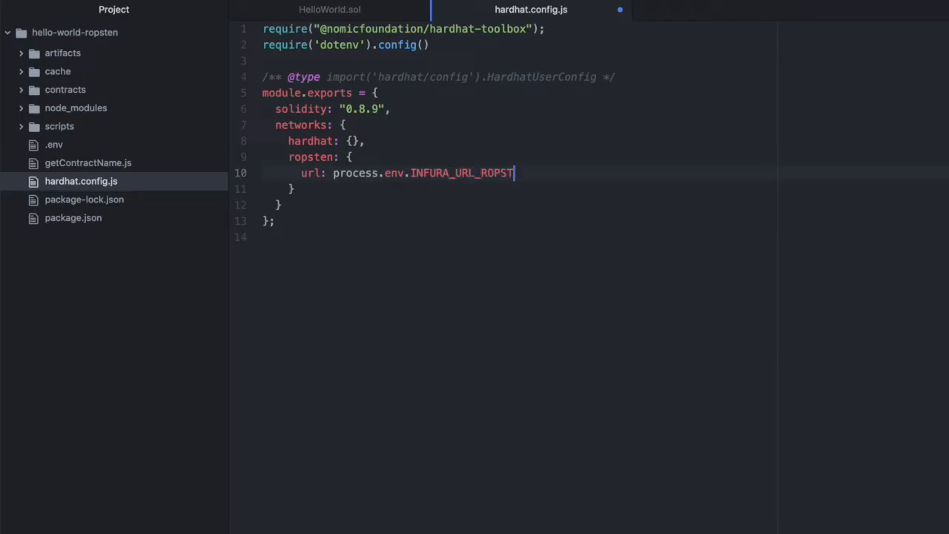
type("EN,")
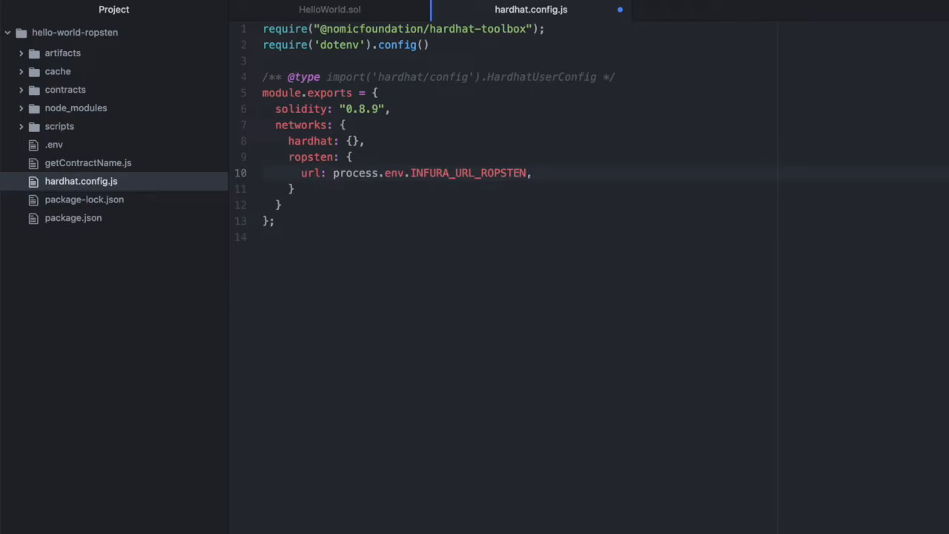
left_click(533, 172)
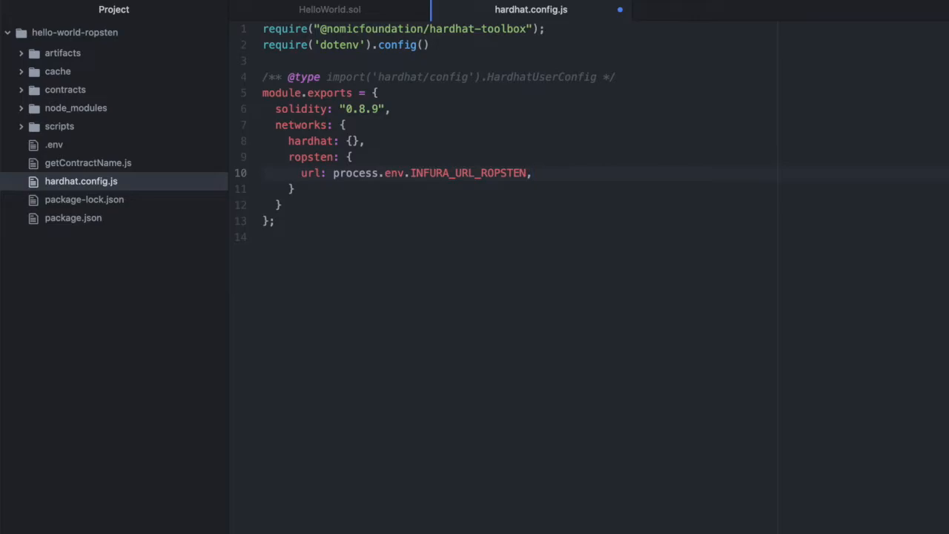
- Set ropsten accounts to [process.env.PRIVATE_KEY_ROPSTEN]
type("accounts")
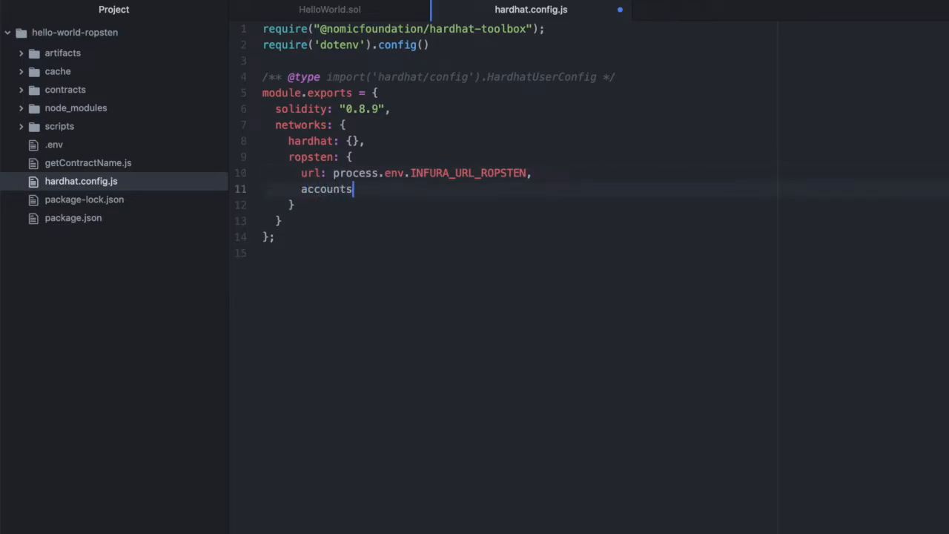
type(":")
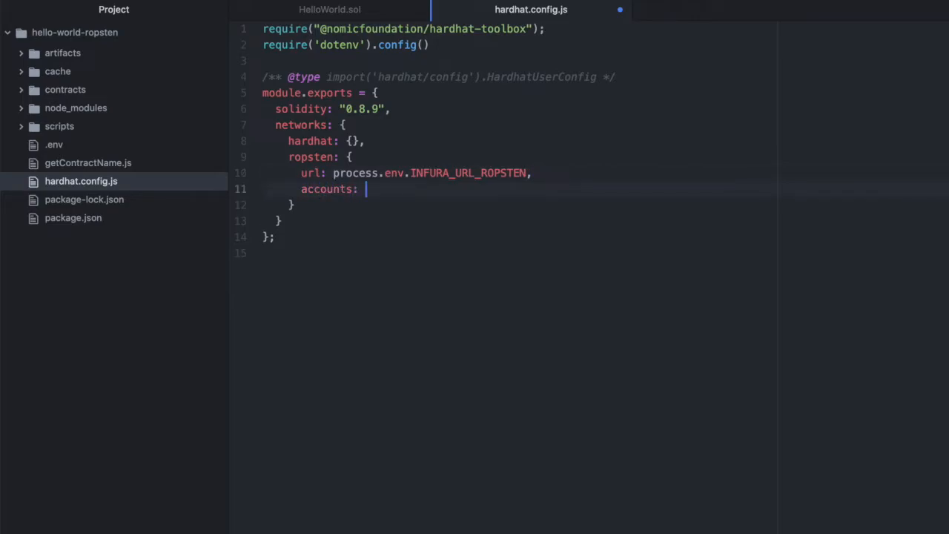
type("[]")
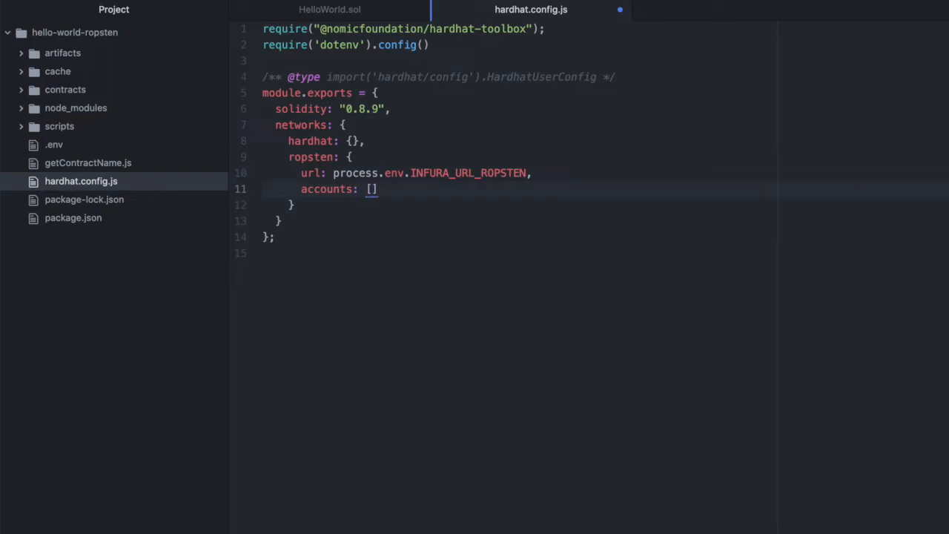
left_click(371, 190)
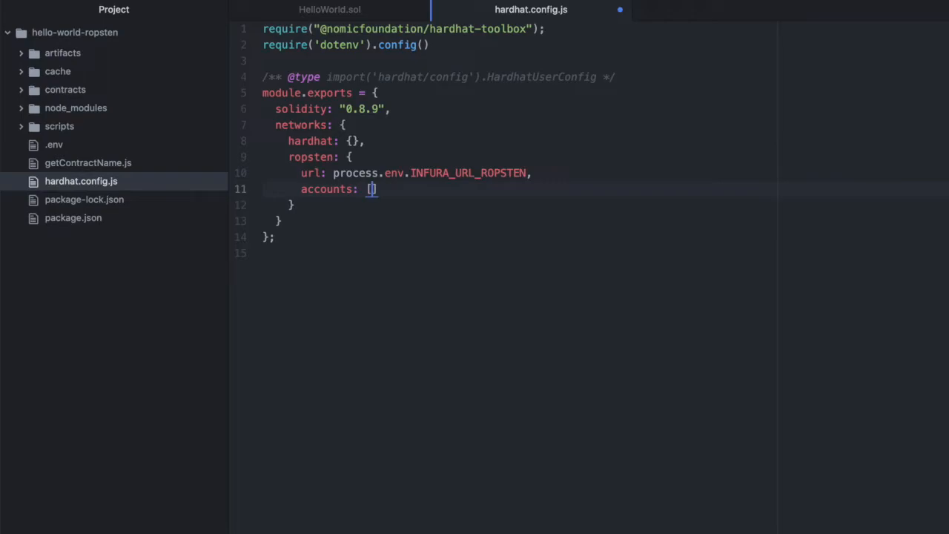
type("]")
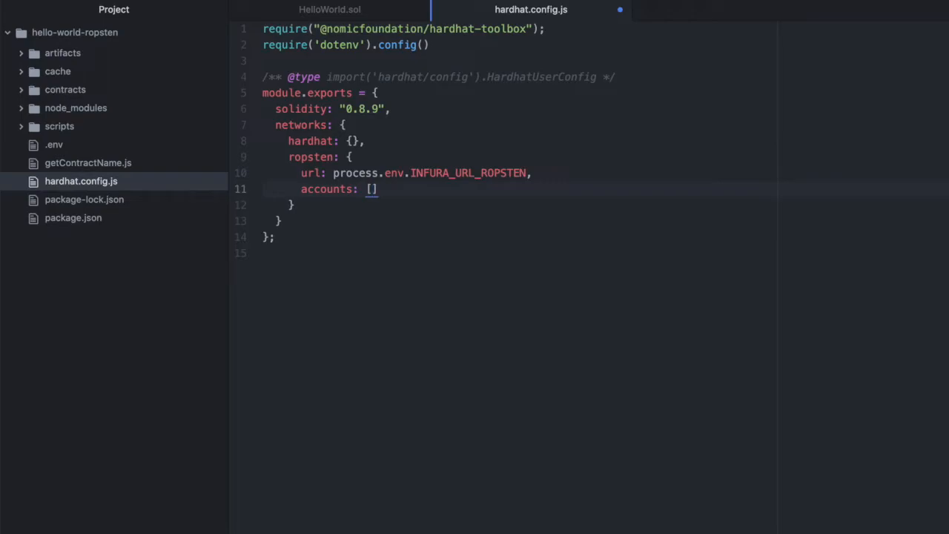
type("pro")
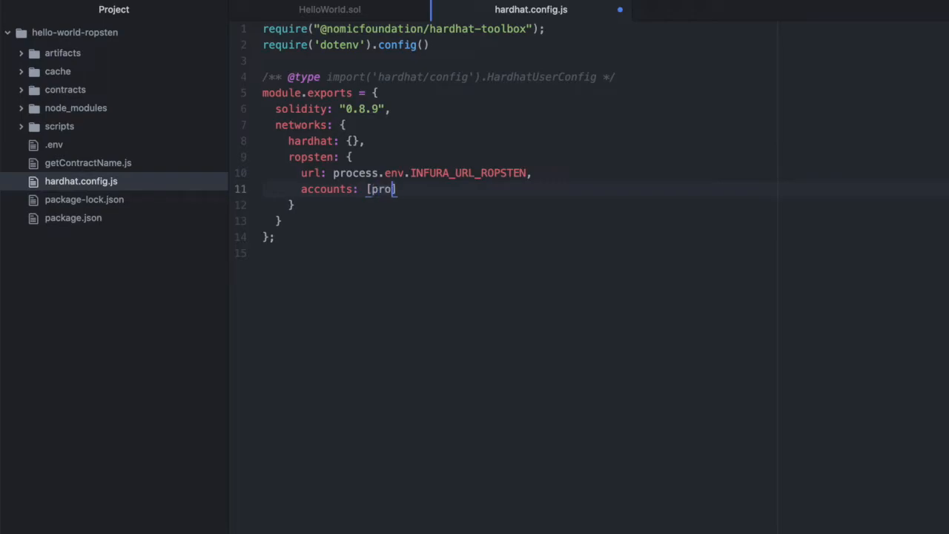
type("cess.env")
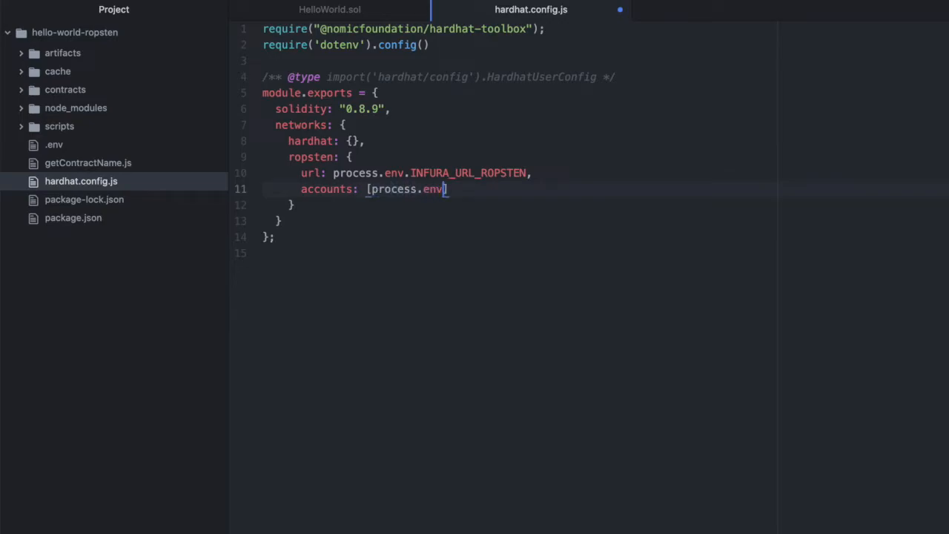
type("PRIV")
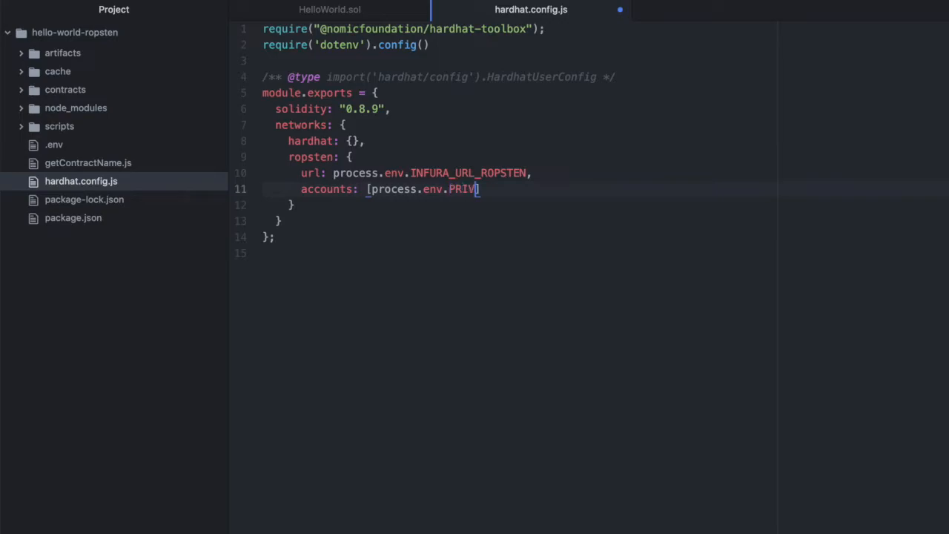
type("ATE_KEY")
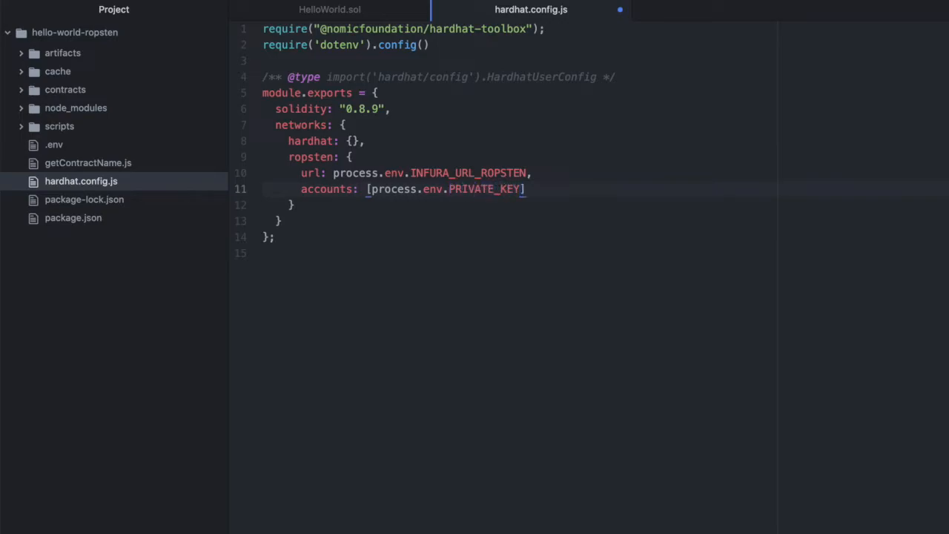
type("_ROPSTEN")
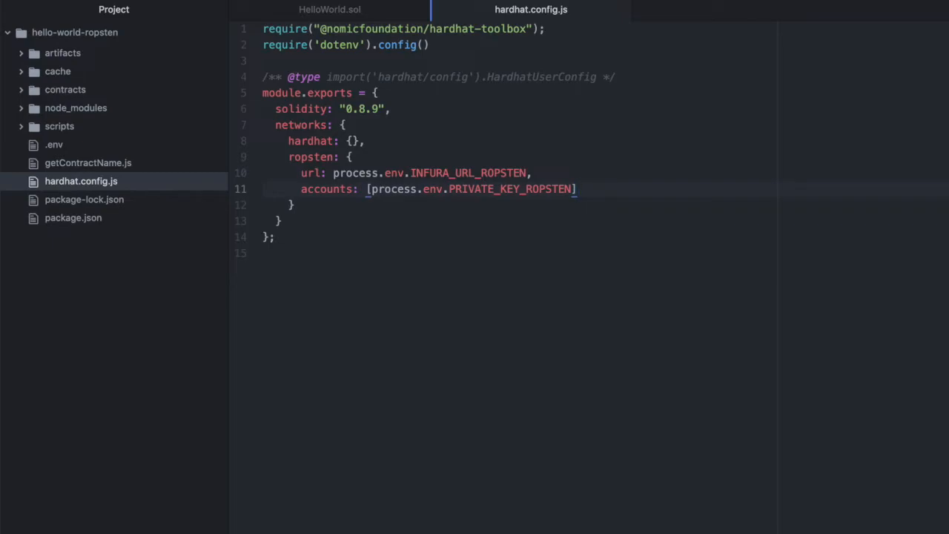
- Create a new empty deploy.js file inside the scripts folder
right_click(59, 126)
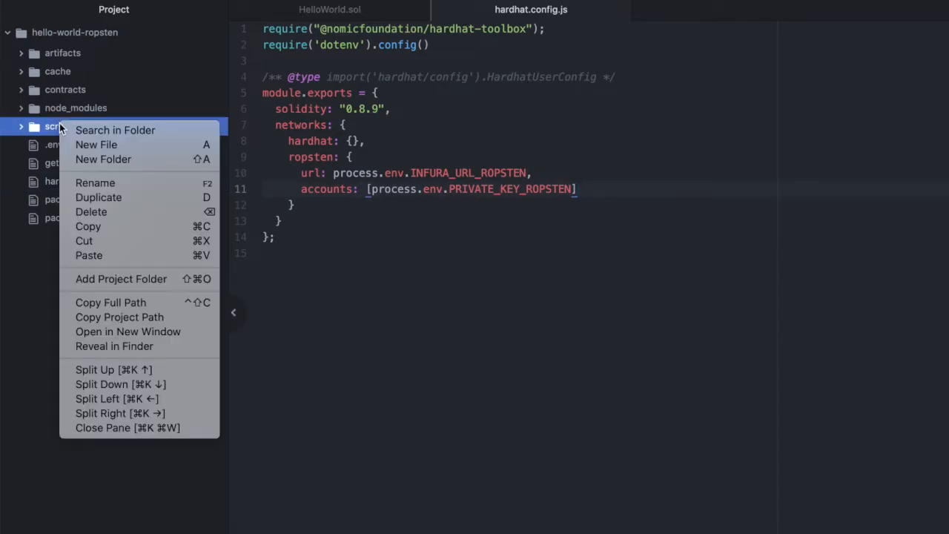
left_click(95, 145)
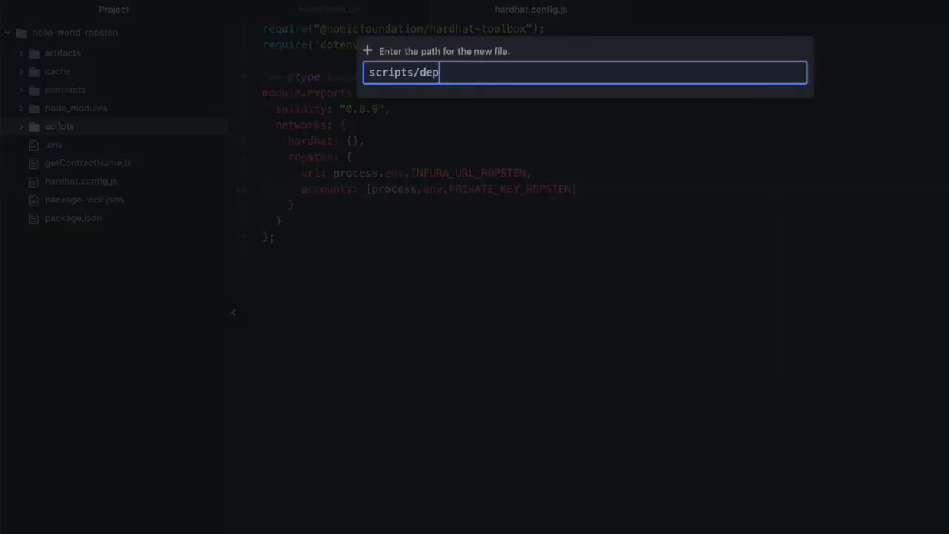
key("Enter")
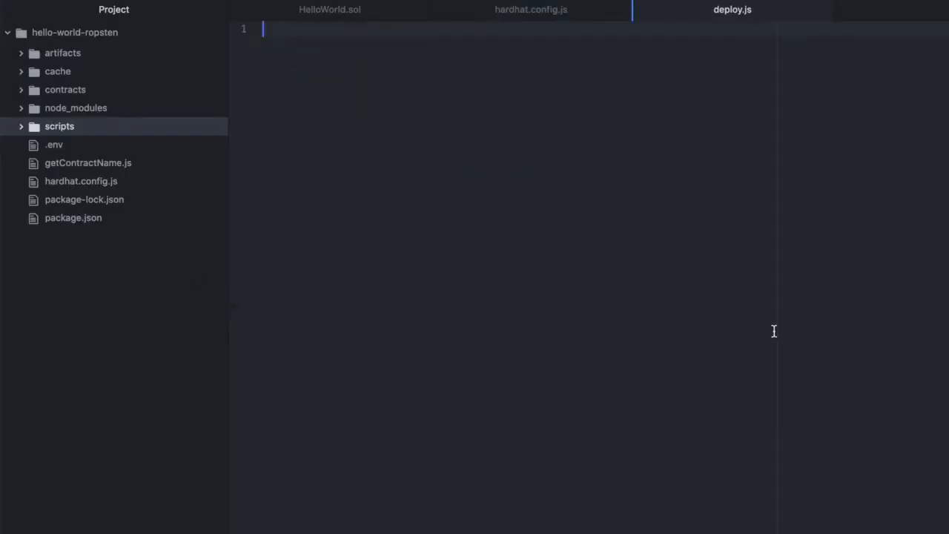
- Write async function main() getting [deployer] from await ethers.getSigners()
type("async function")
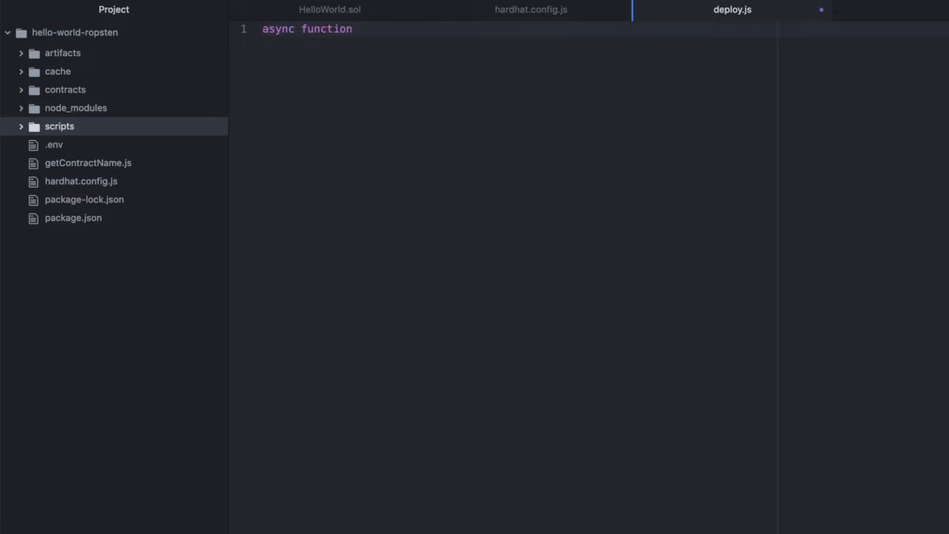
type("main() {}")
type("const [deploye")
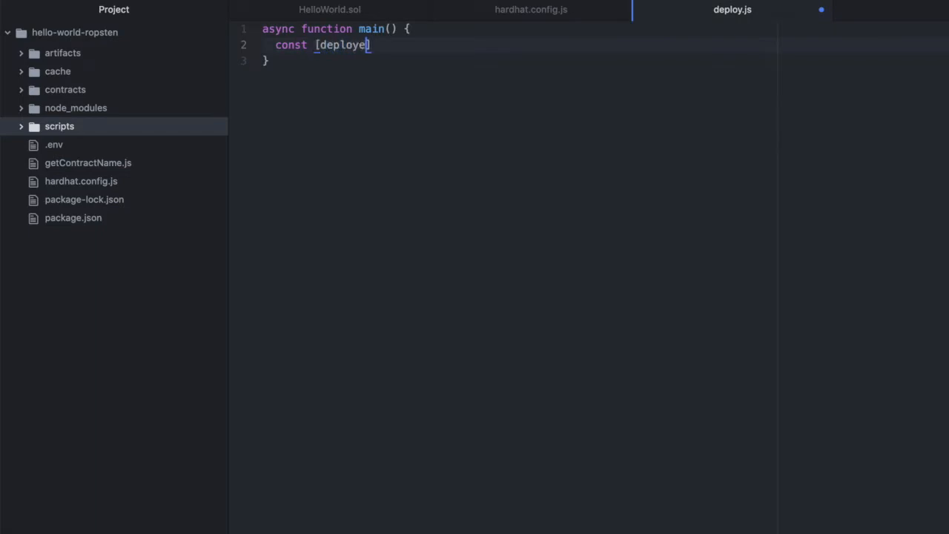
type("r]")
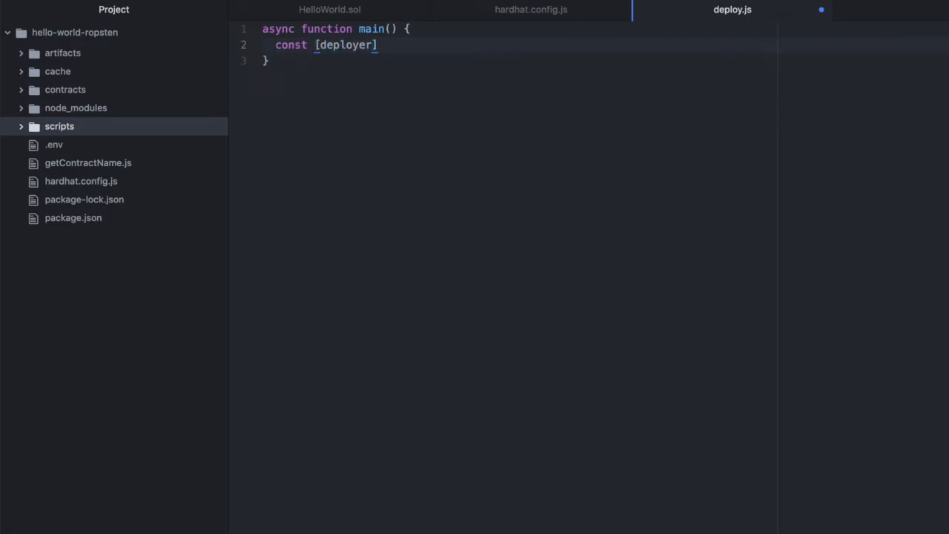
type("= aw")
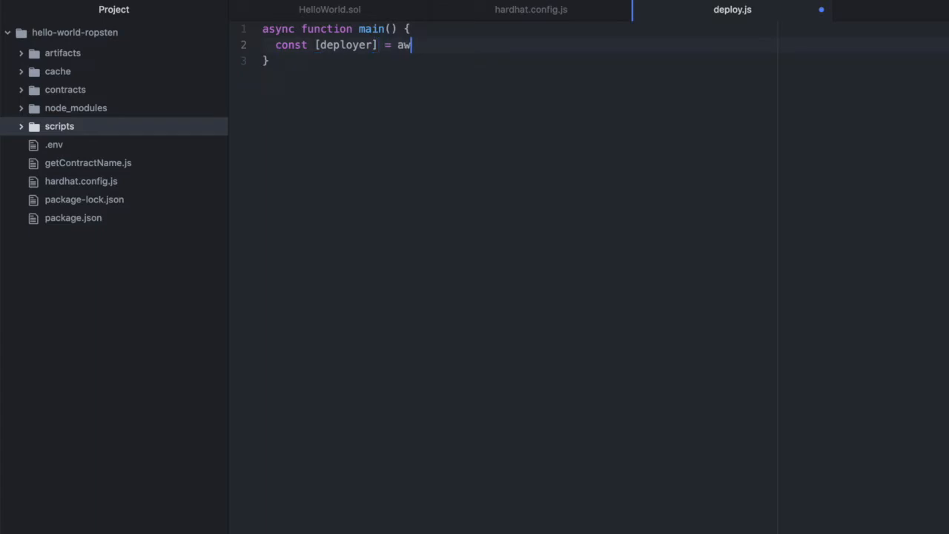
type("ait ethers")
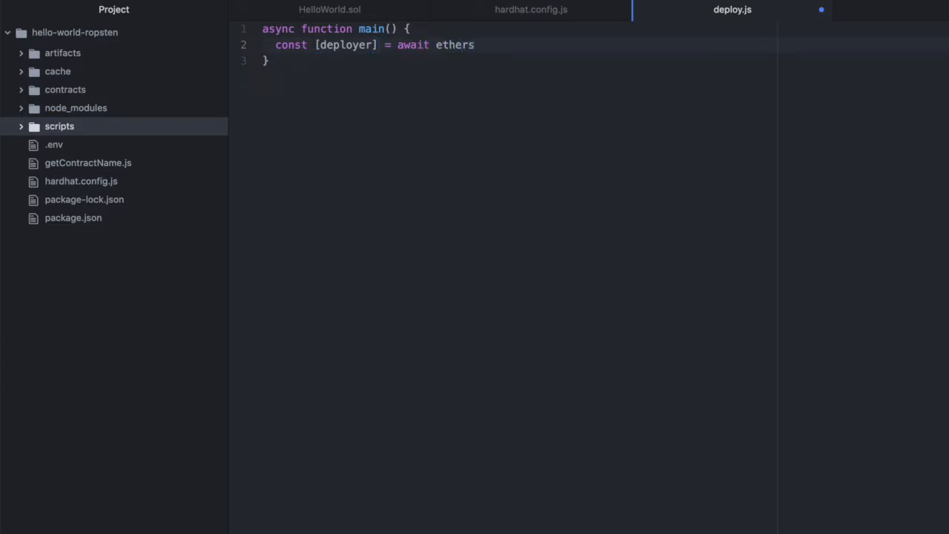
type(".getS")
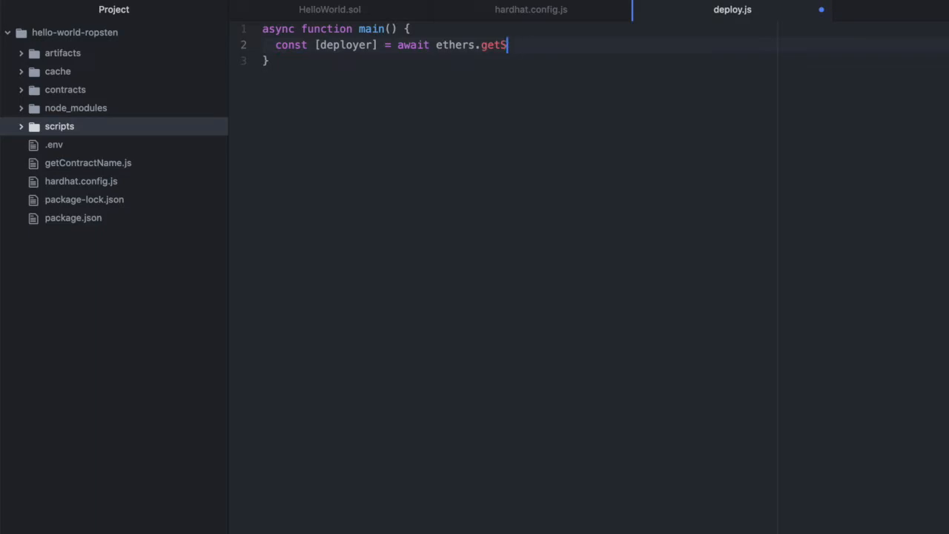
type("igners();")
type("c")
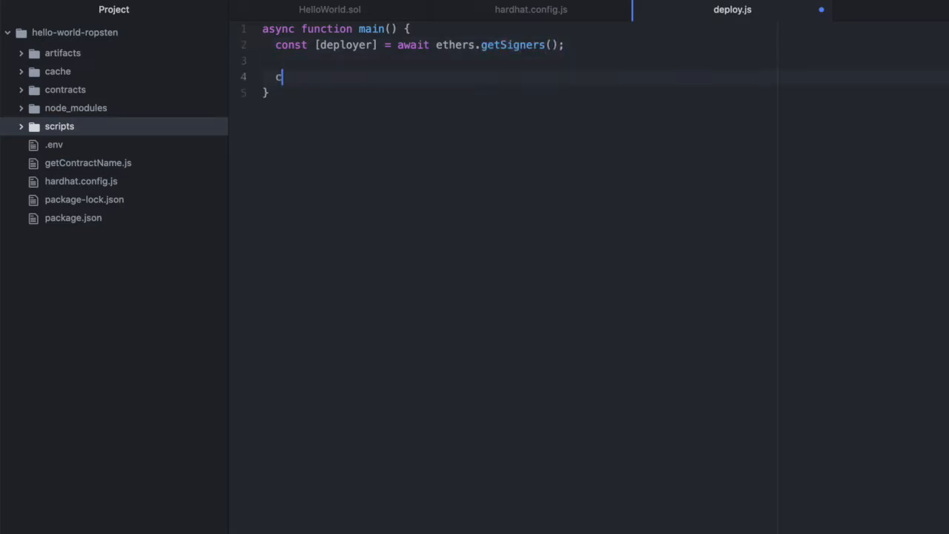
- Build const HelloWorld from await ethers.getContractFactory('HelloWorld')
type("onst Hello")
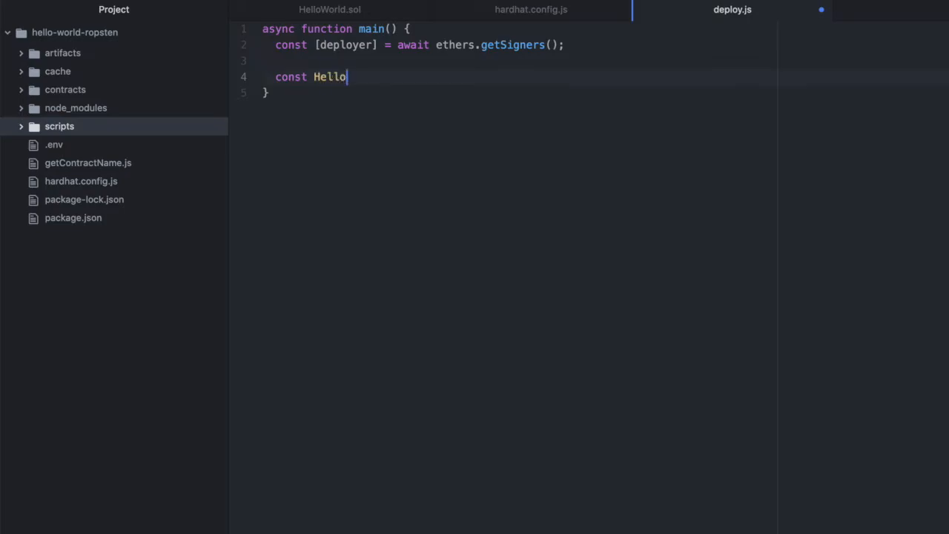
type("World = await ethers")
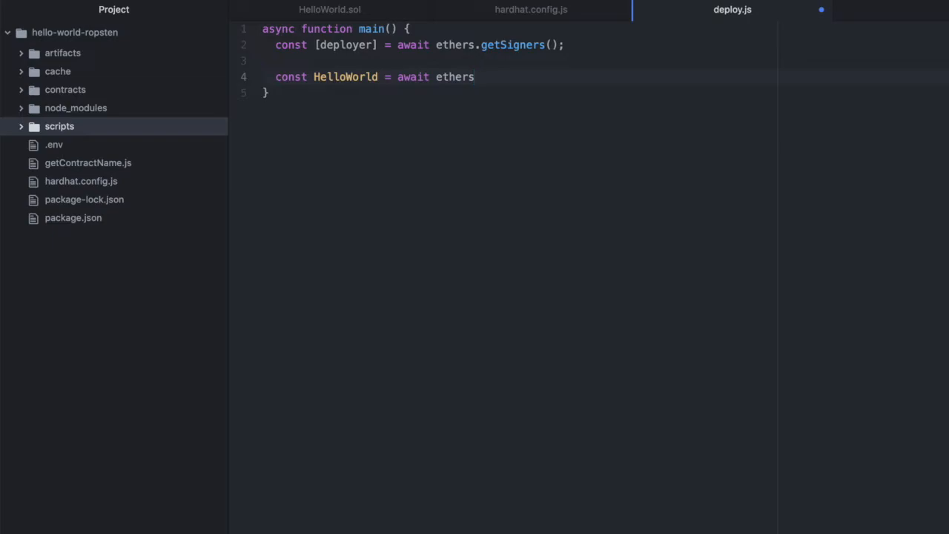
type(".getContract")
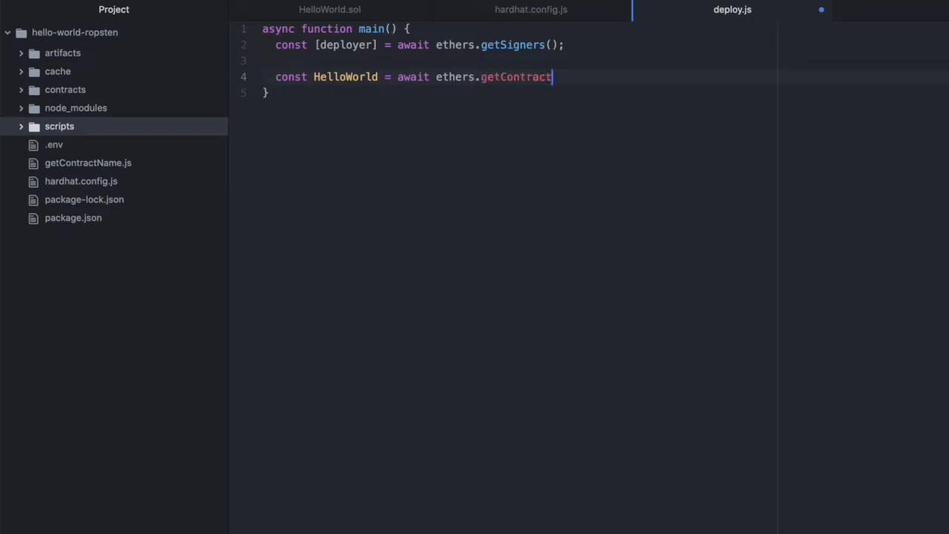
type("Factory")
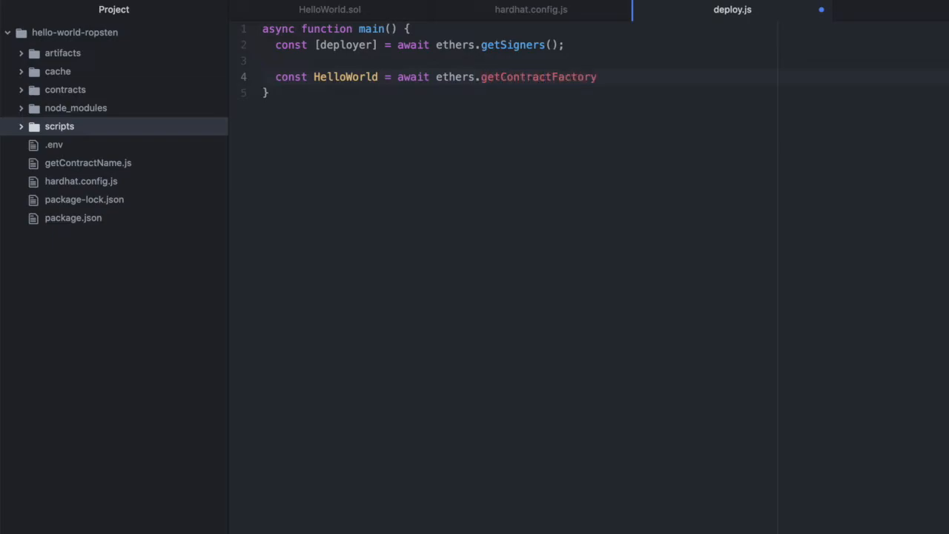
type("()")
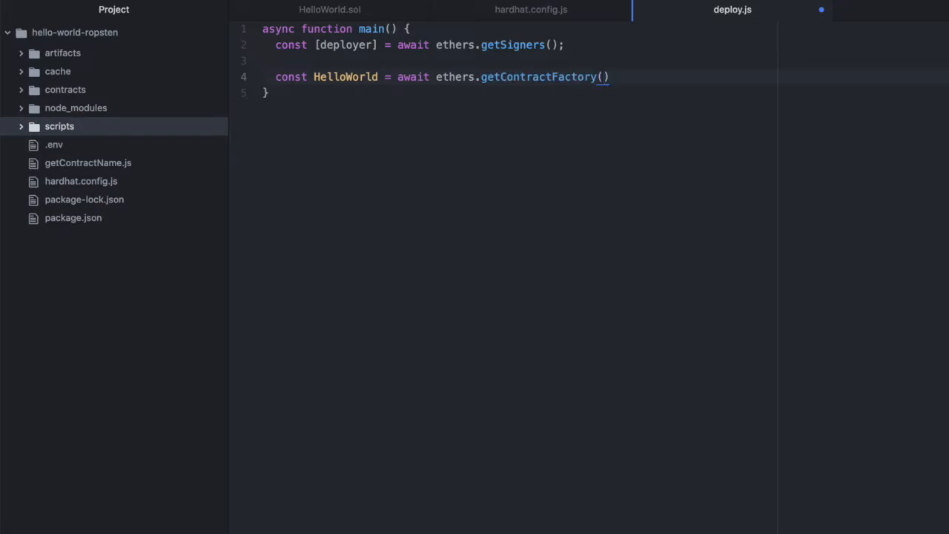
type("'HelloWorld'")
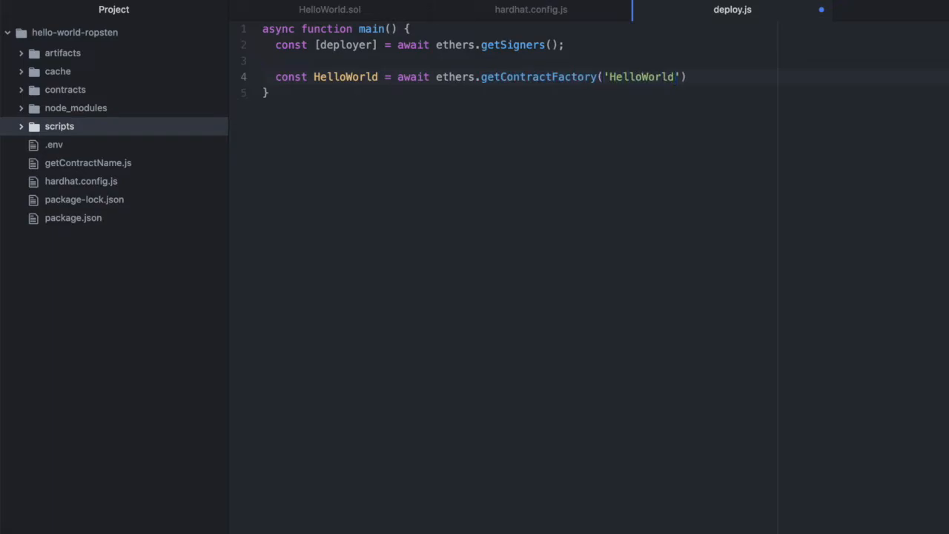
- Deploy with const helloWorld = await HelloWorld.deploy(); and start a console.log() call
type("co")
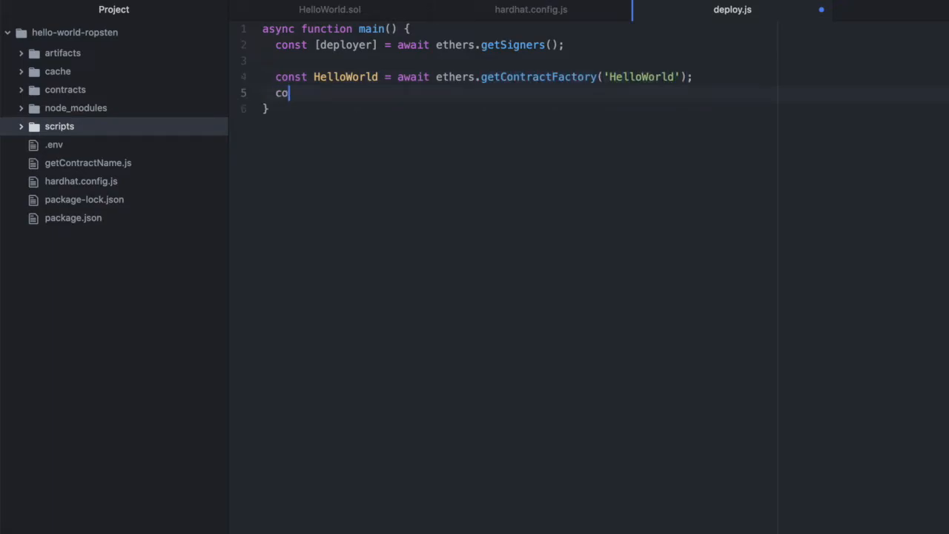
type("nst hell")
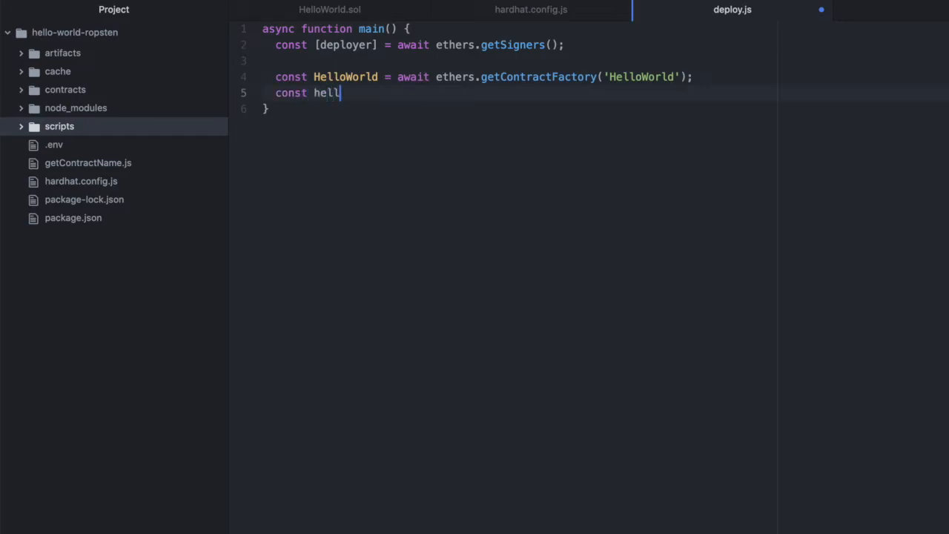
type("oWorld =")
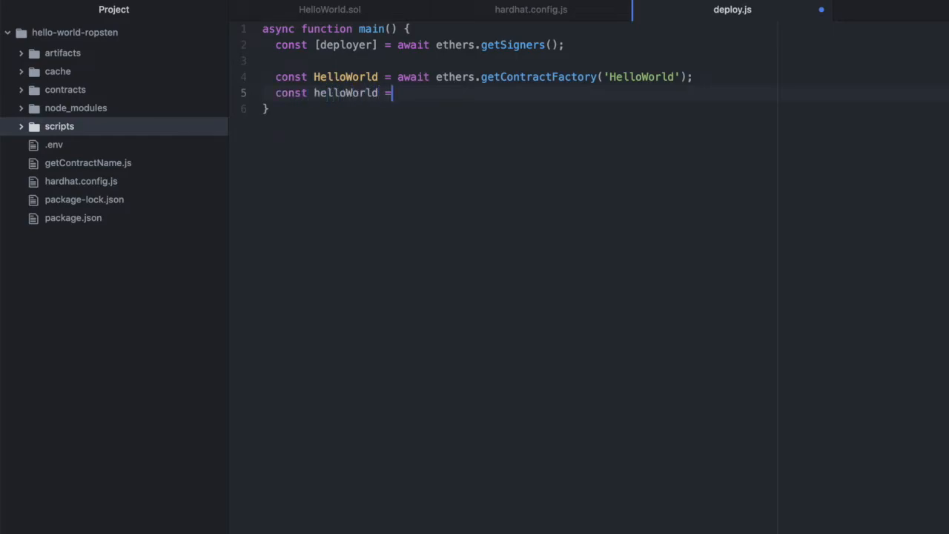
type("await")
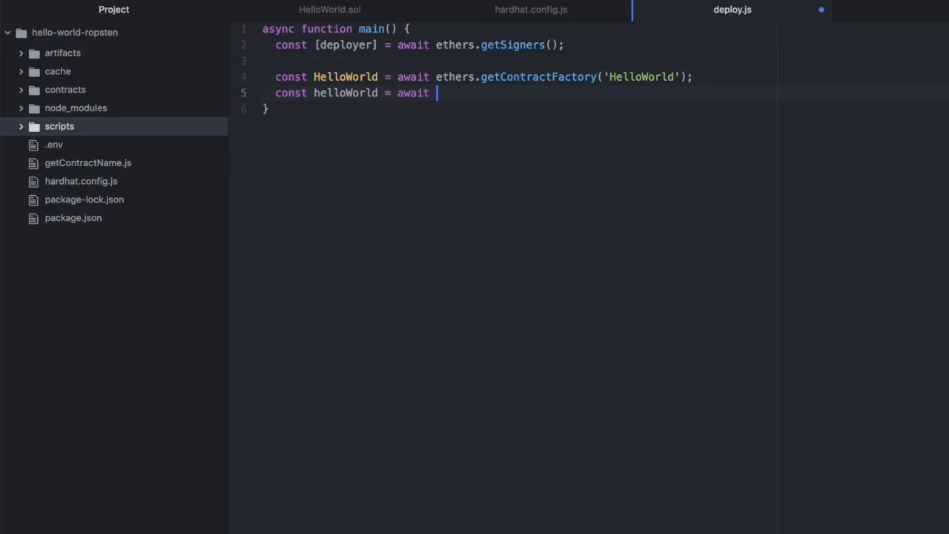
type("HelloWorld.dep")
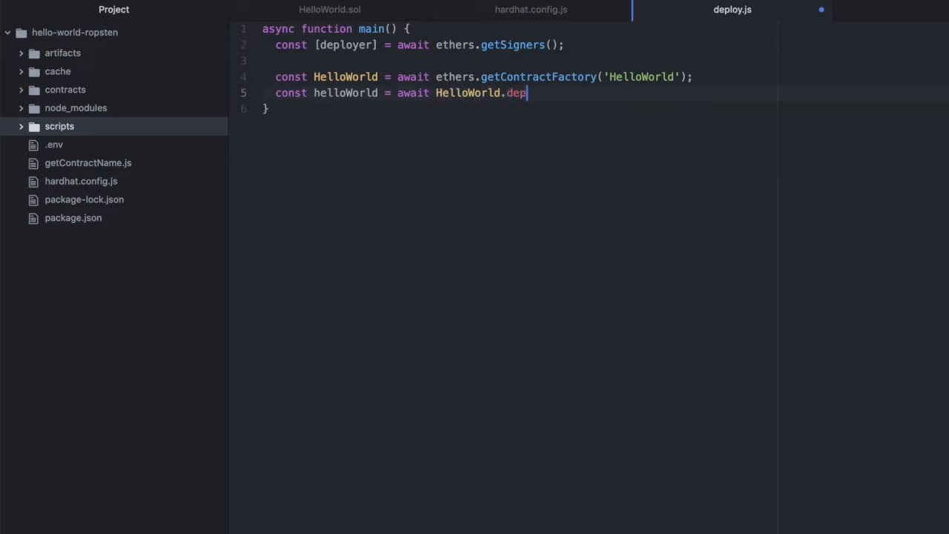
type("loy()")
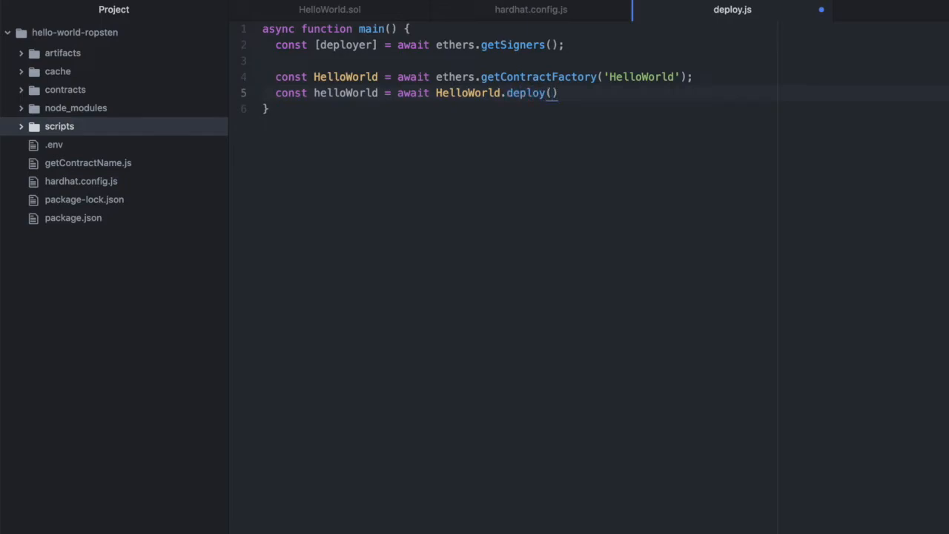
type(";")
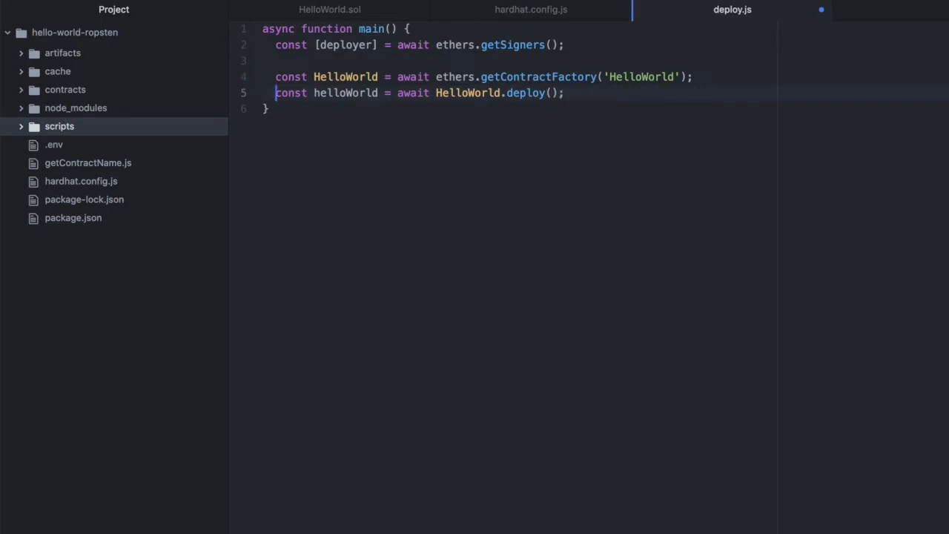
left_click(565, 92)
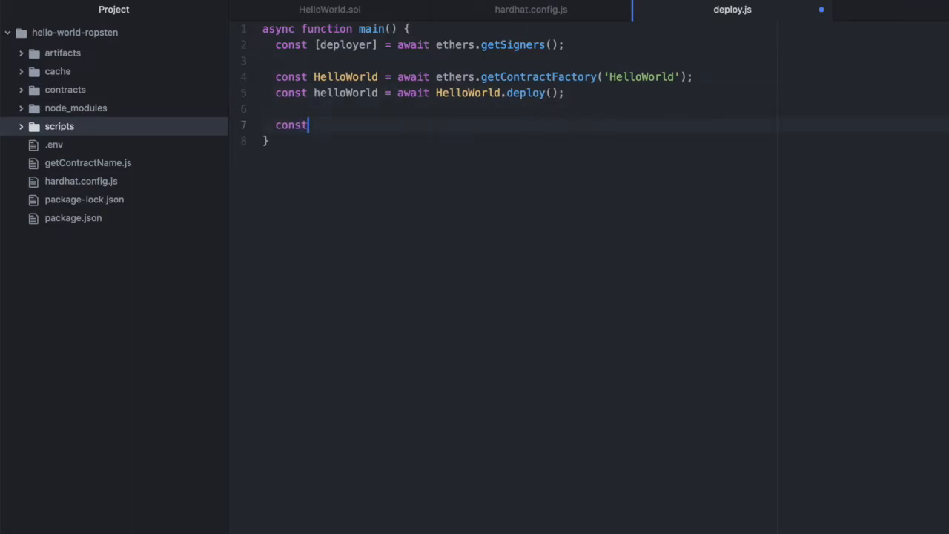
type("console.")
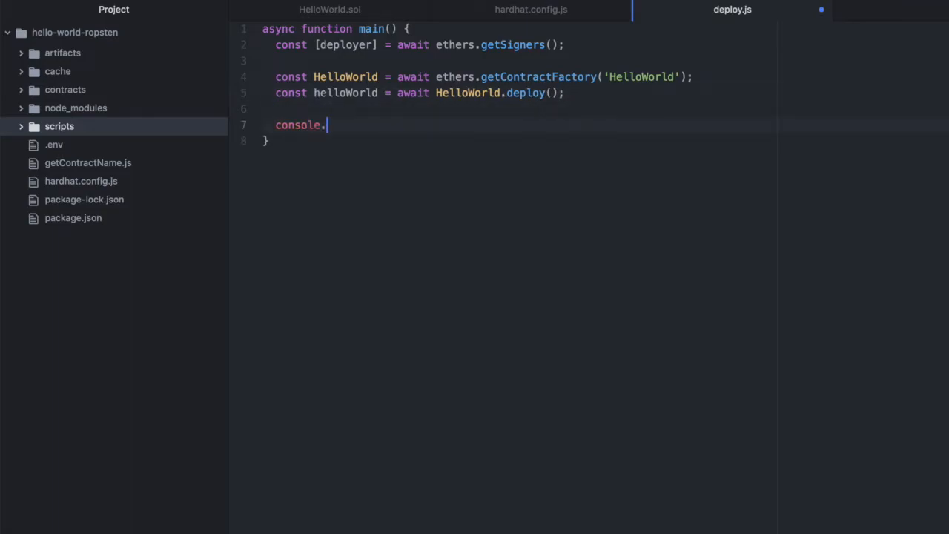
type("log()")
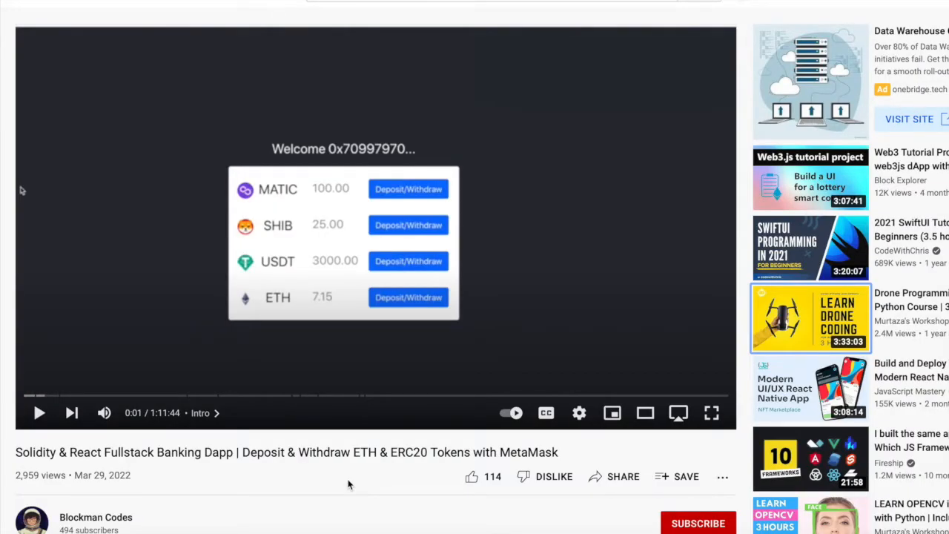
- Scroll down the YouTube Banking Dapp video page
scroll("down", 3)
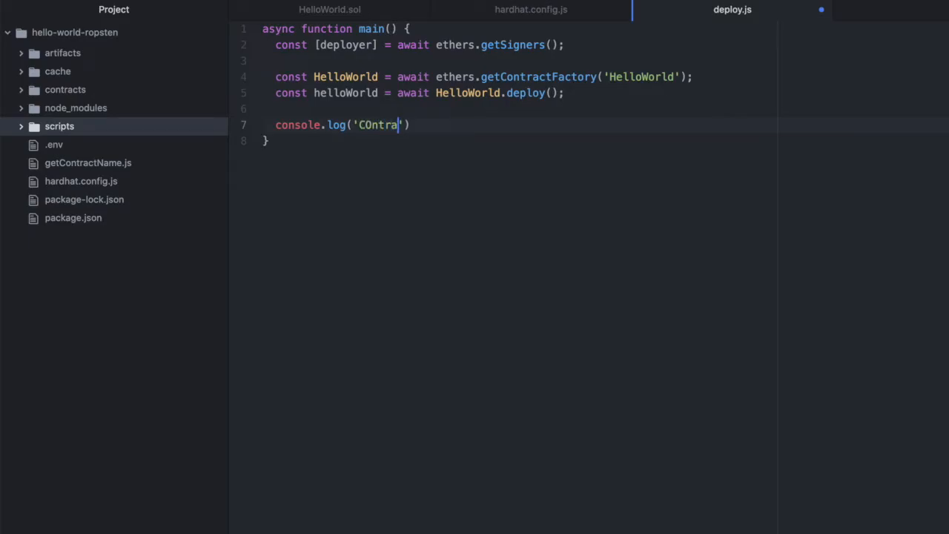
- Log 'Contract address is:' with helloWorld.address inside main()
type("Contract")
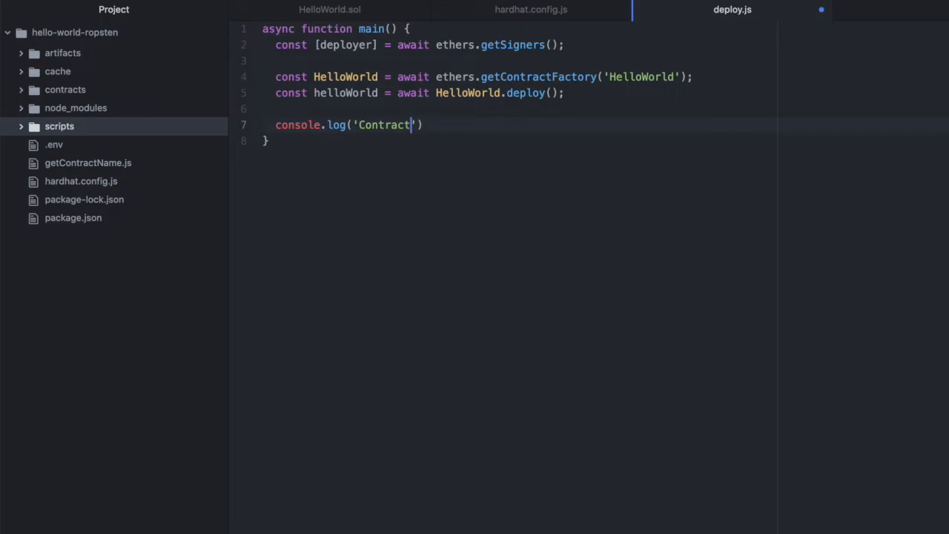
type("address is:")
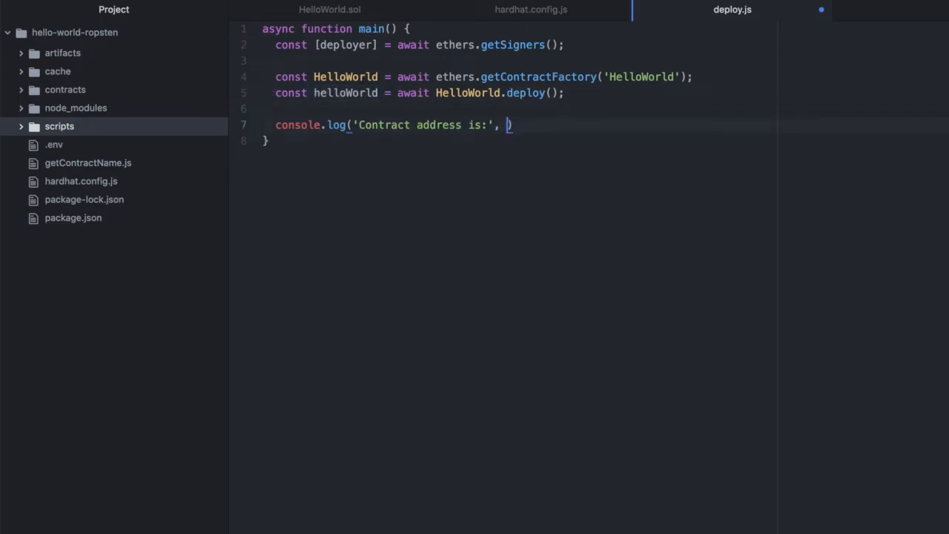
type("helloWorld.addre")
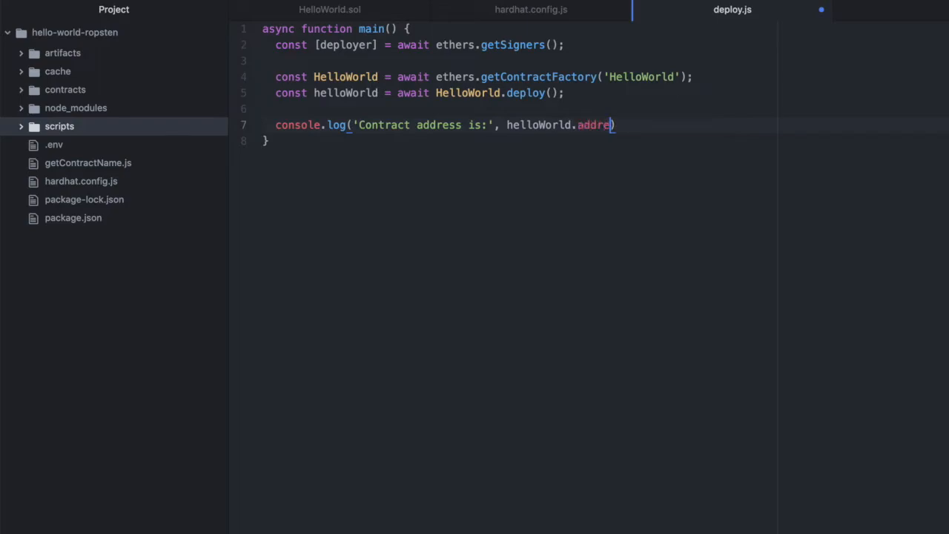
type("ss)")
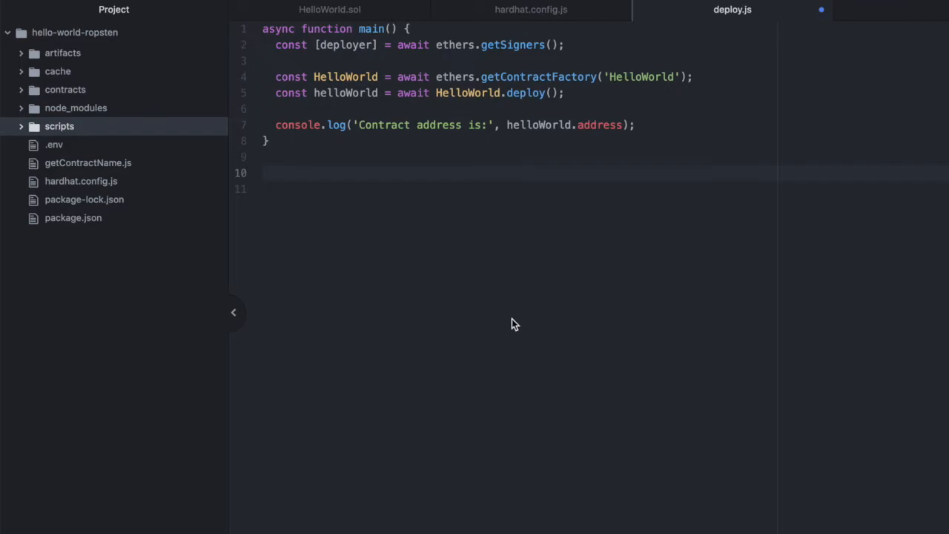
- Call main() after the function, exiting with code 0 on success and logging errors with exit code 1
type("main()\\n  .then(() => process.exit(0))\\n  .catch((error) => {\\n    console.error(error);\\n    process.exit(1);\\n  });")
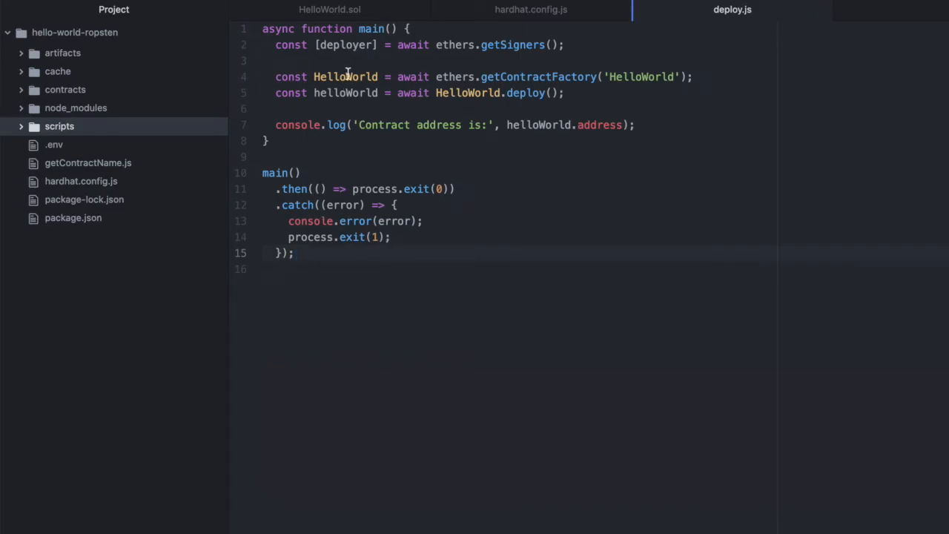
left_click(330, 158)
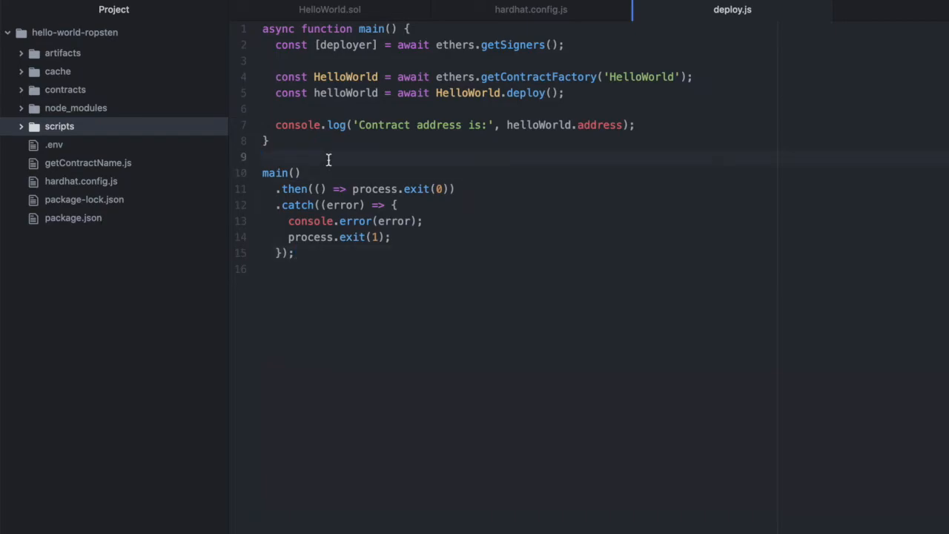
- Write the comment '// npx hardhat run scripts/deploy.js --network ropsten' on the blank line
type("//")
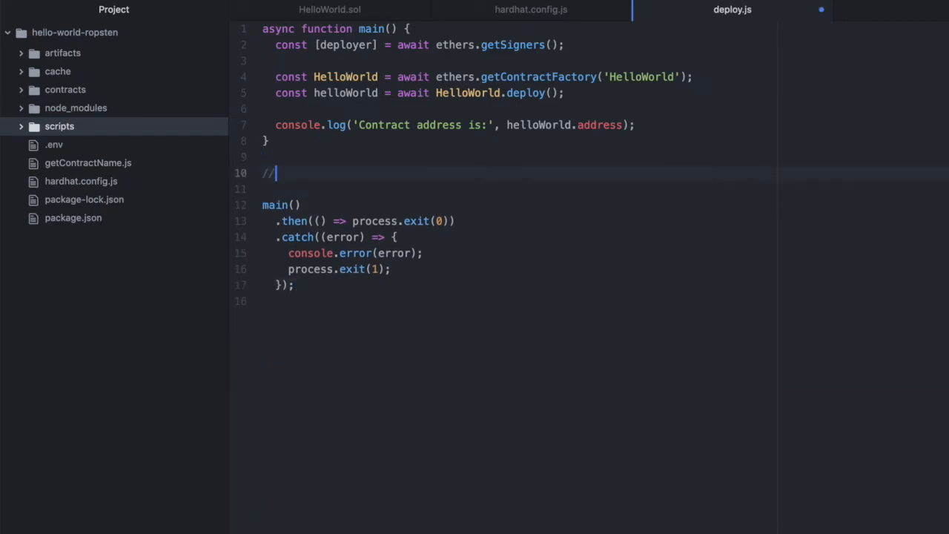
type("npx hardhat run scripts/d")
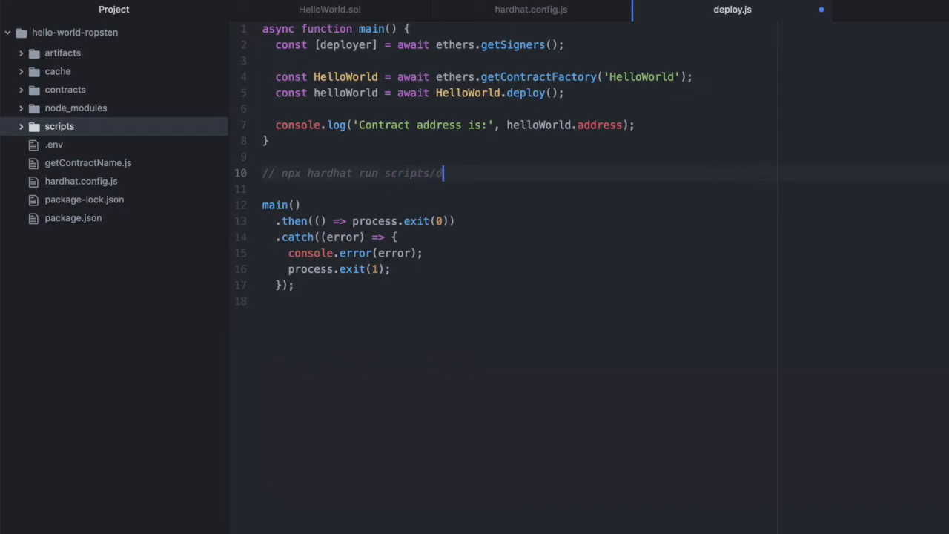
type("eploy.js")
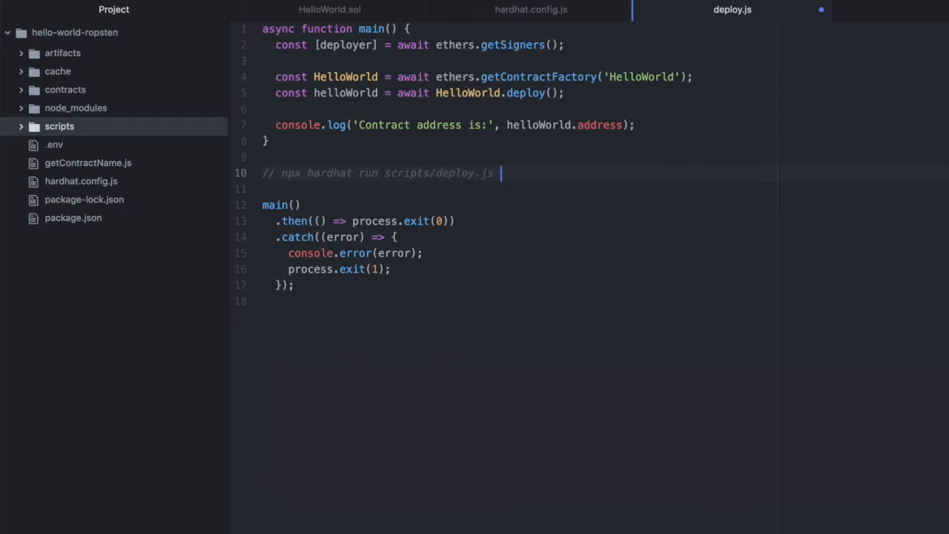
type("--network")
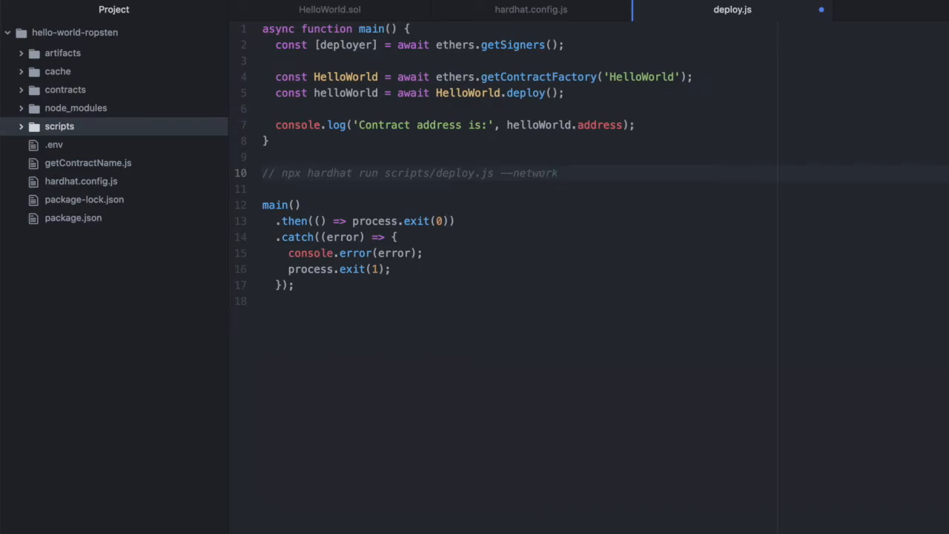
type("ropsten")
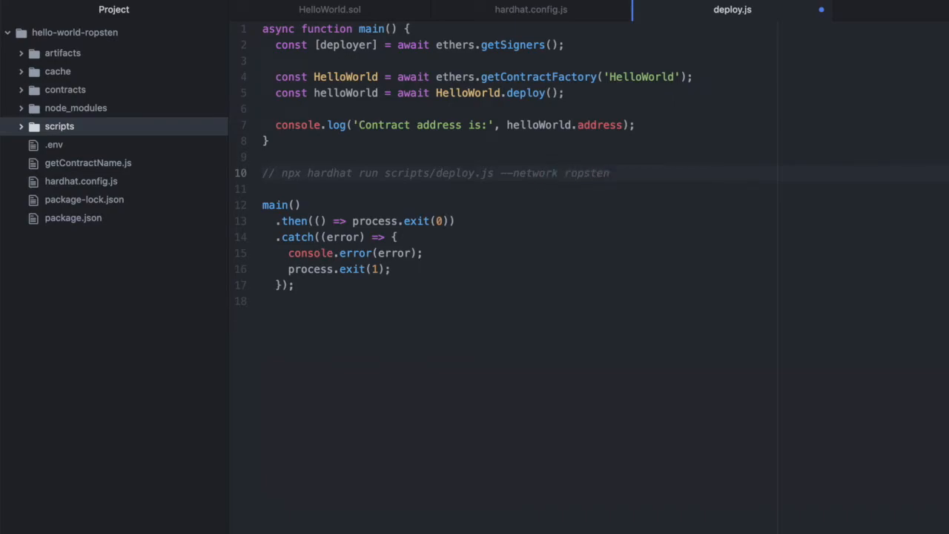
- Duplicate the run-command comment line and change its network to localhost
double_click(586, 172)
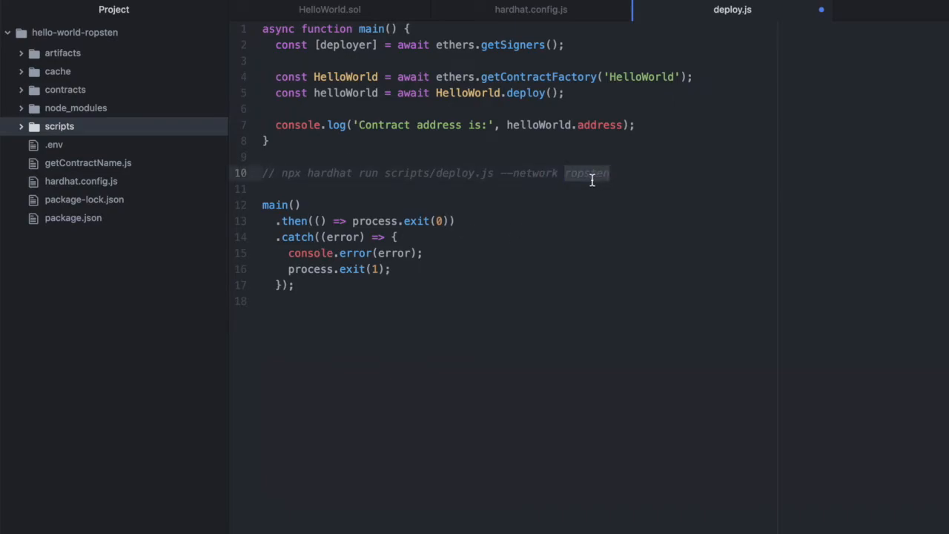
double_click(588, 172)
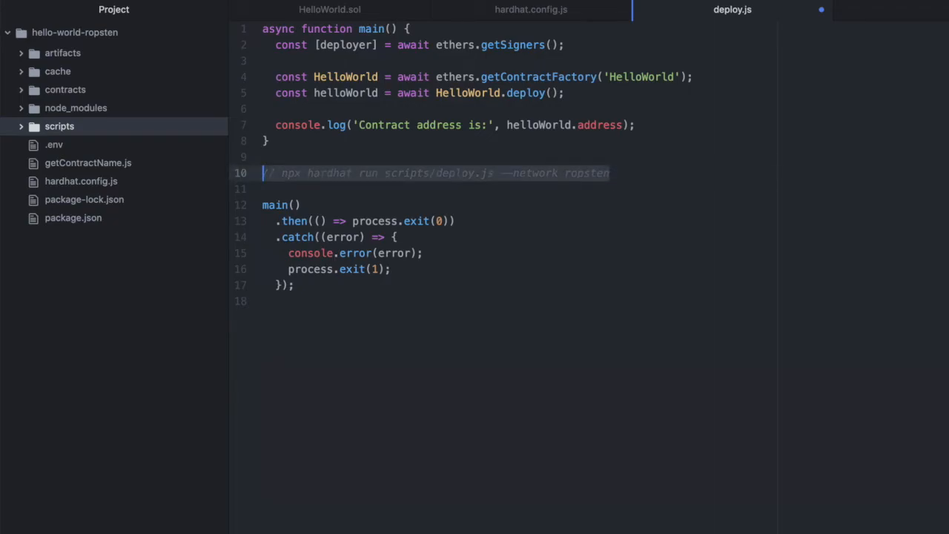
key("Enter")
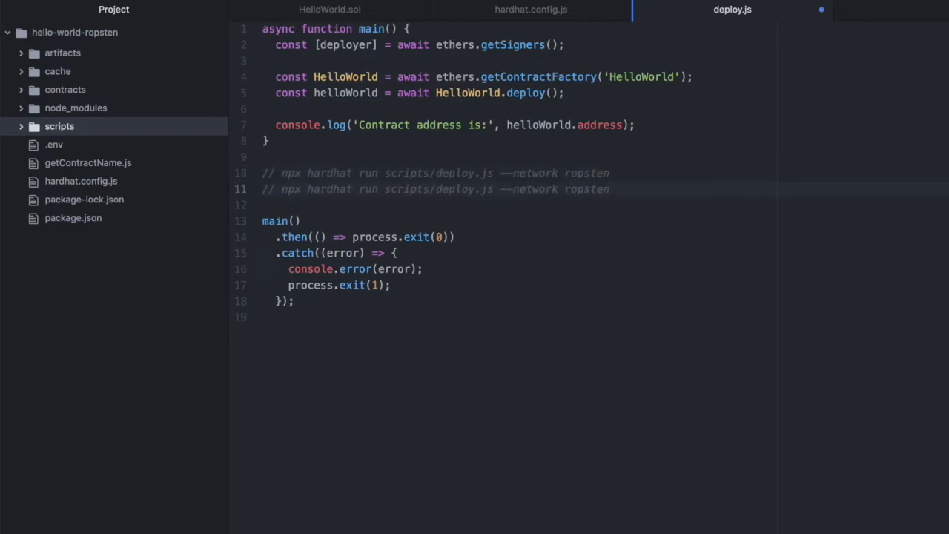
type("localhost")
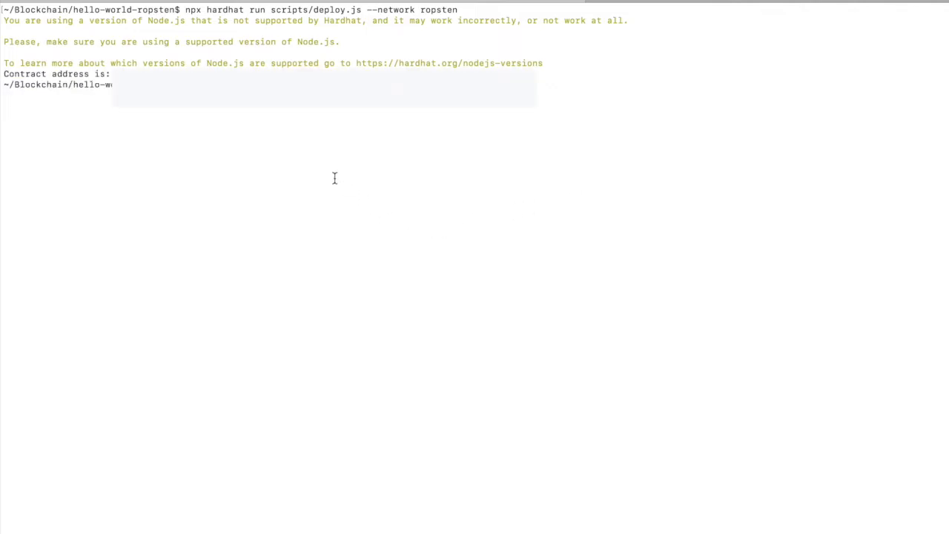
mouse_move(285, 113)
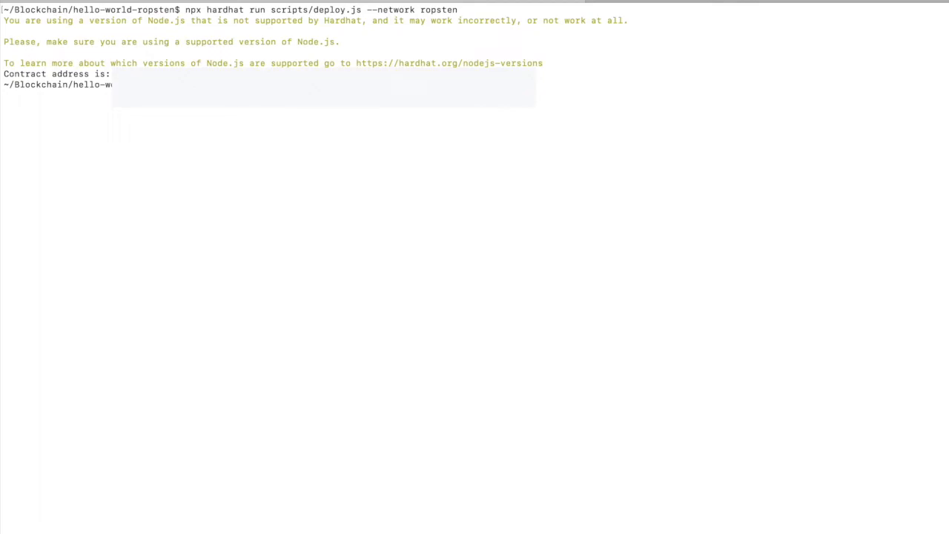
mouse_move(276, 112)
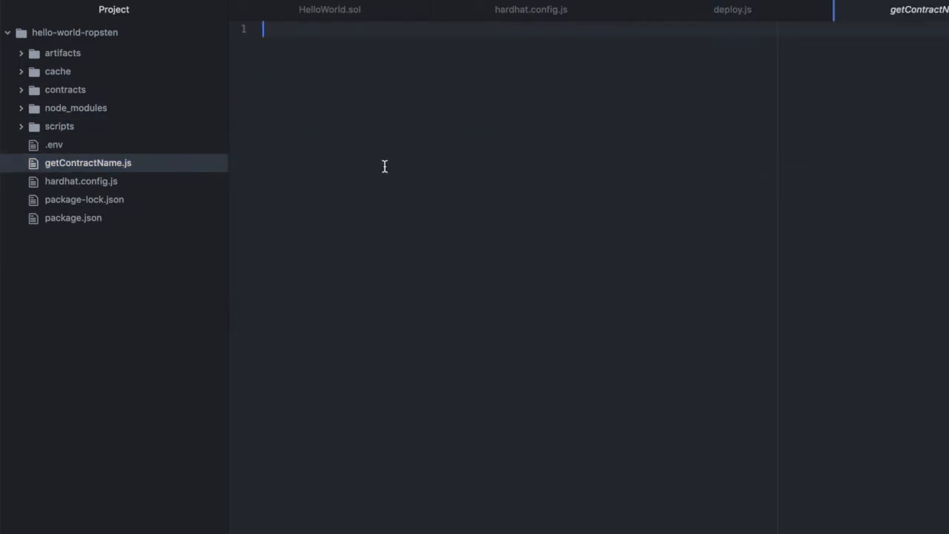
- Start getContractName.js with const { ethers } = require('ethers') and require('dotenv').config()
type("const { e")
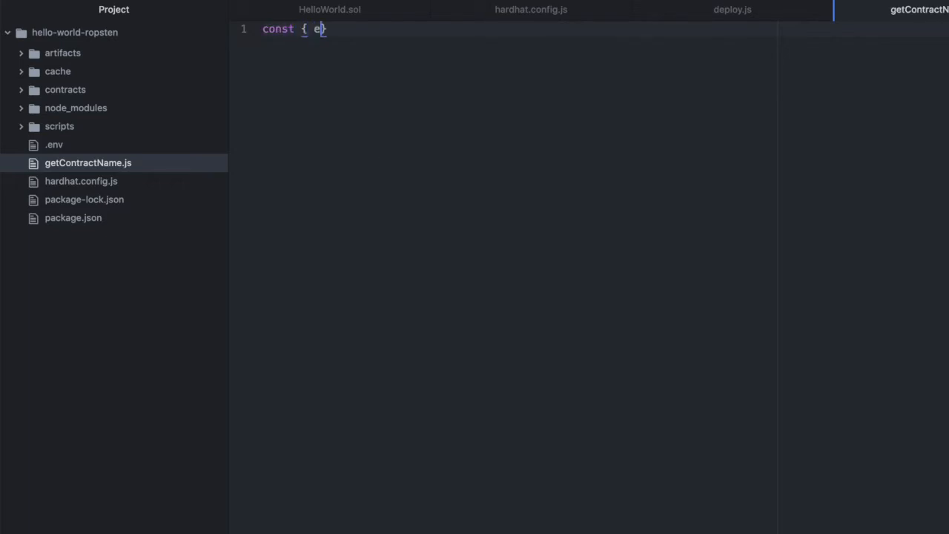
type("thers }")
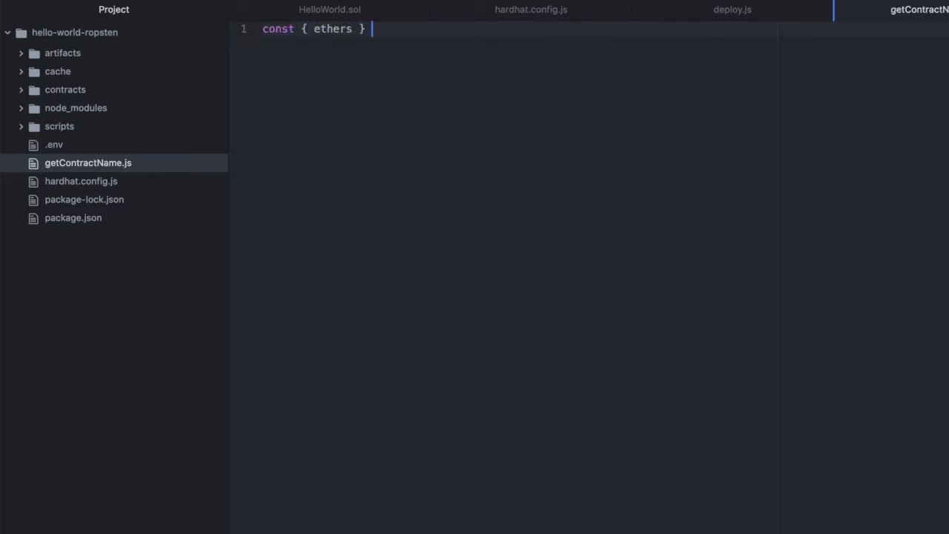
type("= require()")
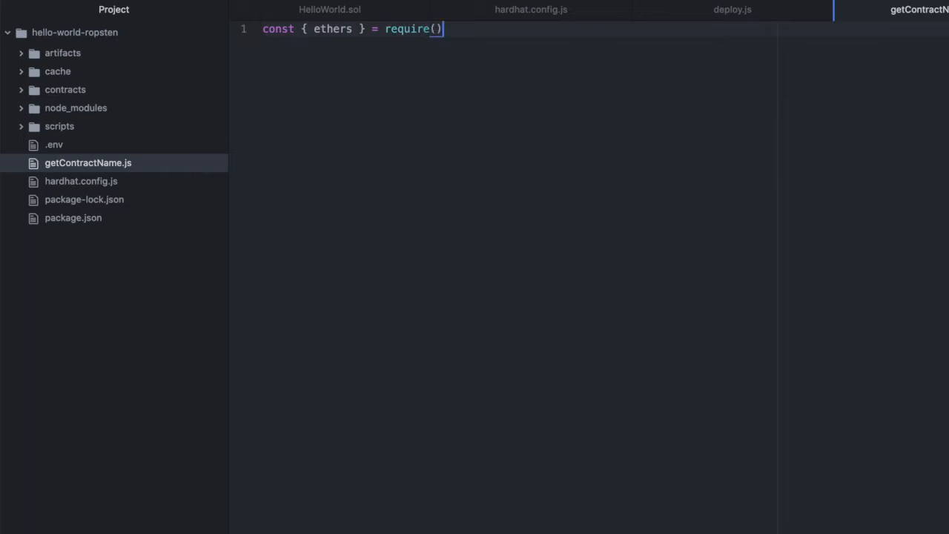
type("'ethers'")
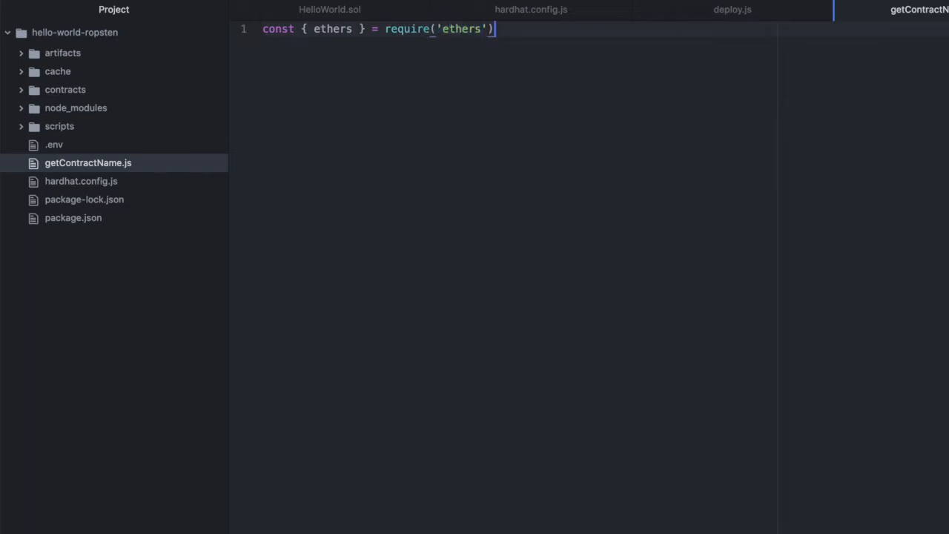
type("require")
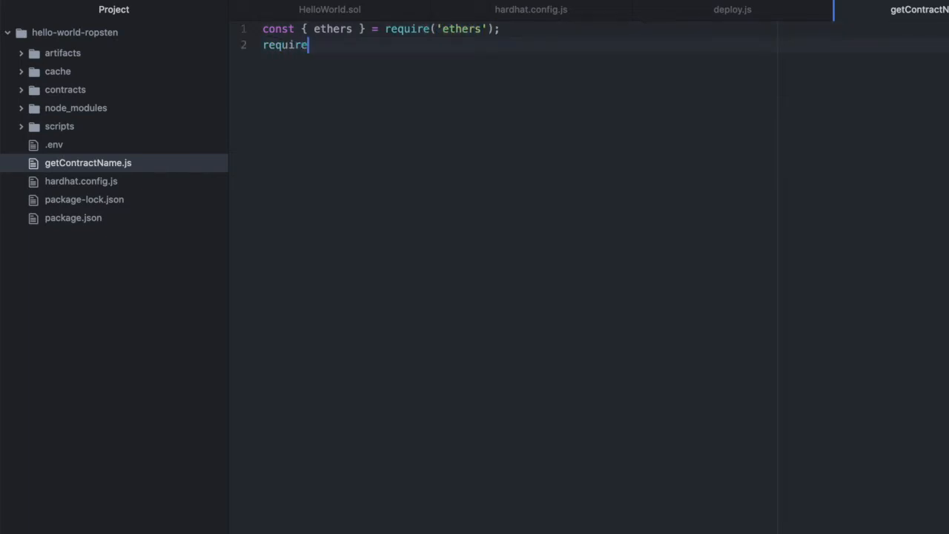
type("('ote')")
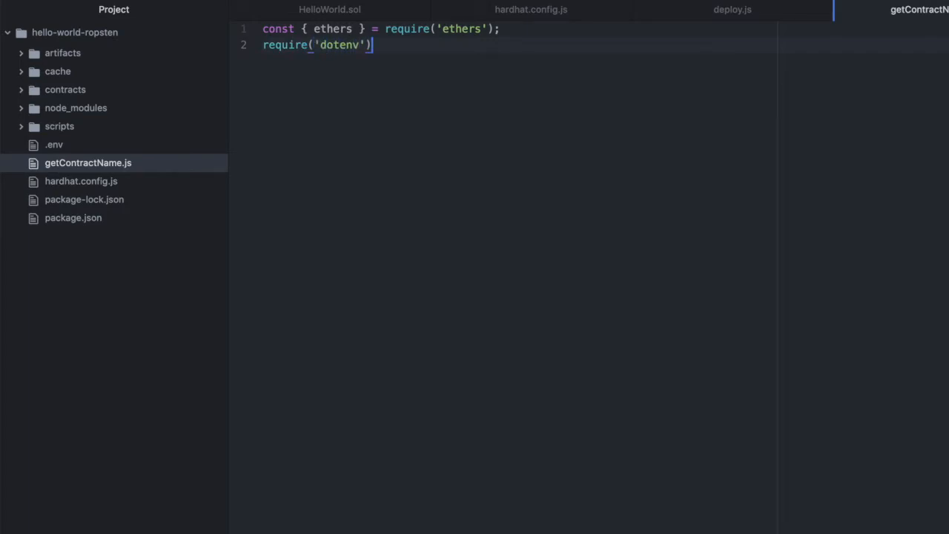
type(".config()")
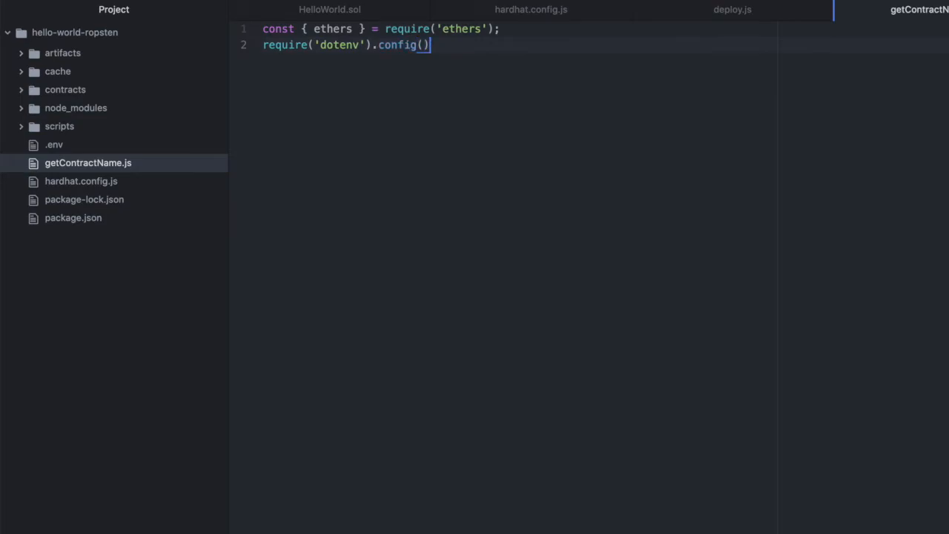
key("Enter")
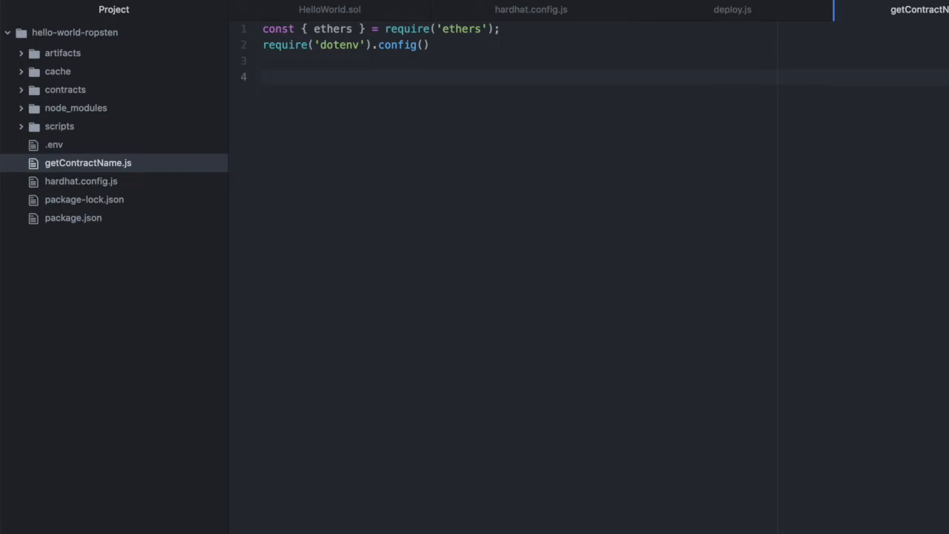
- Begin the artifact declaration as const artifact = require('/')
type("con")
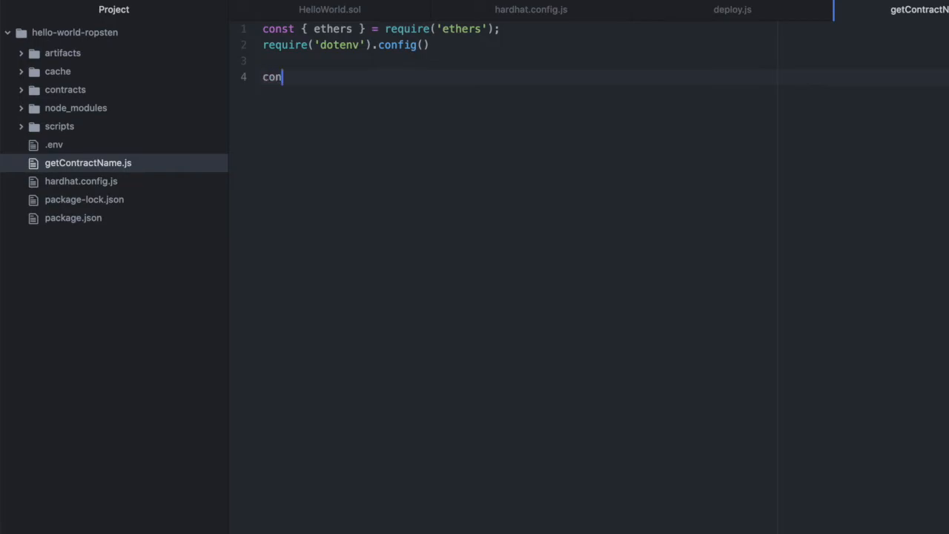
type("st artifact")
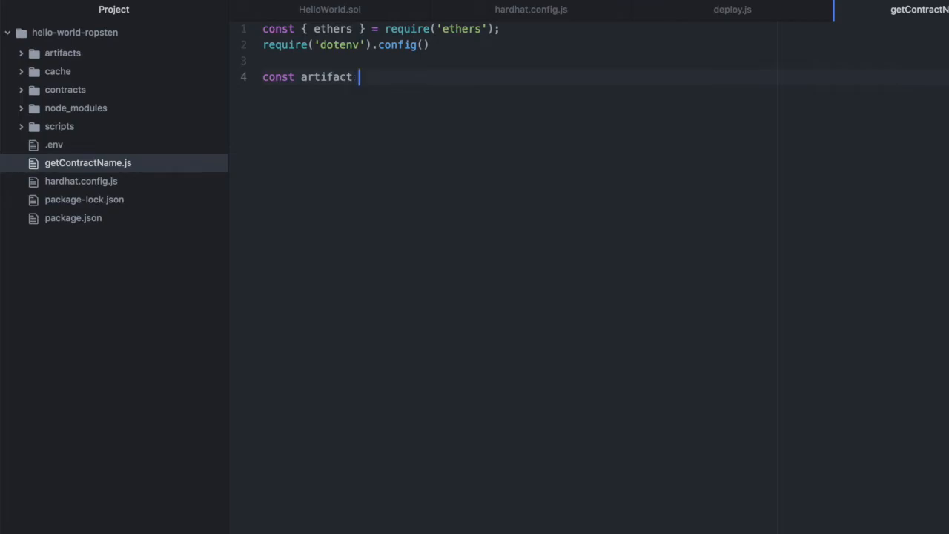
type("= requir")
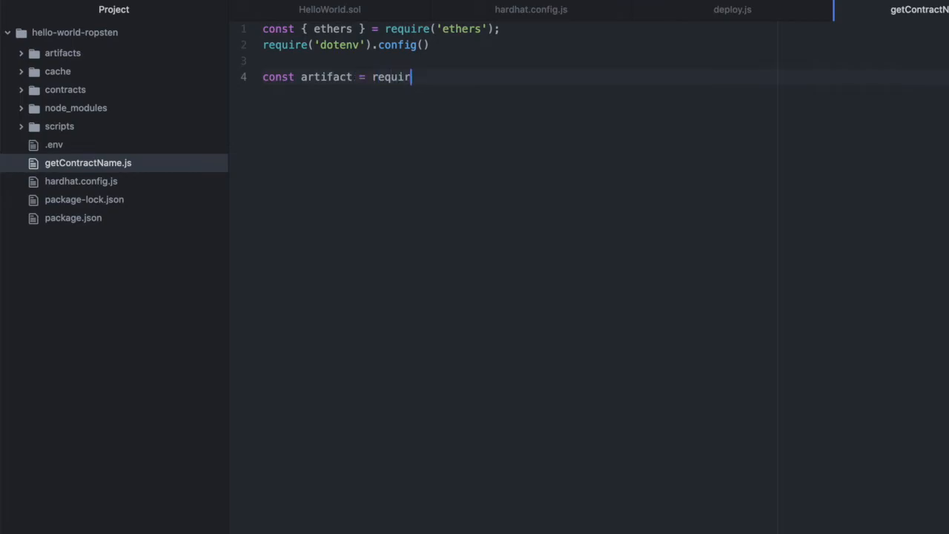
type("()")
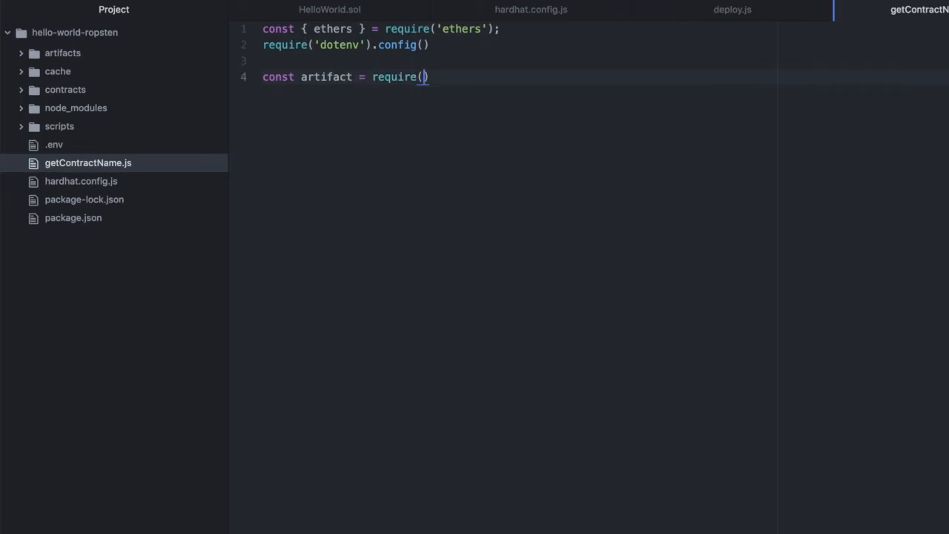
type("'/'")
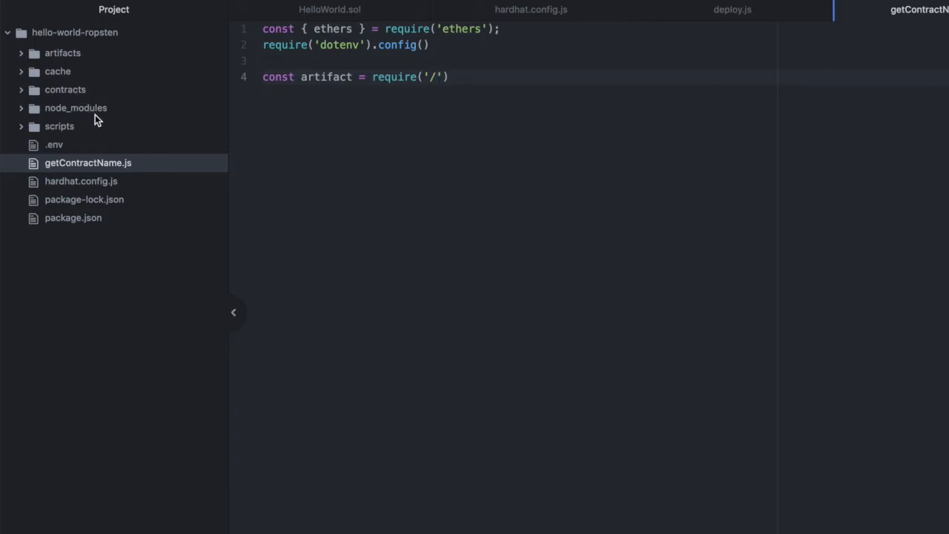
- Extend the require path with artifacts/contracts, checking the folders in the project tree
left_click(62, 53)
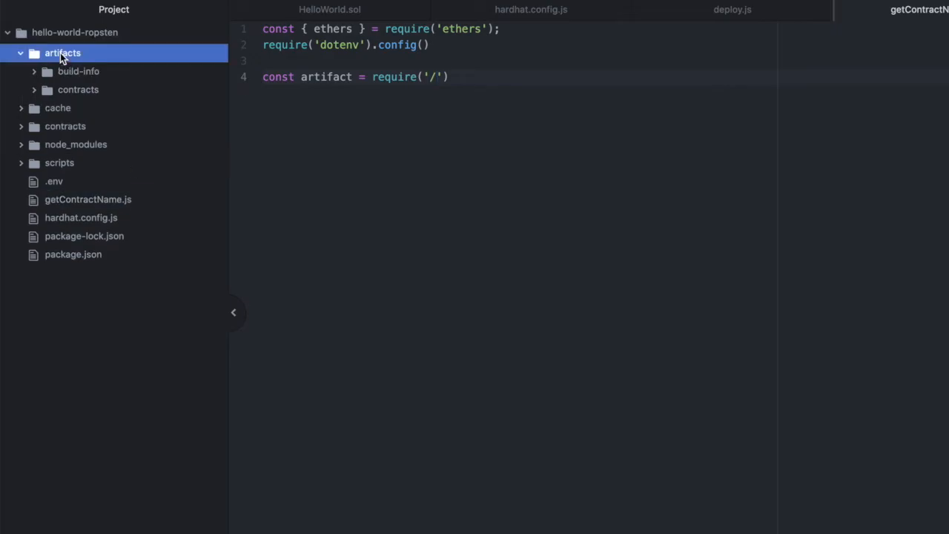
type("arti")
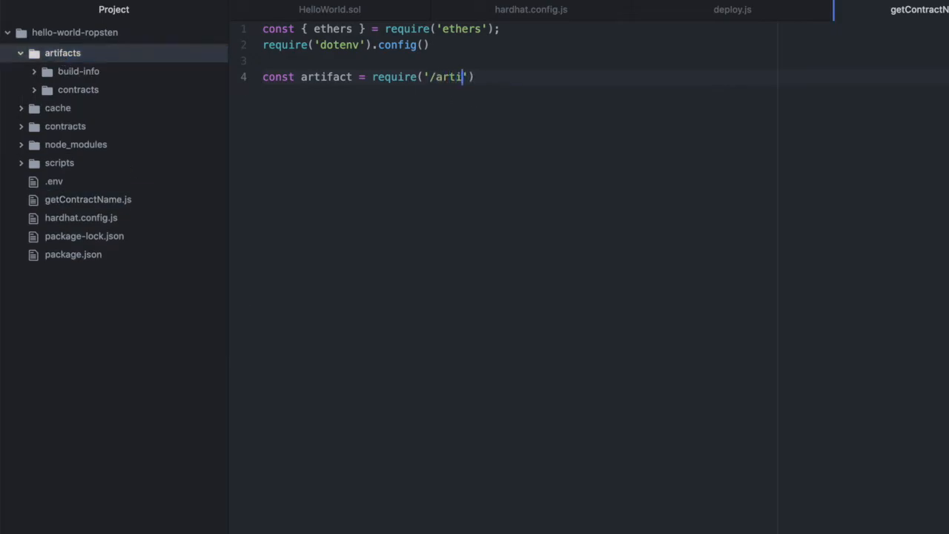
type("facts")
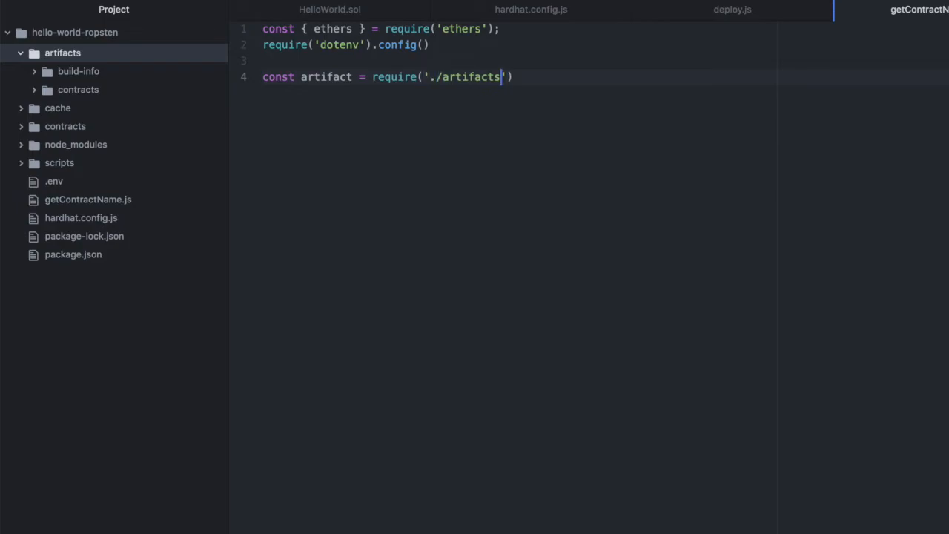
type("/contra")
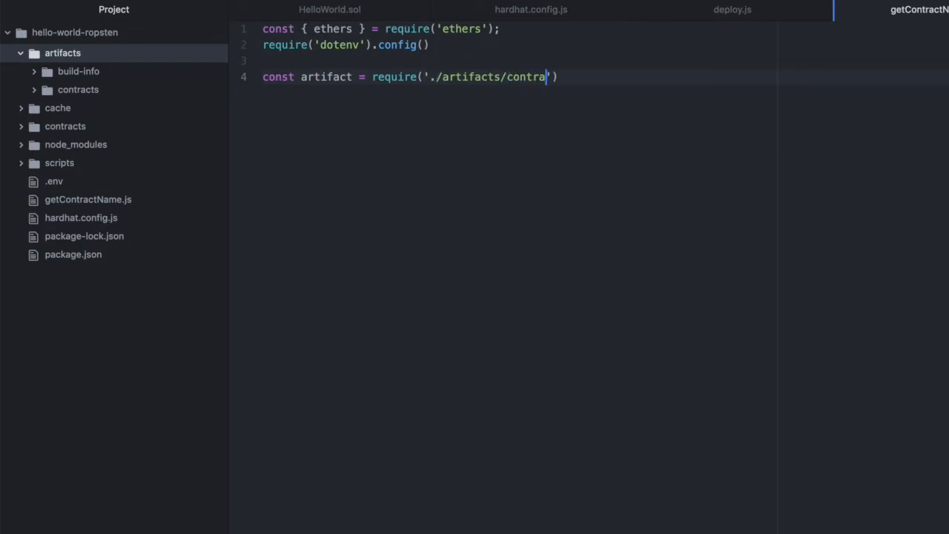
left_click(77, 89)
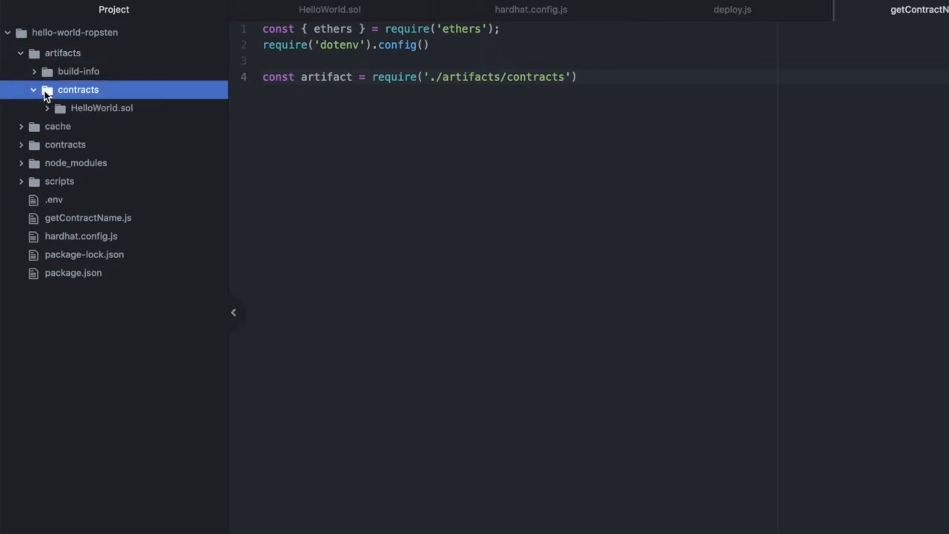
left_click(101, 107)
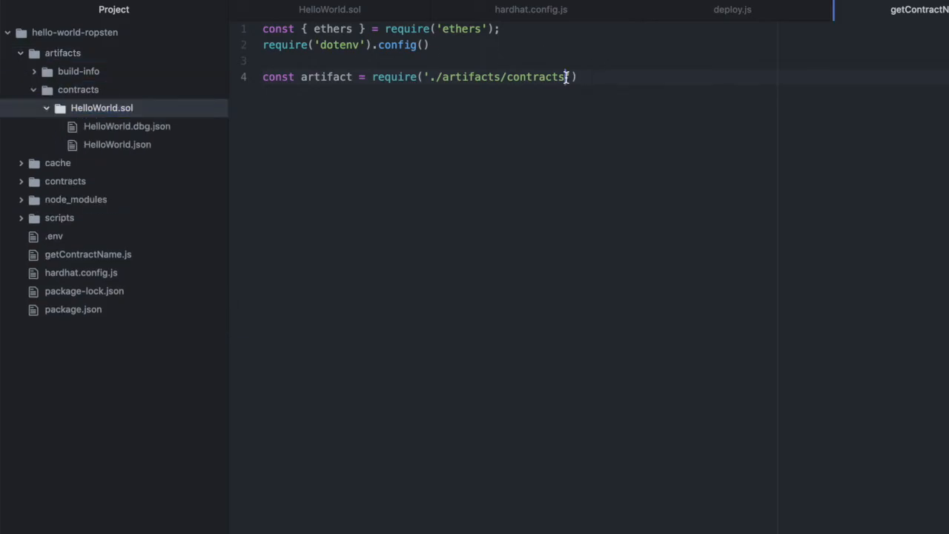
- Complete the path as './artifacts/contracts/HelloWorld.sol/HelloWorld.json'
type("/HelloWo")
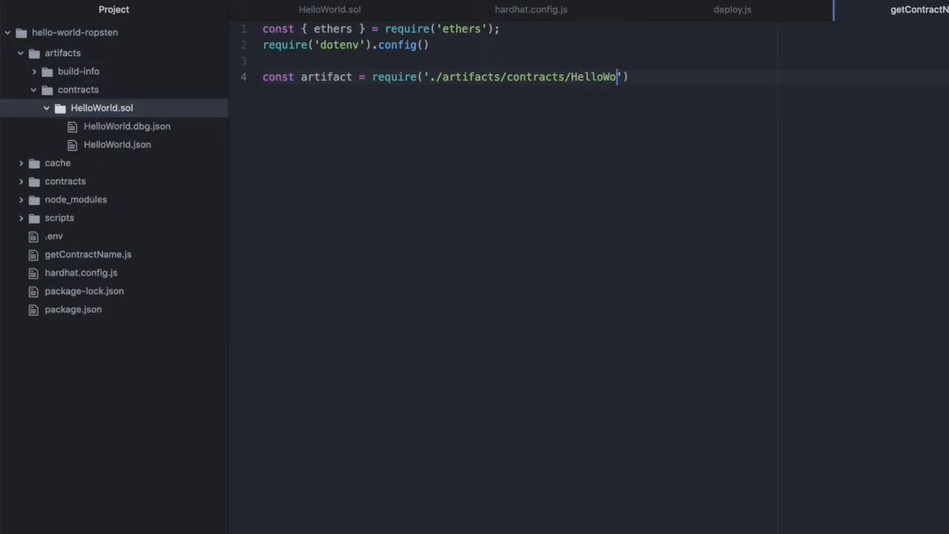
type("rld.sol")
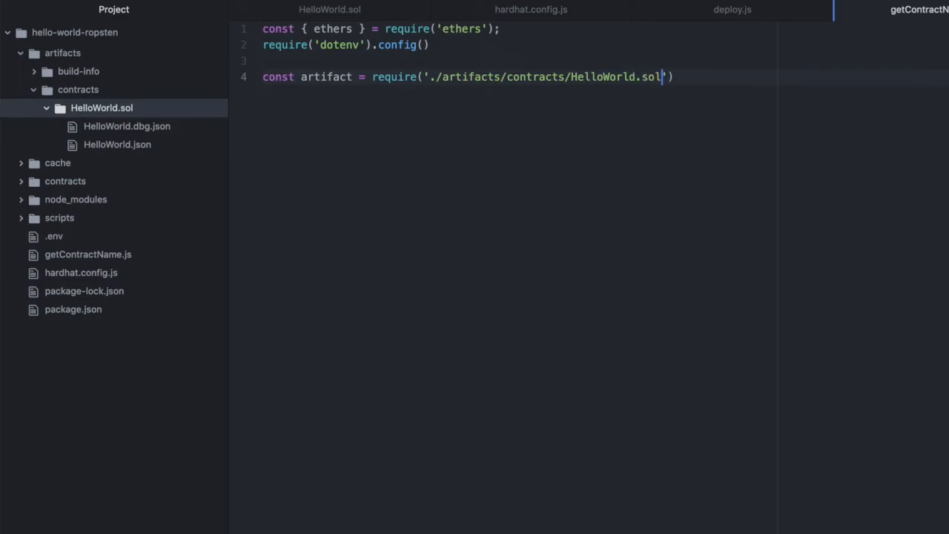
type("/HelloWor")
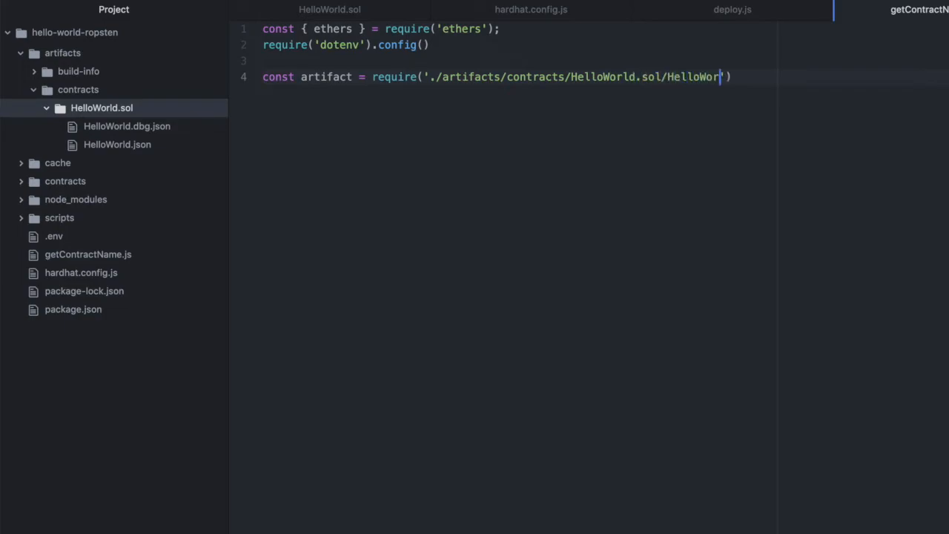
type("ld.json")
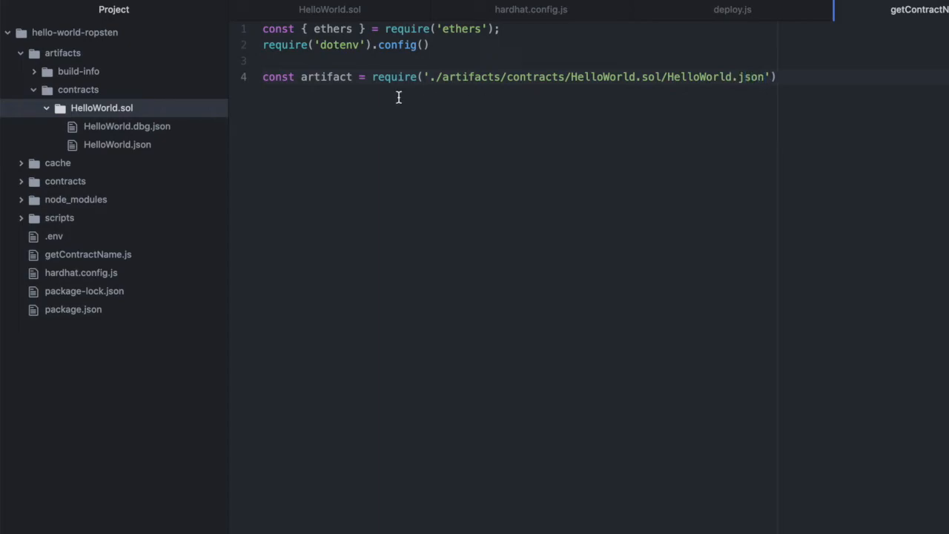
left_click(115, 144)
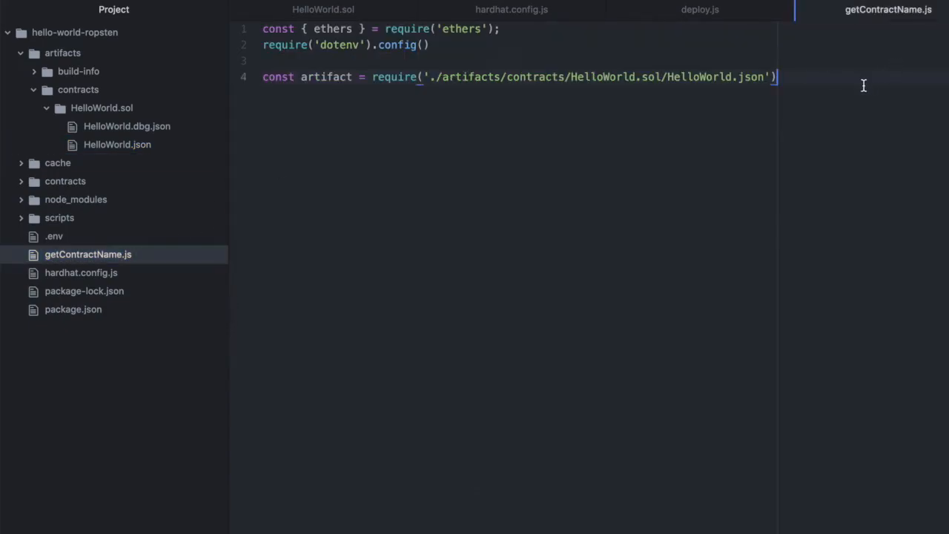
- Declare const ADDRESS_ROPSTEN = '' for the deployed contract address
type("const")
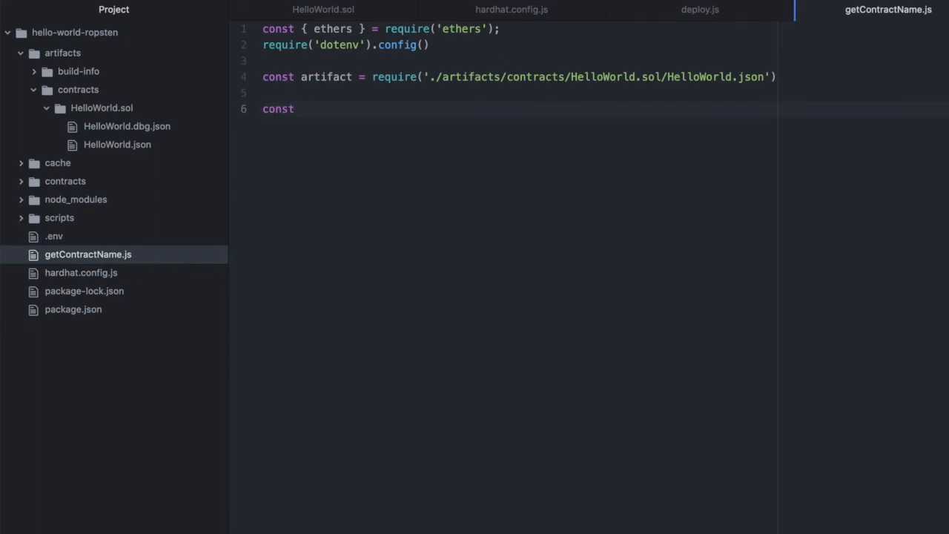
type("A")
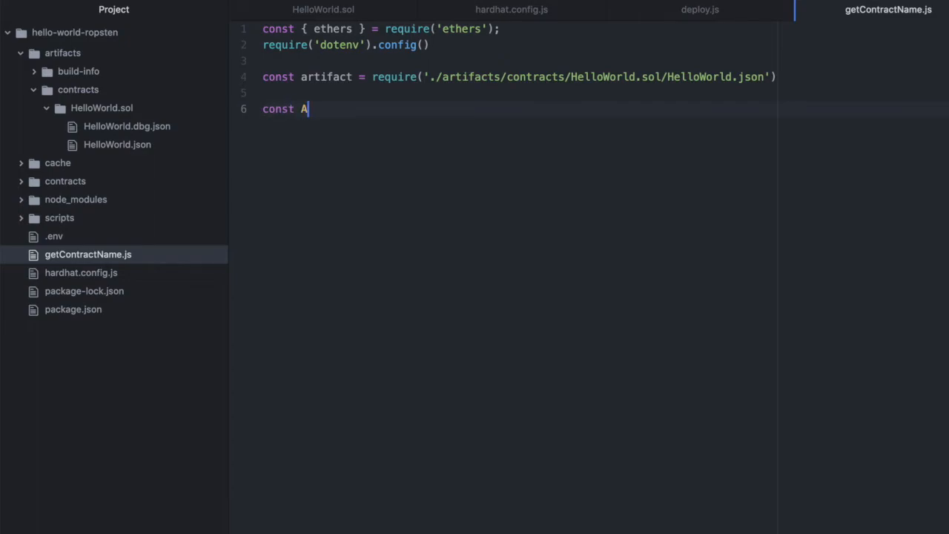
type("DDRESS_")
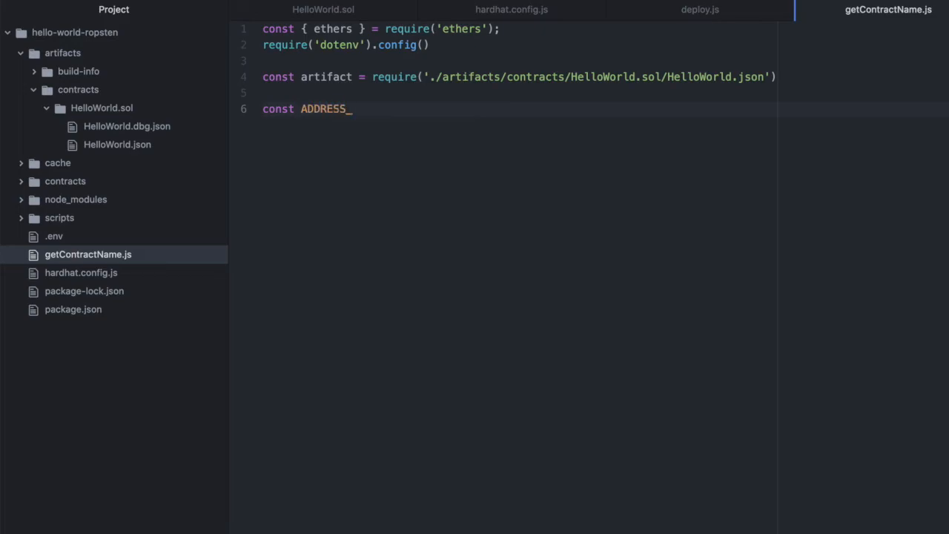
type("ROPSTEN")
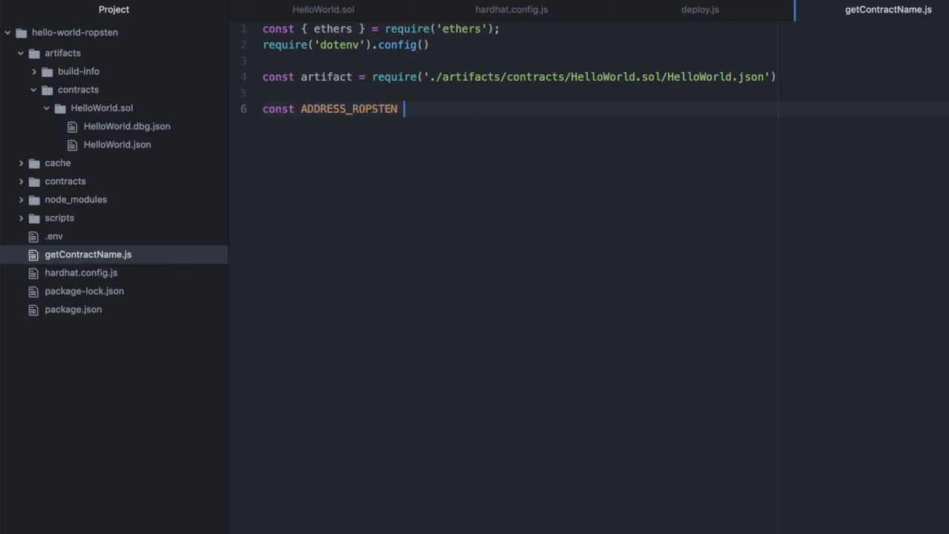
type("= ''")
type("const")
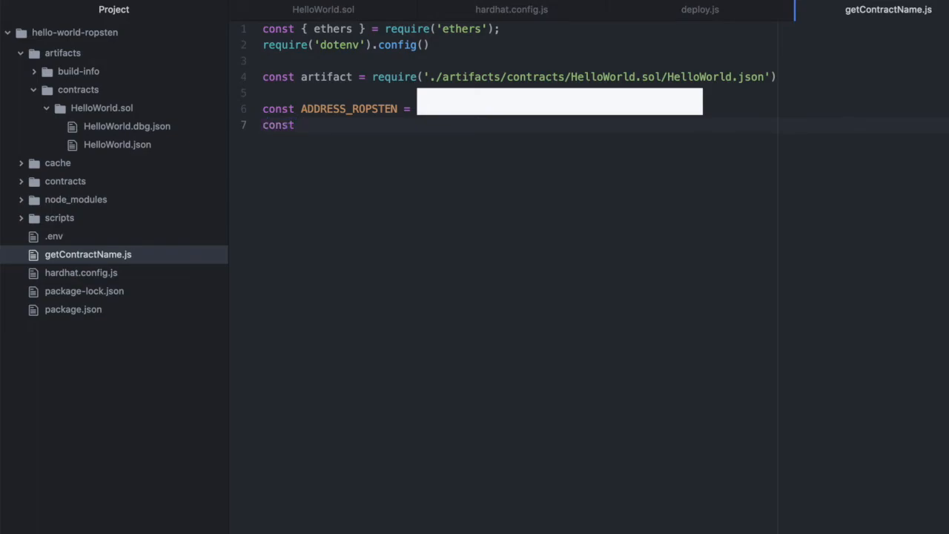
- Define PROVIDER_ROPSTEN as new ethers.providers.JsonRpcProvider(process.env.INFURA_URL_ROPSTEN) and start the next const
type("PROVID")
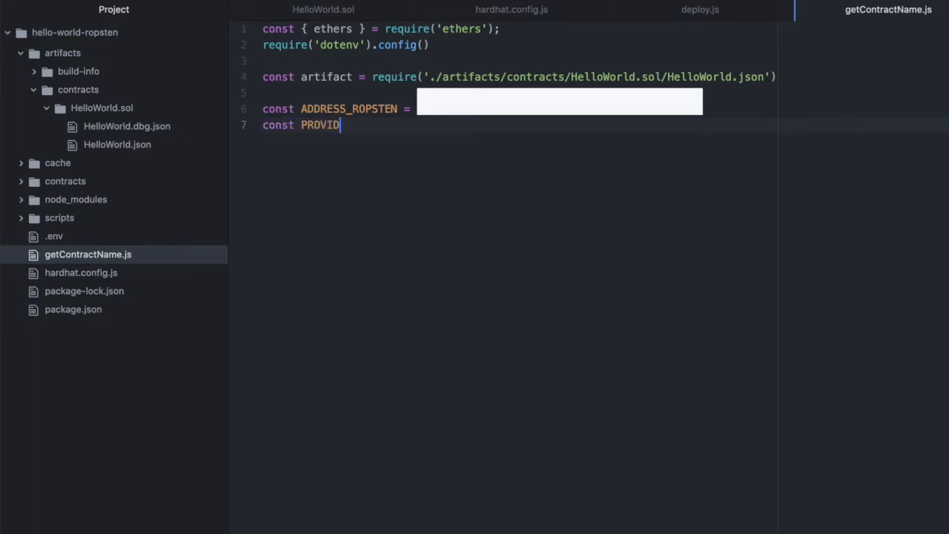
type("ER_P")
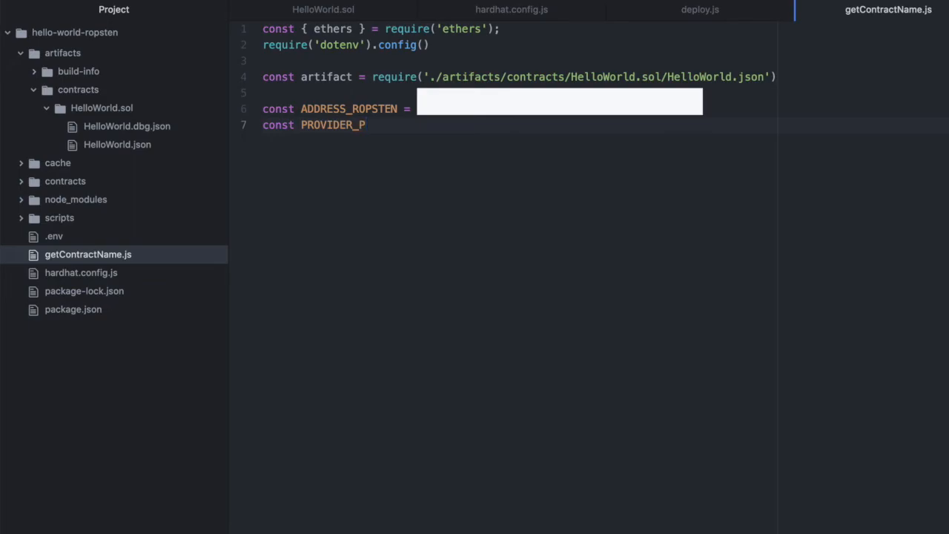
type("ROPSTEN")
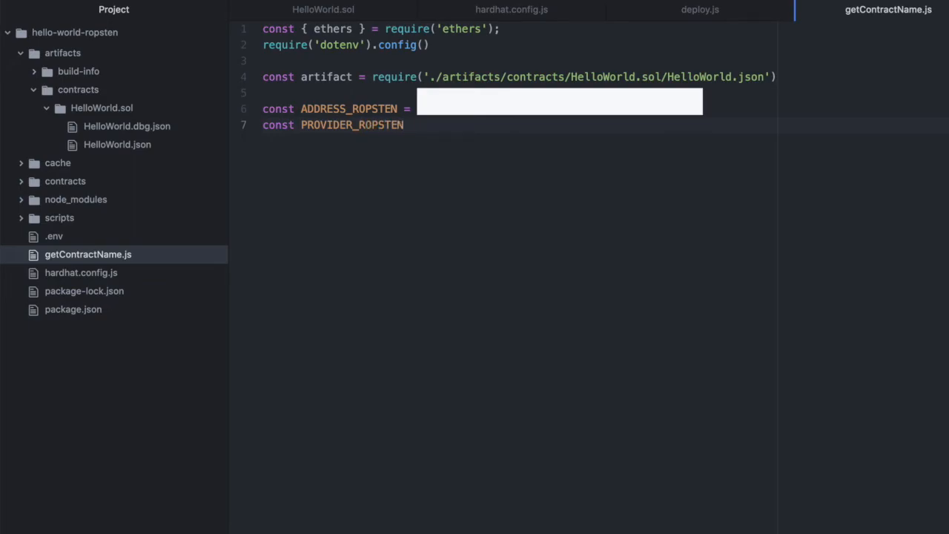
type("=")
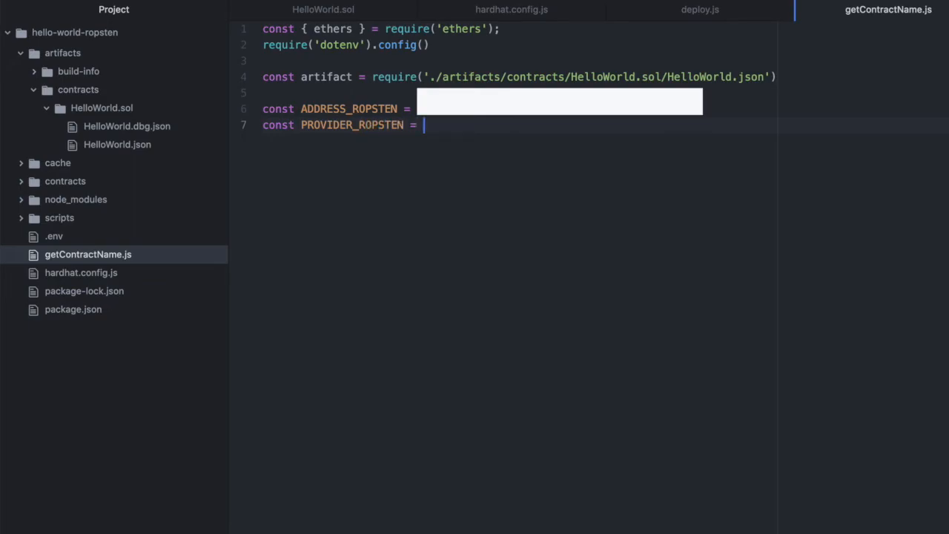
type("new ethers.")
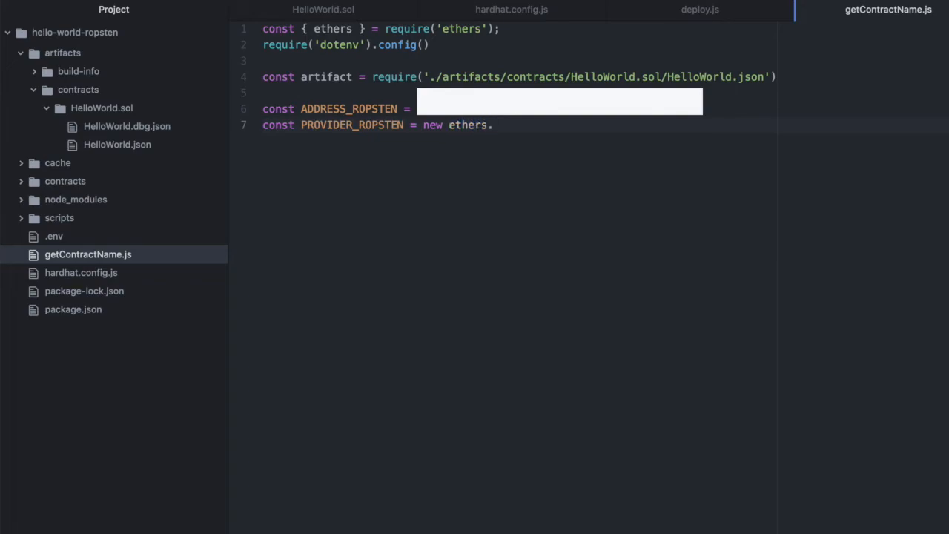
type("providers.")
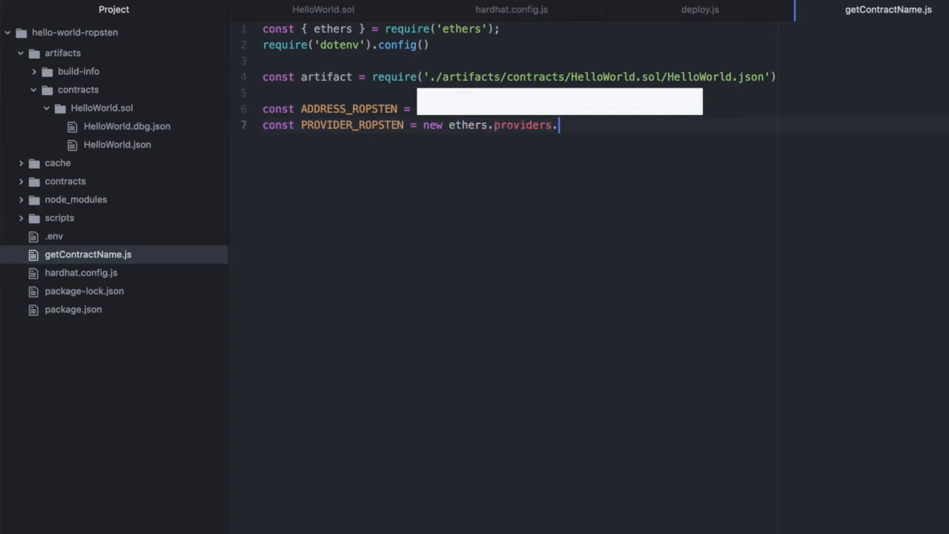
type("JsonRpc")
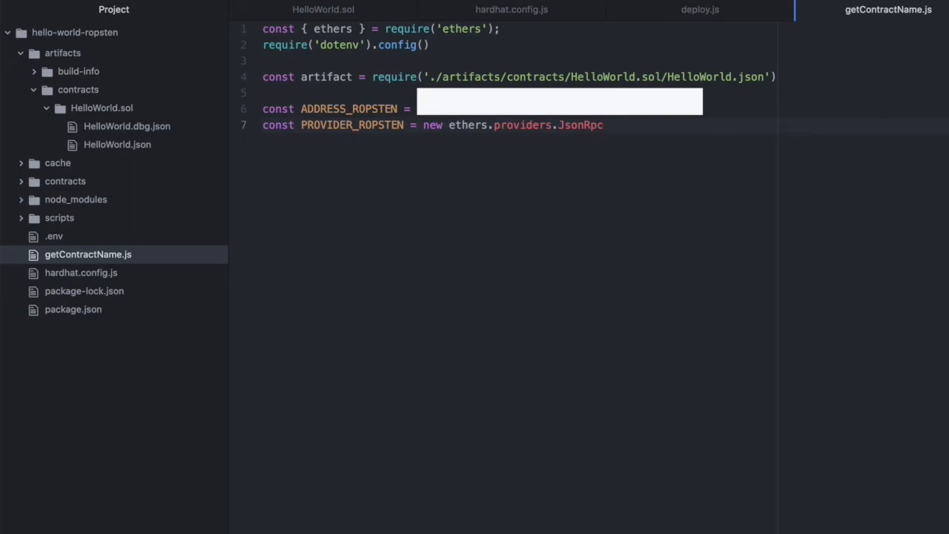
type("Provider")
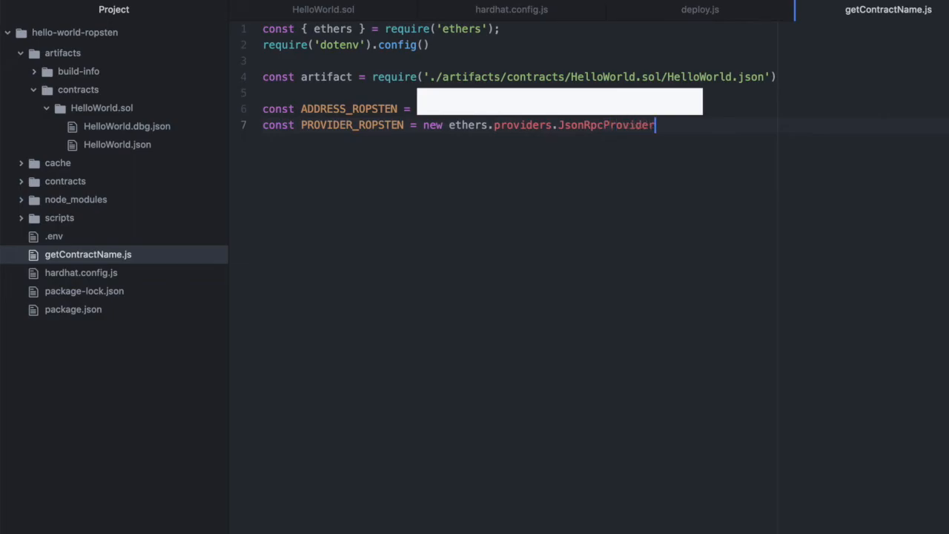
type("(proce")
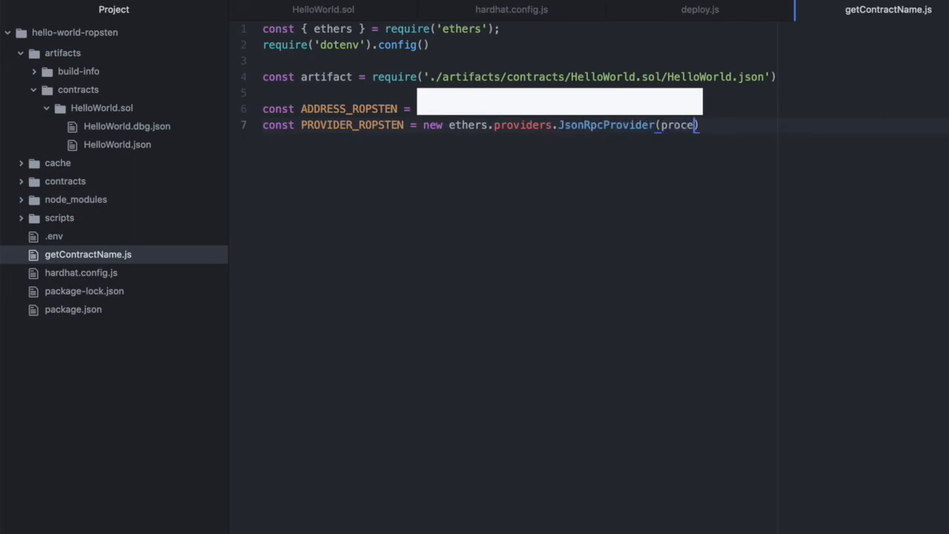
type("ss'")
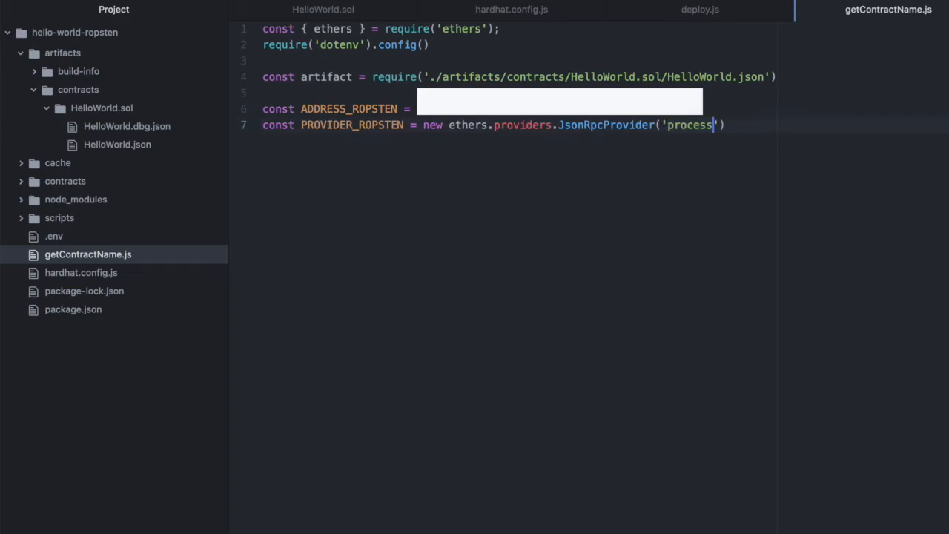
type(".env")
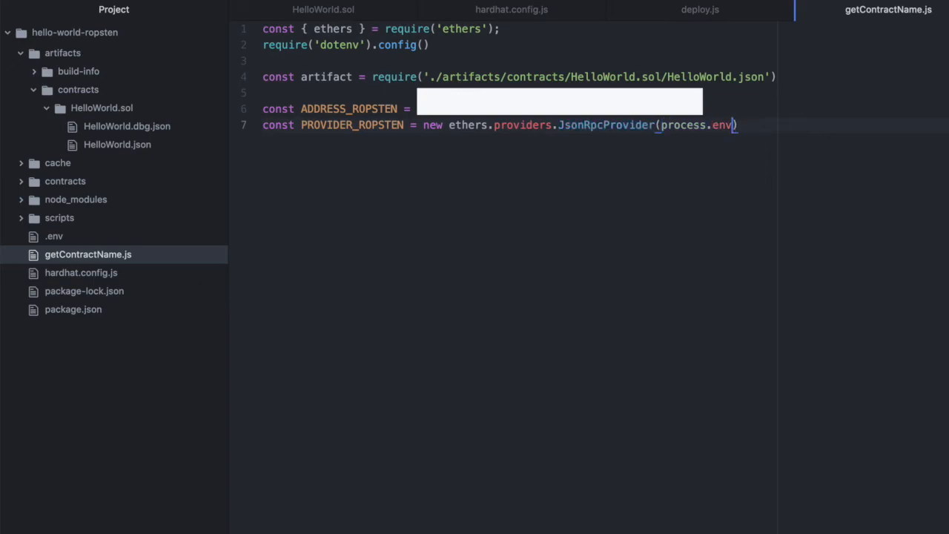
type(".")
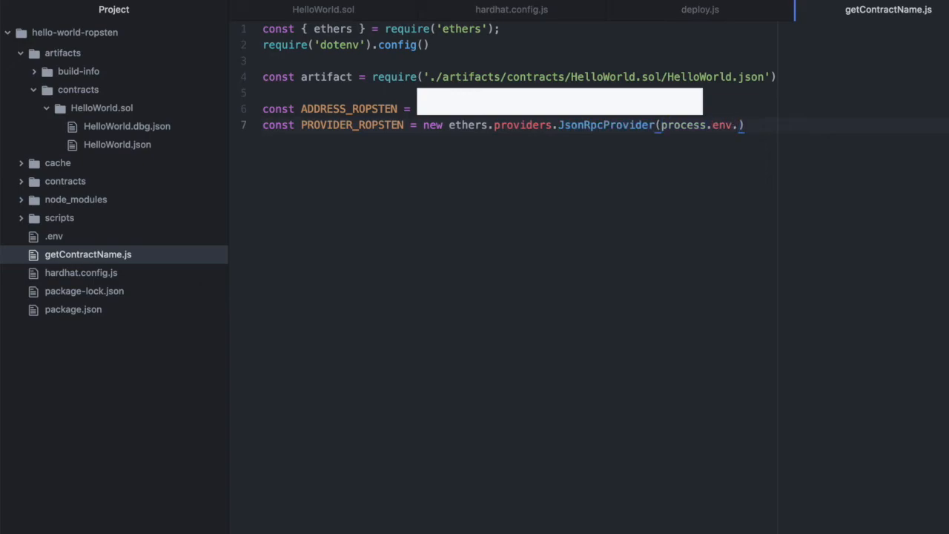
type("INFURA_")
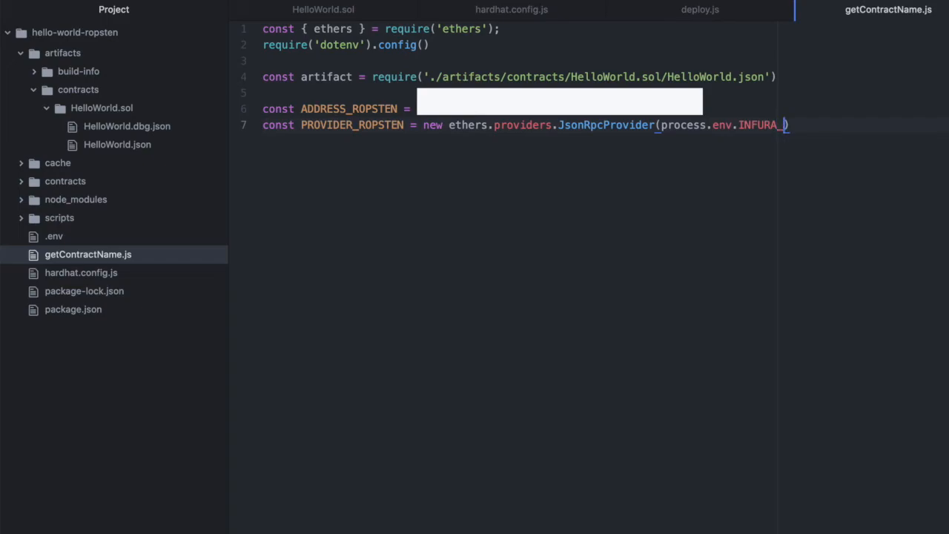
type("URL_ROPSTEN")
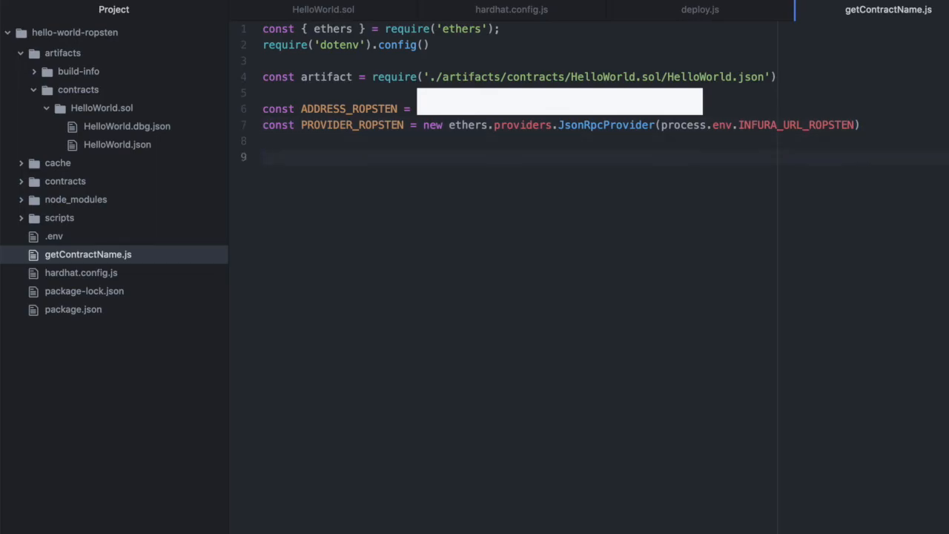
type("const")
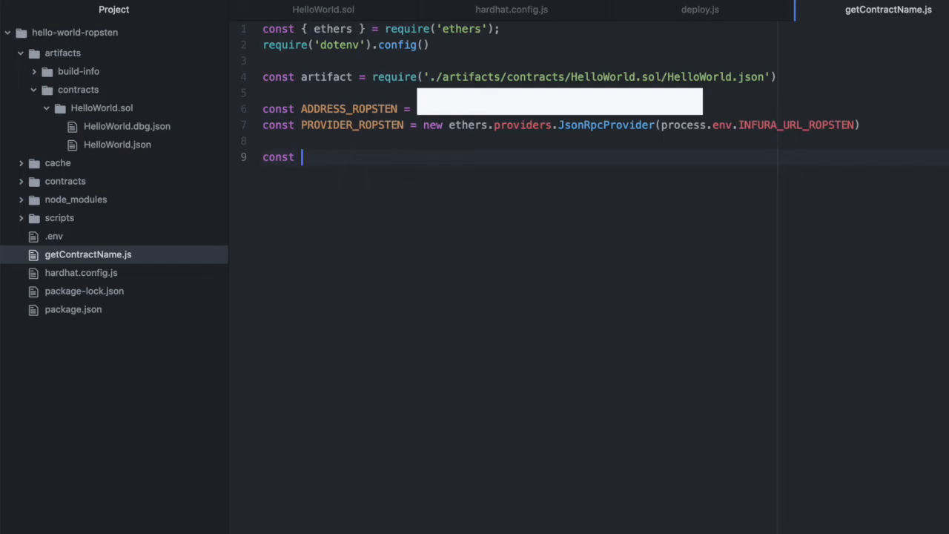
- Create const contract = new ethers.Contract(ADDRESS_ROPSTEN, artifact.abi, PROVIDER_ROPSTEN)
type("c")
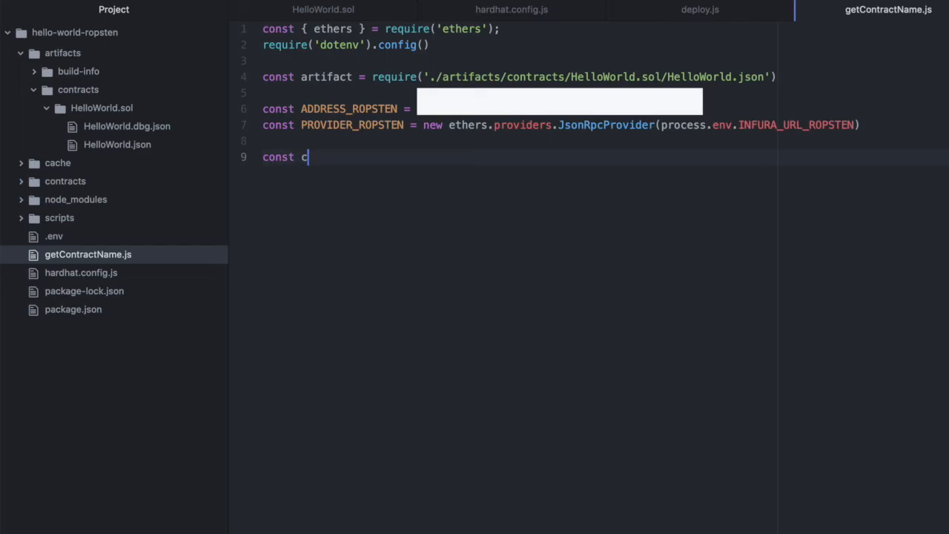
type("ontract")
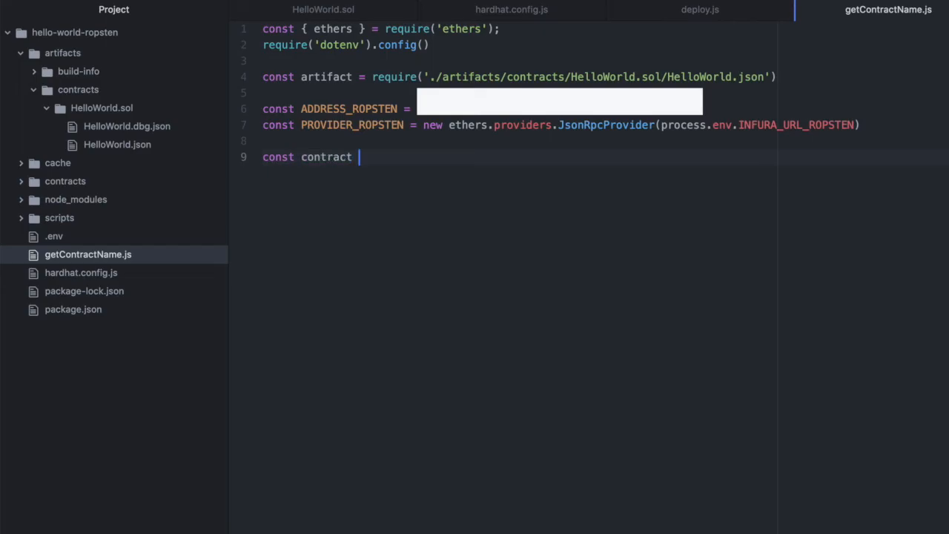
type("= new e")
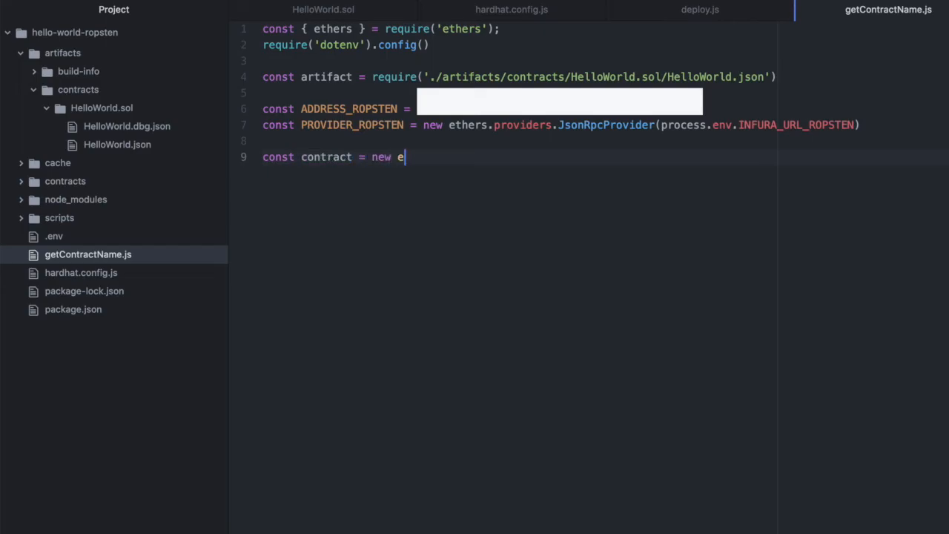
type("thers.Contr")
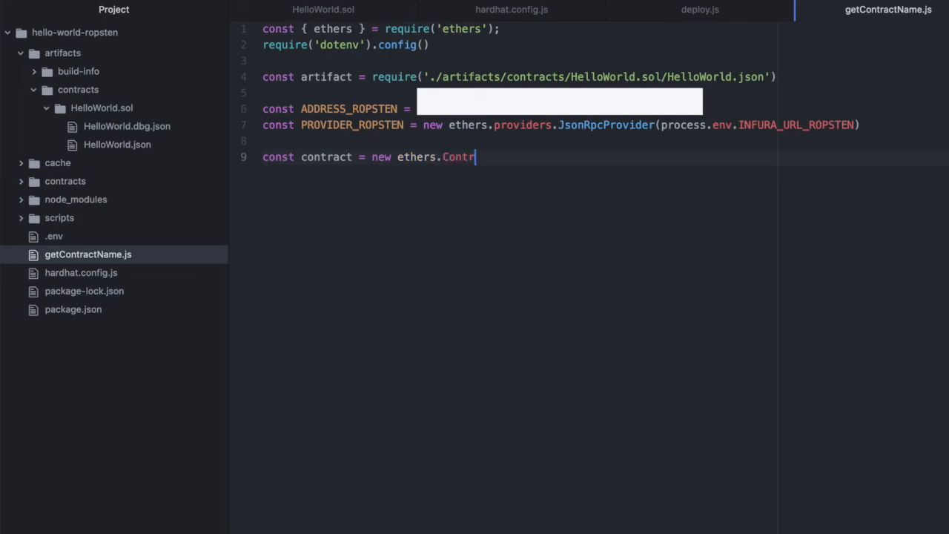
type("act()")
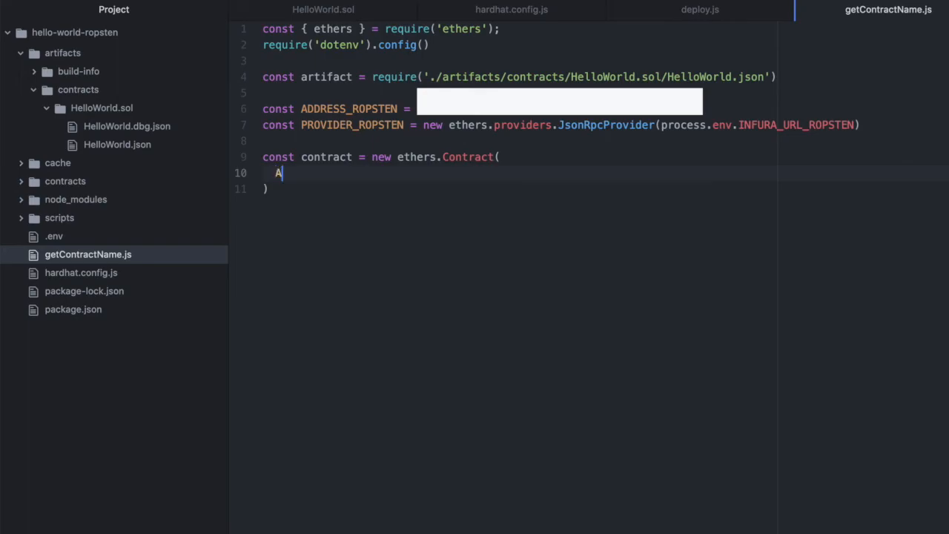
type("DDRESS_")
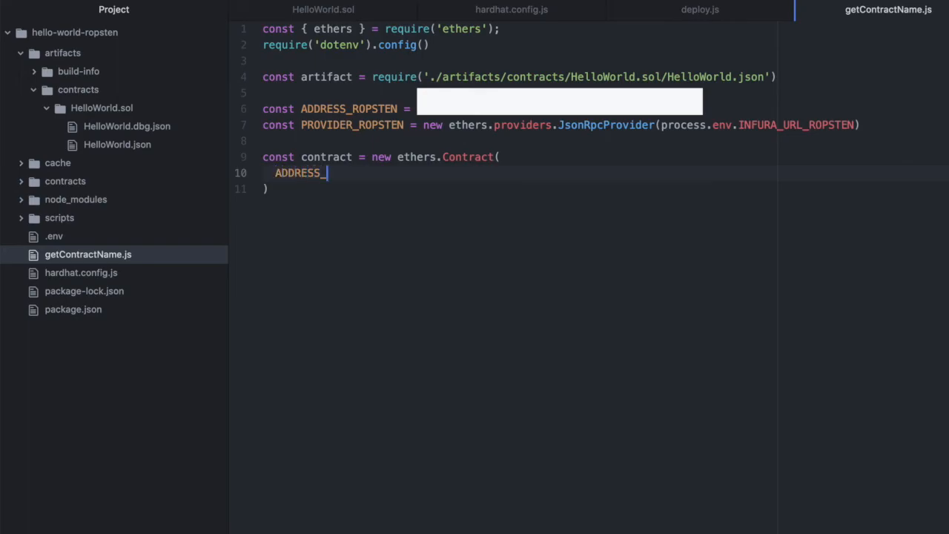
type("ROPSTEN,")
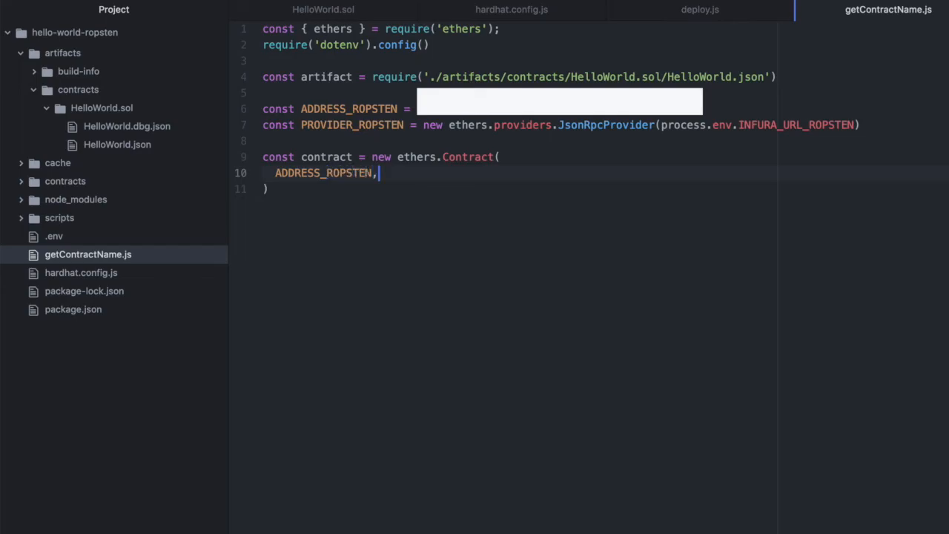
type("artifact.abi")
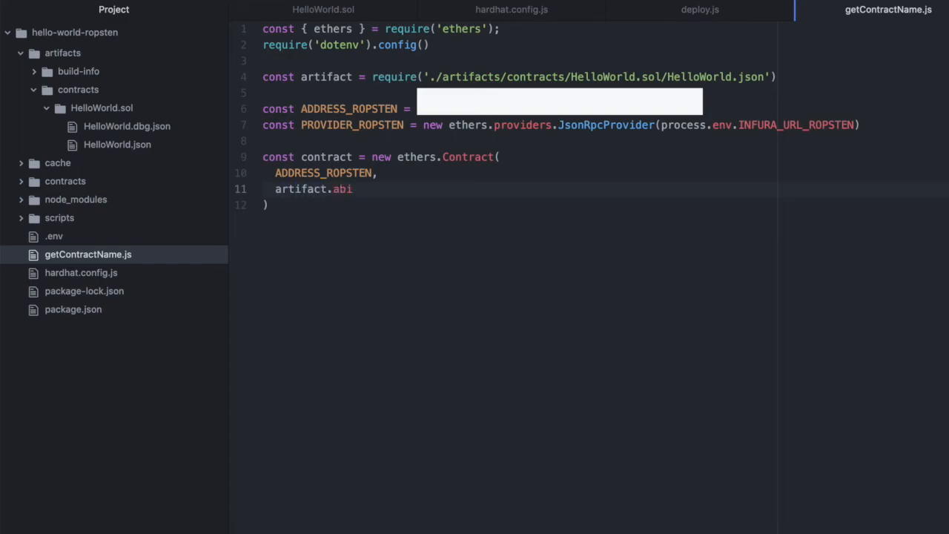
type("PROVID")
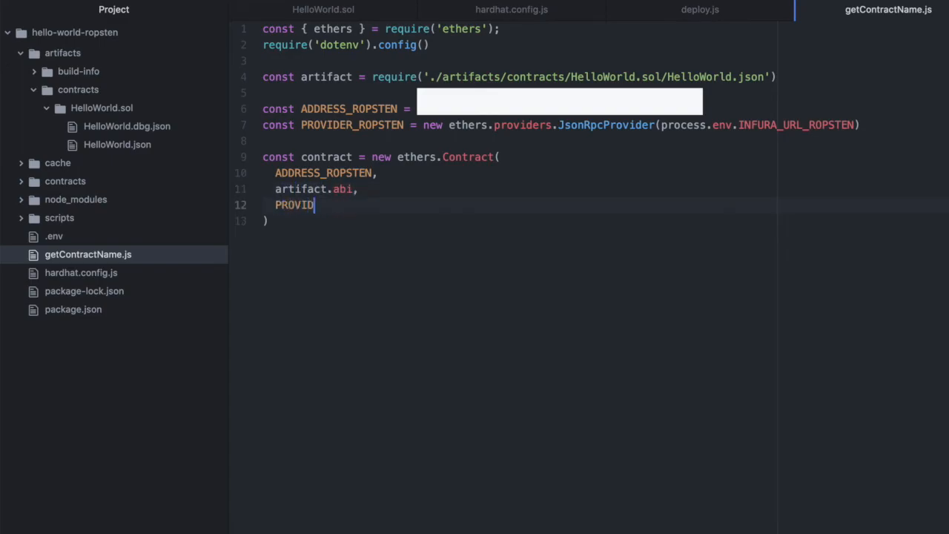
type("ER_ROPSTEN")
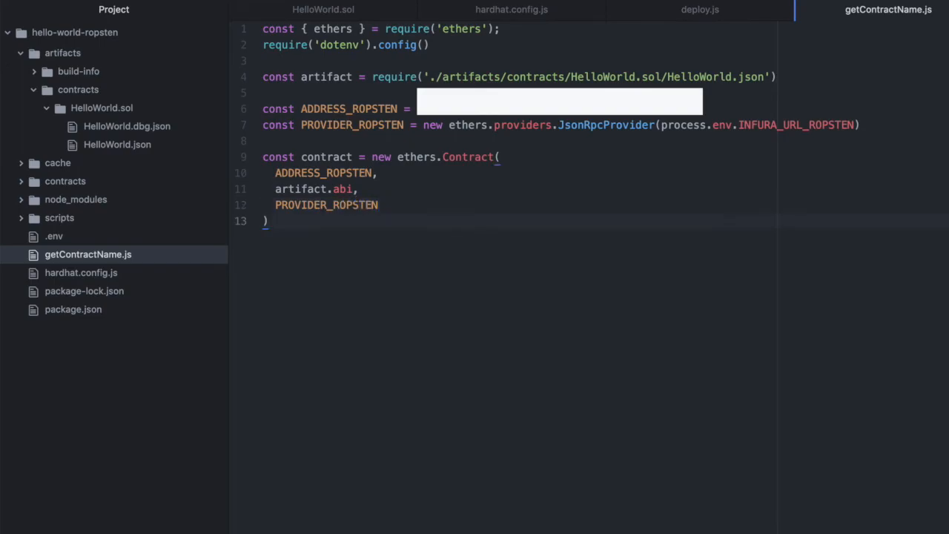
key("Enter")
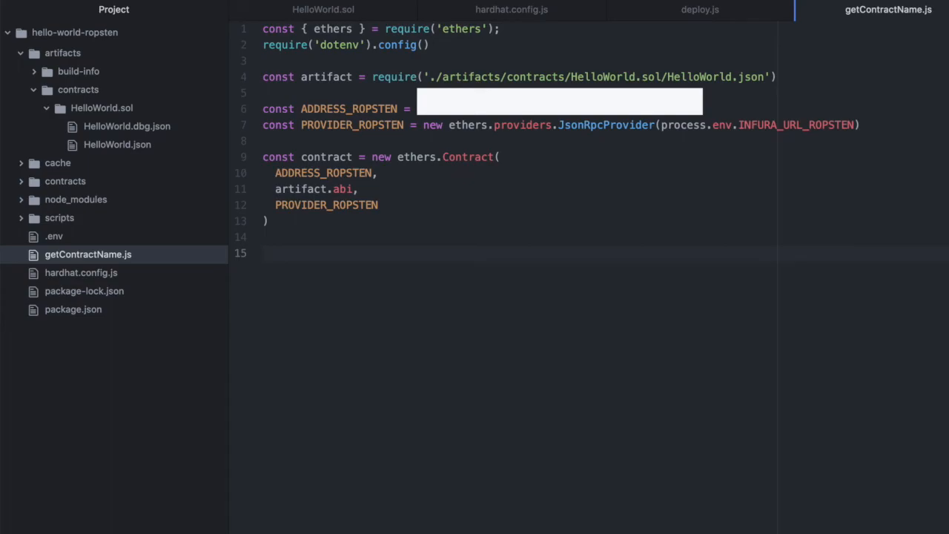
- Declare async function main() { } followed by a main() call below it
type("ay")
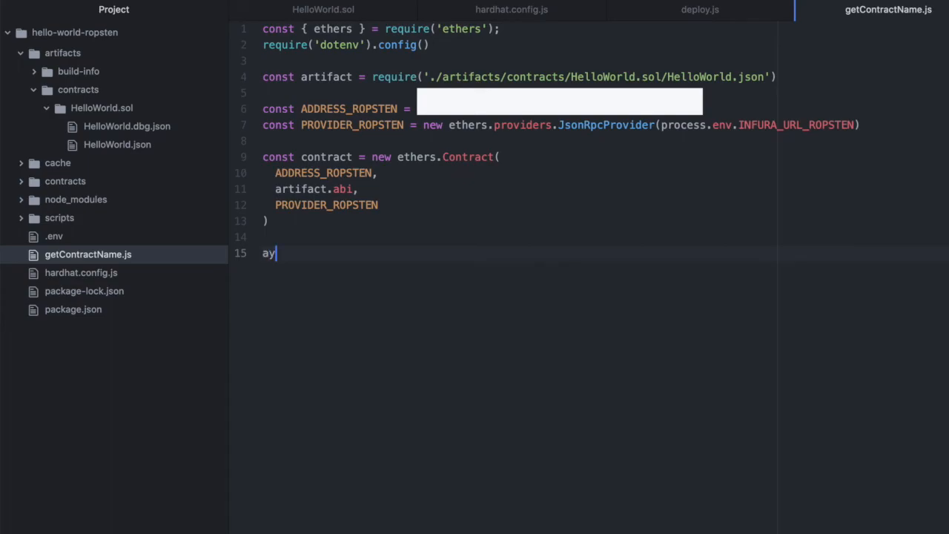
type("su")
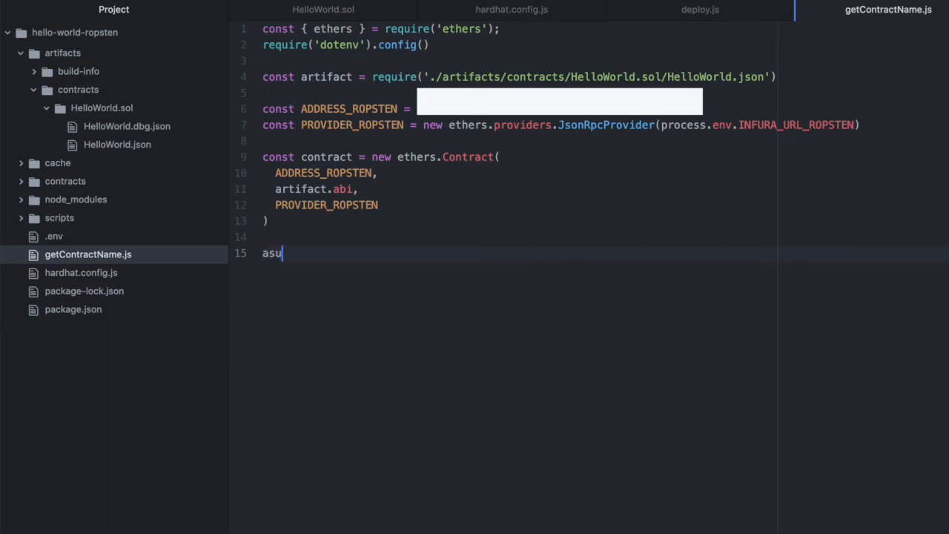
type("nc")
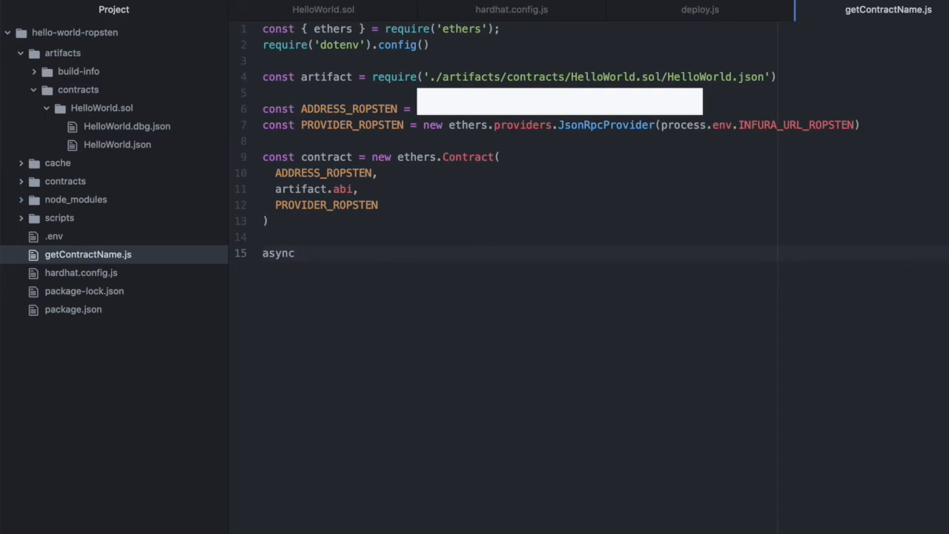
type("function main")
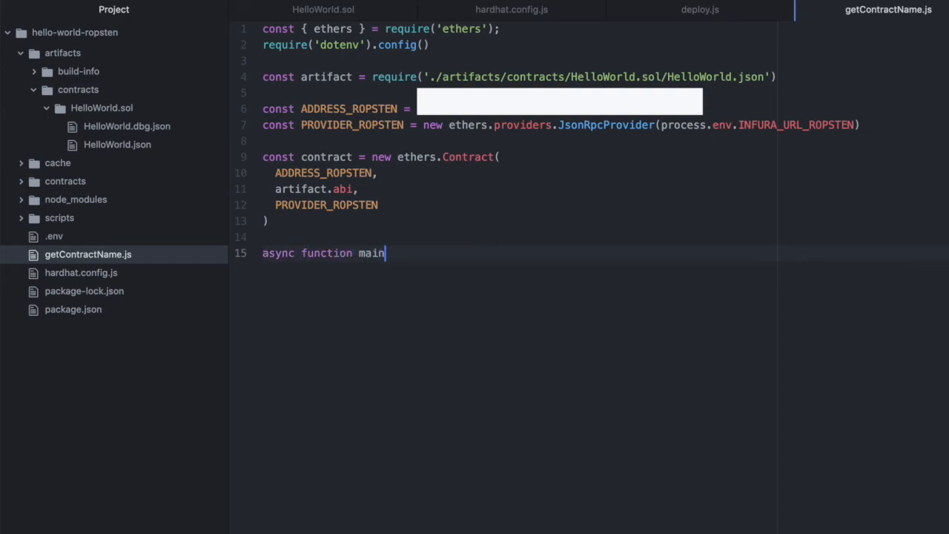
type("() {")
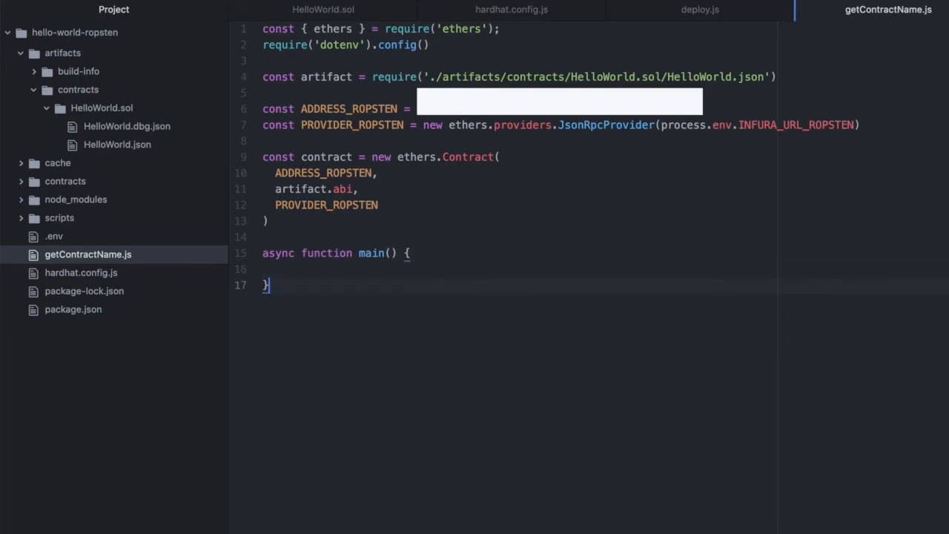
type("main()")
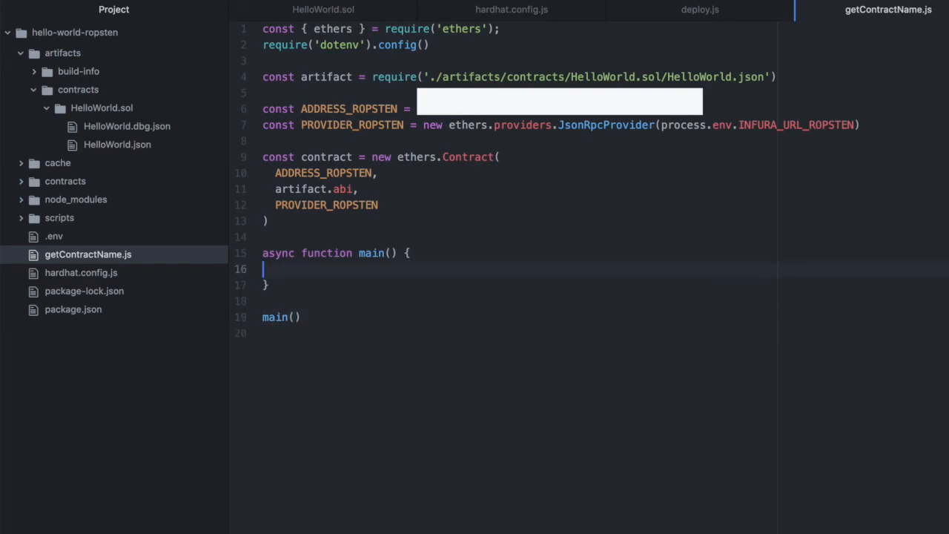
- Inside main, await contract.getMessage() into const msg
type("const msg =")
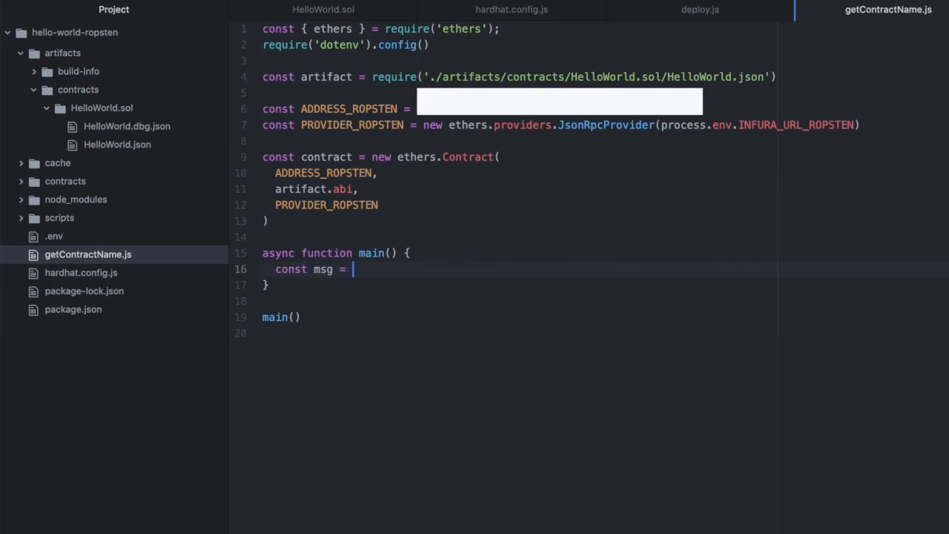
type("await")
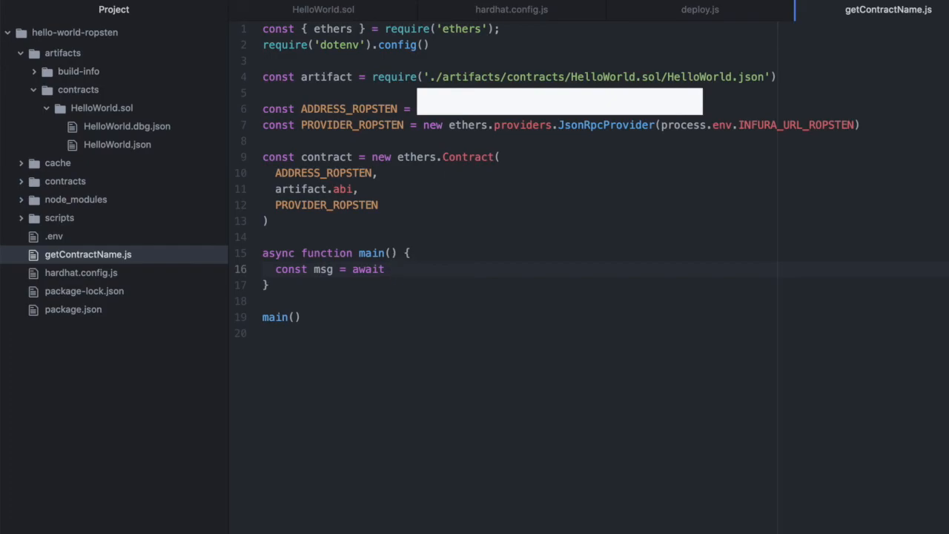
type("helloWorldC")
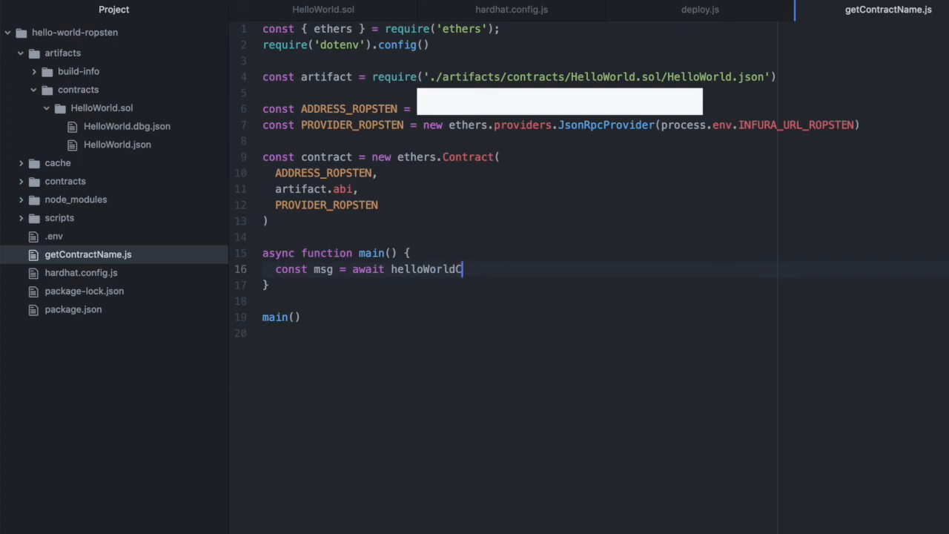
type("ontract")
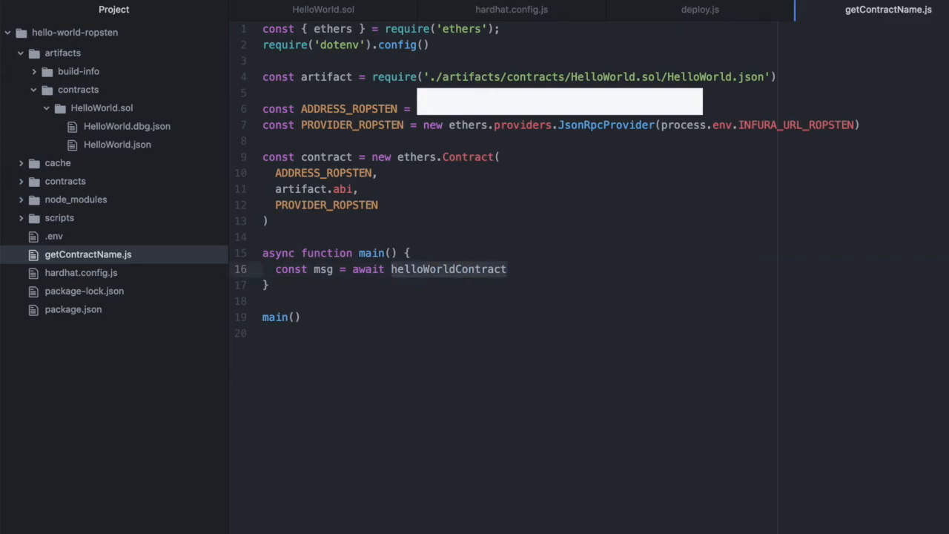
type("contra")
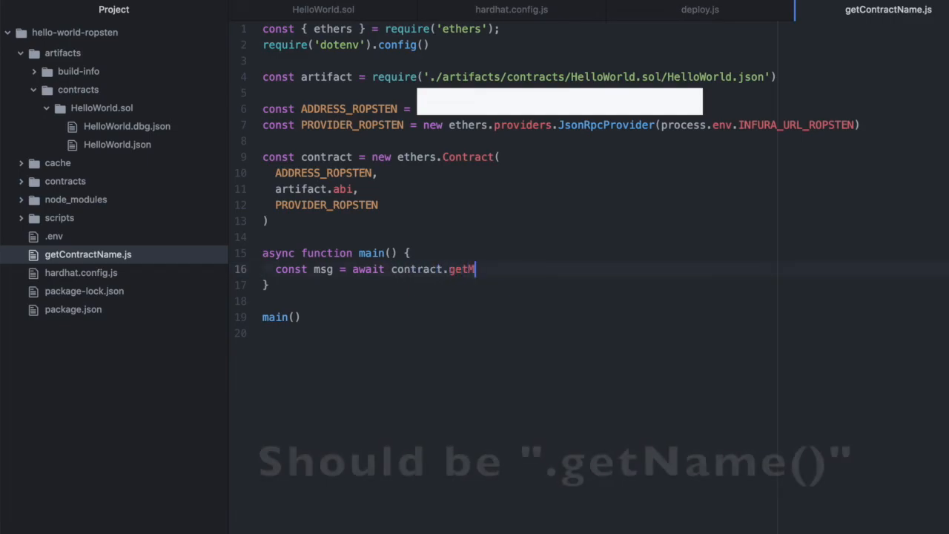
type("essage()")
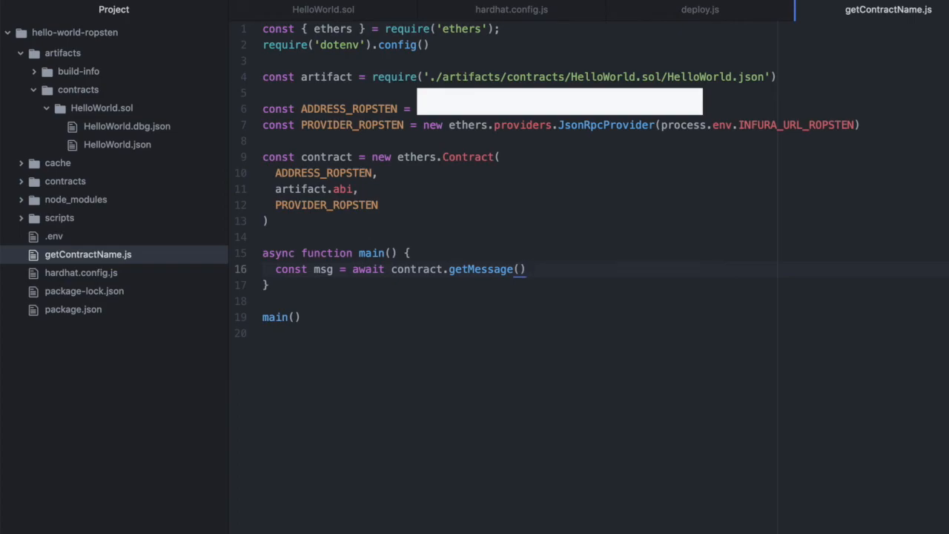
- Log 'This message is...' together with msg via console.log
left_click(528, 270)
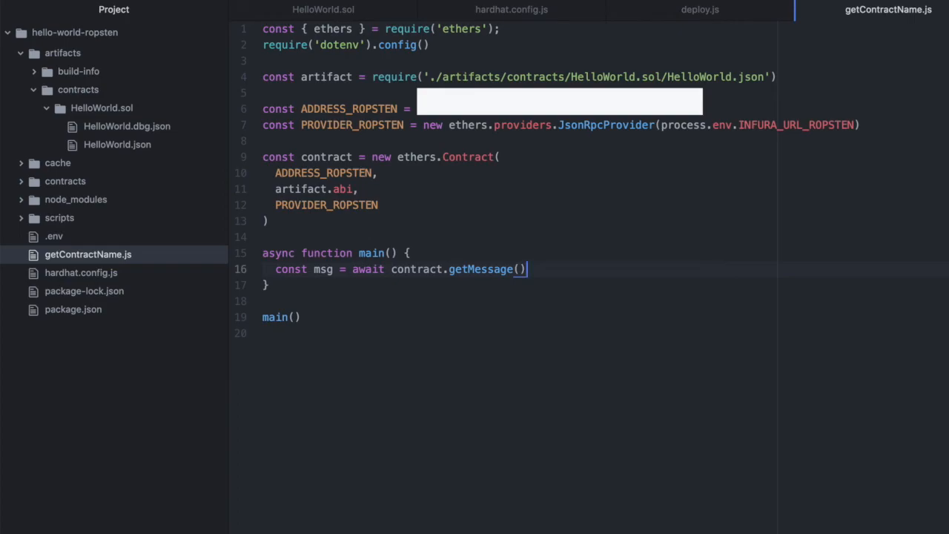
type("console")
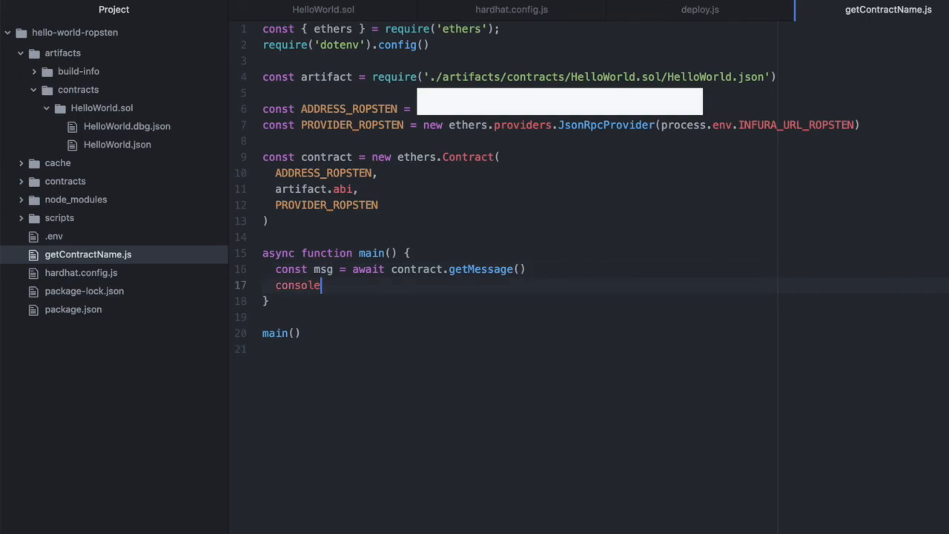
type(".lo")
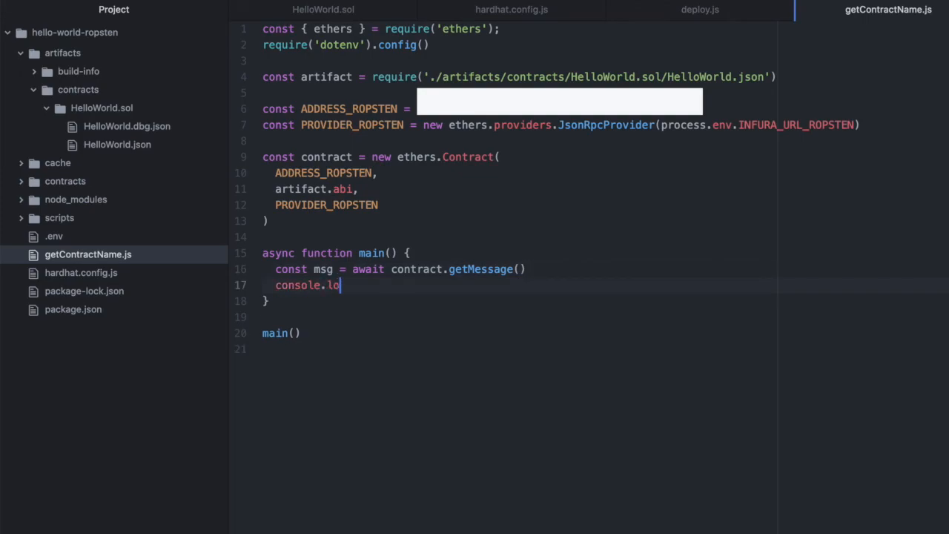
type("g('')")
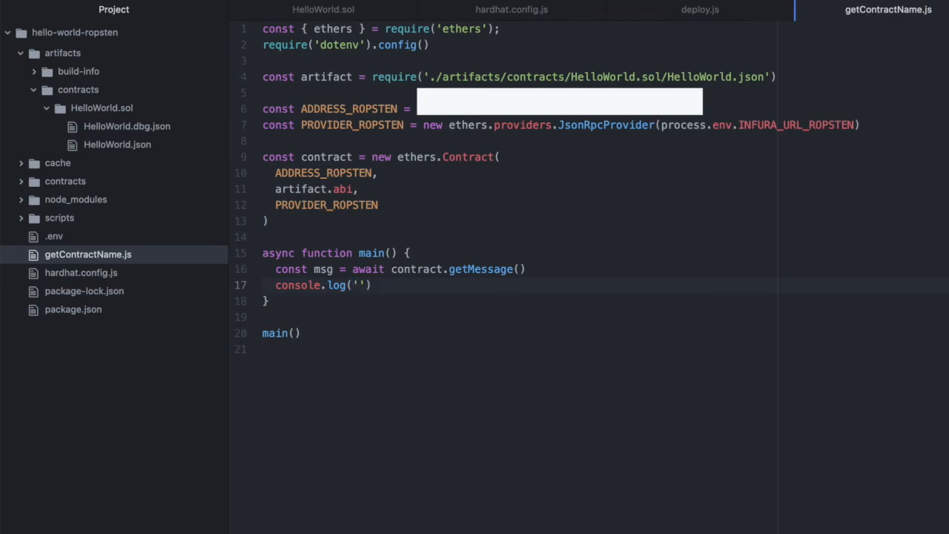
type("This message is")
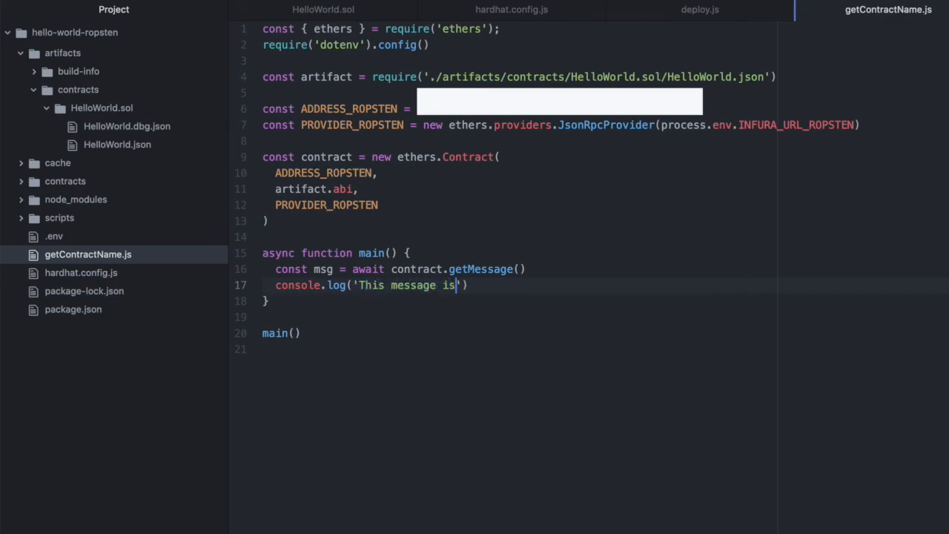
type("...")
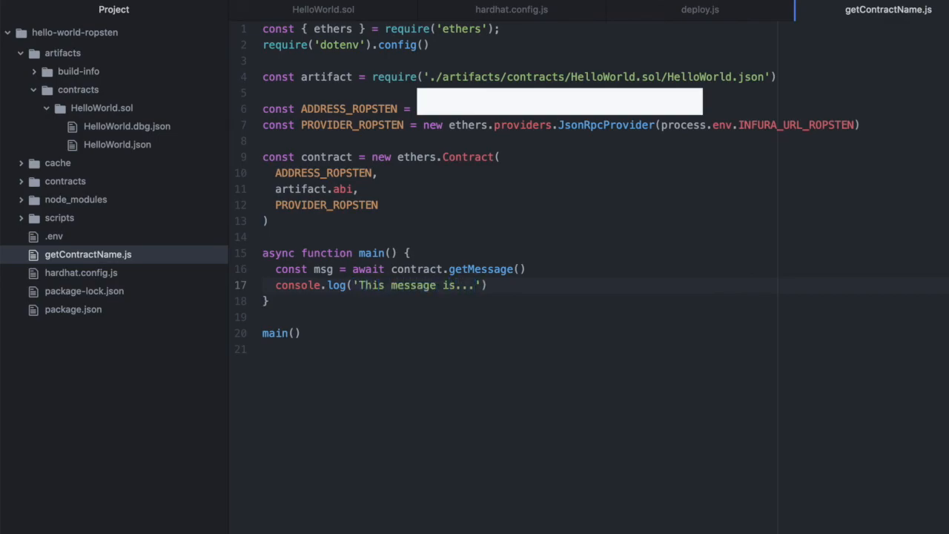
type(", msg")
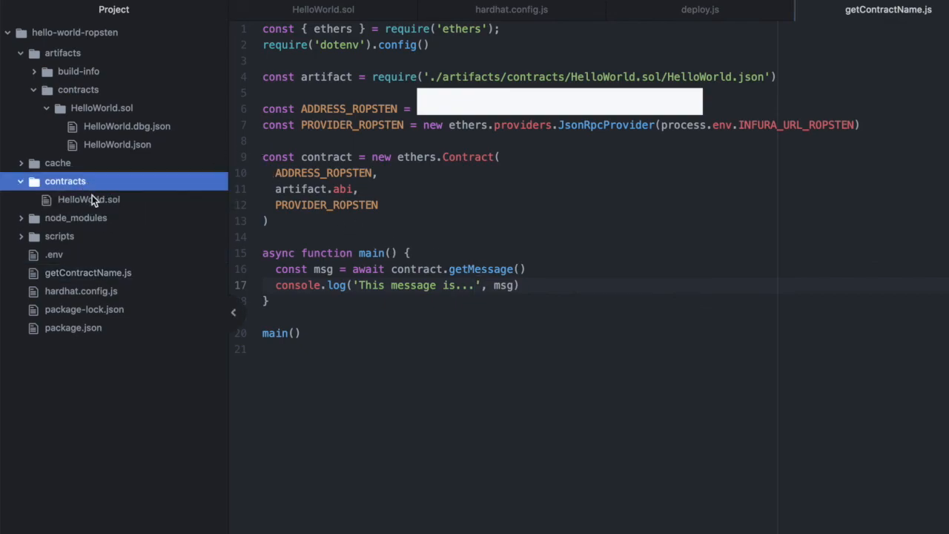
- Expand the contracts folder and open HelloWorld.sol to check its getName function
left_click(89, 199)
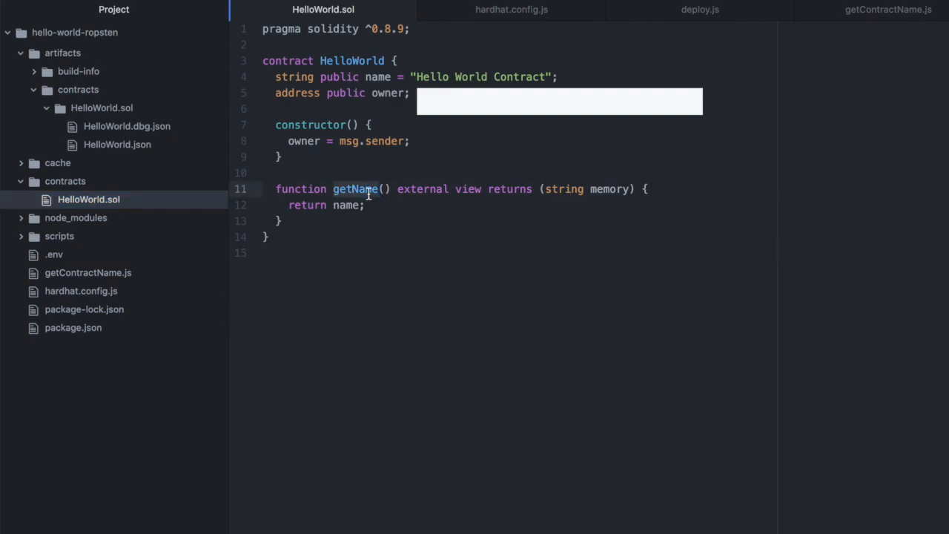
left_click(889, 9)
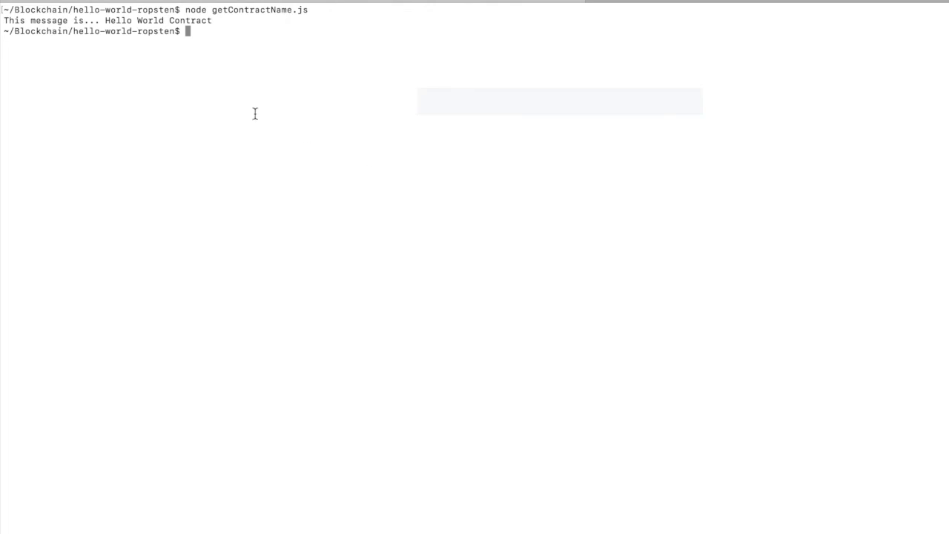
mouse_move(395, 110)
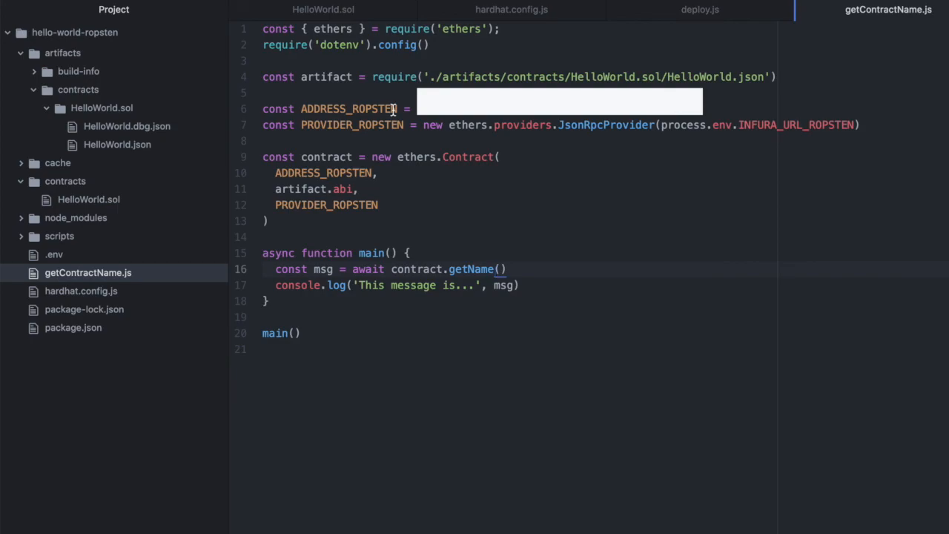
- Place the cursor on the contract.getMessage() call in getContractName.js to change it to getName()
left_click(495, 270)
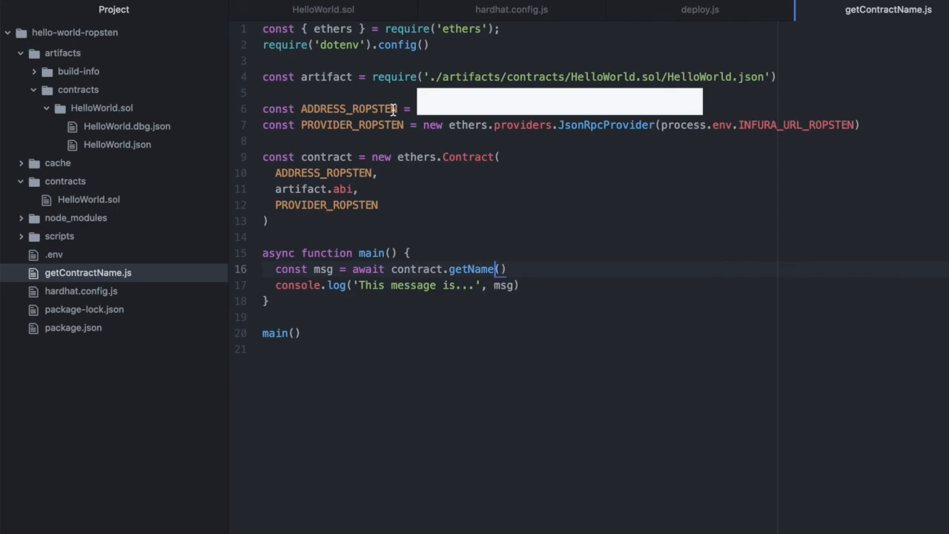